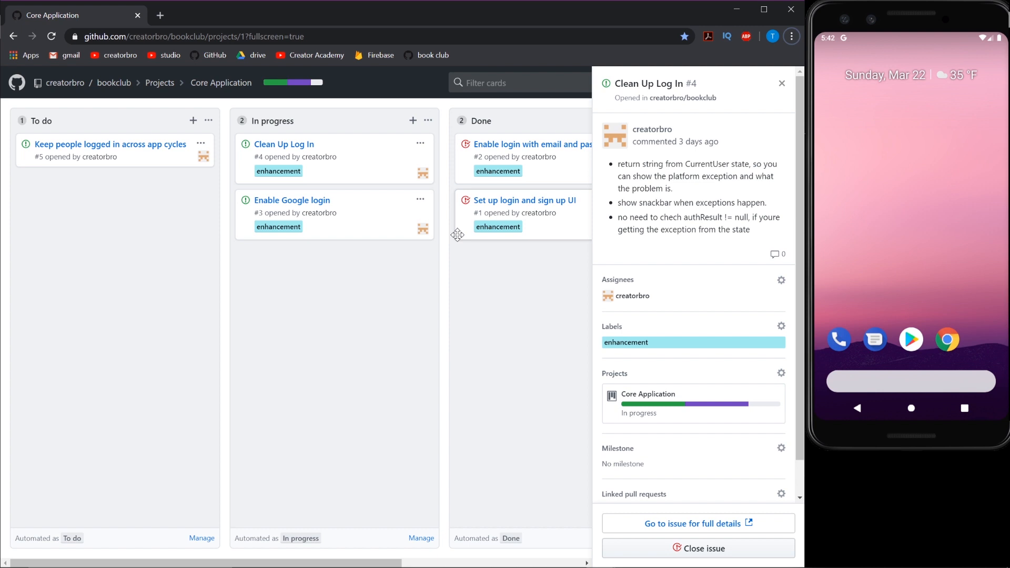
mouse_move(284, 143)
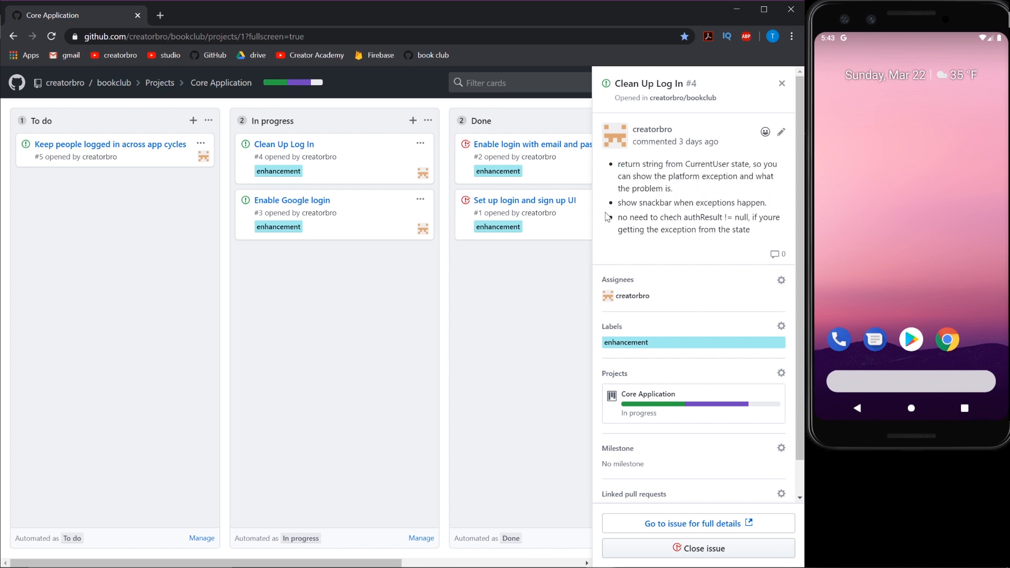
Rename loginUser to loginUserWithEmail and update its call in loginForm.dart
double_click(692, 202)
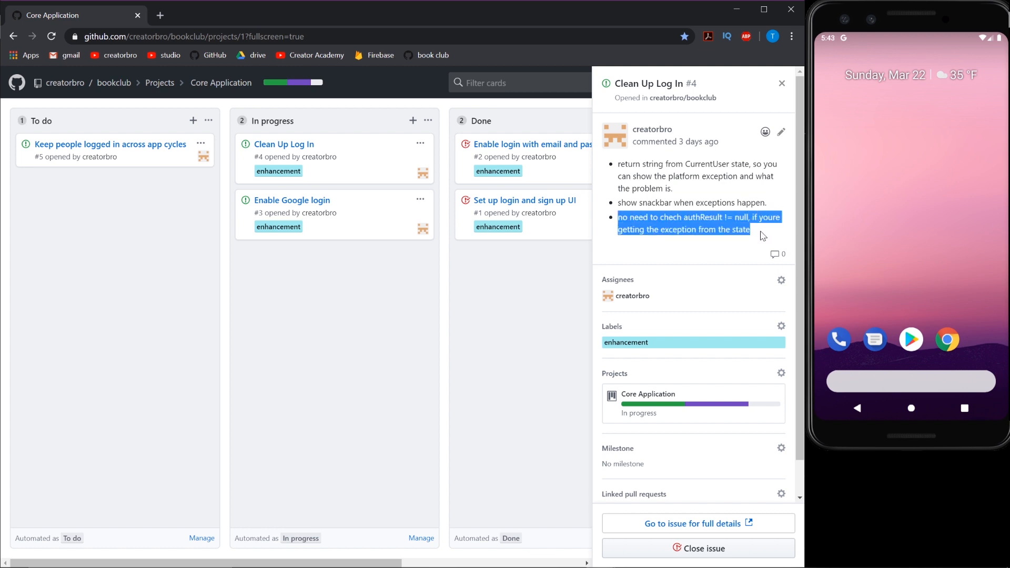
double_click(741, 217)
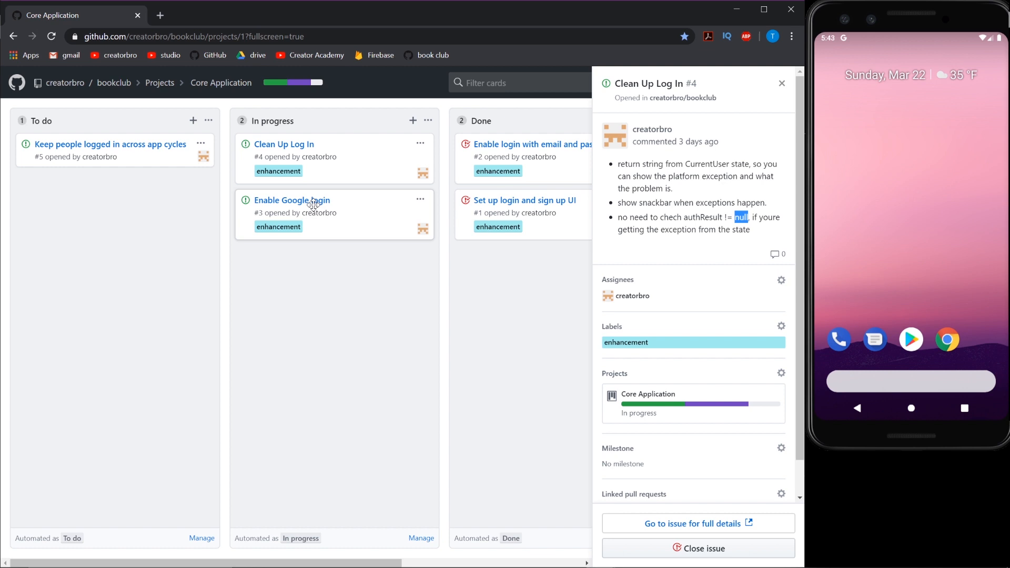
mouse_move(293, 200)
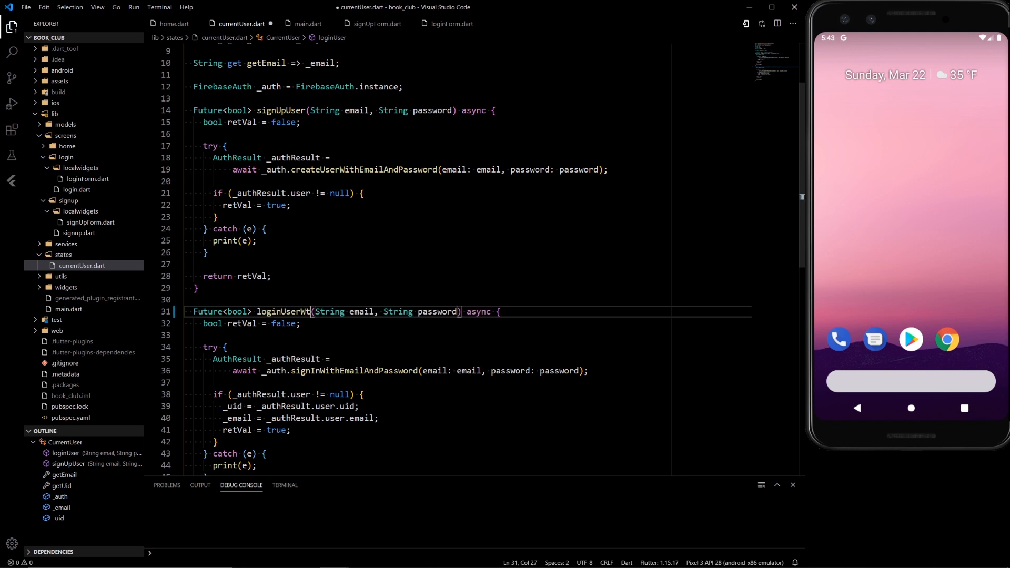
text(ithEmail)
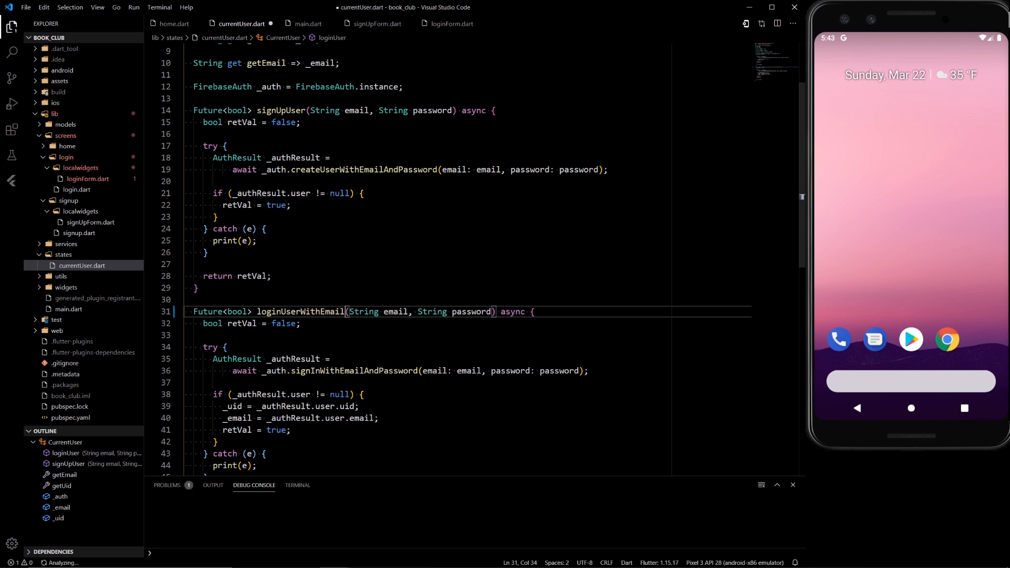
click(88, 179)
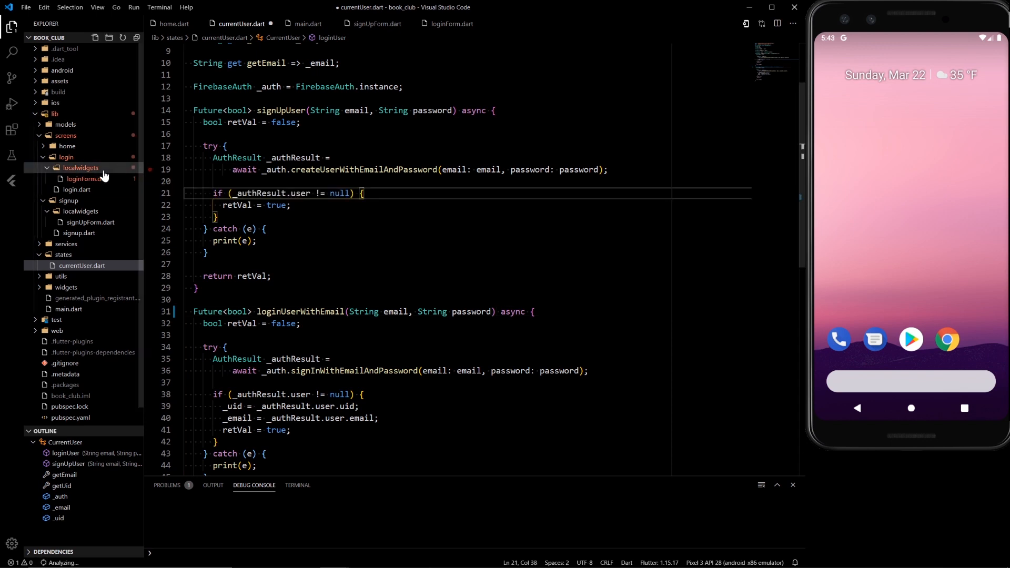
click(84, 178)
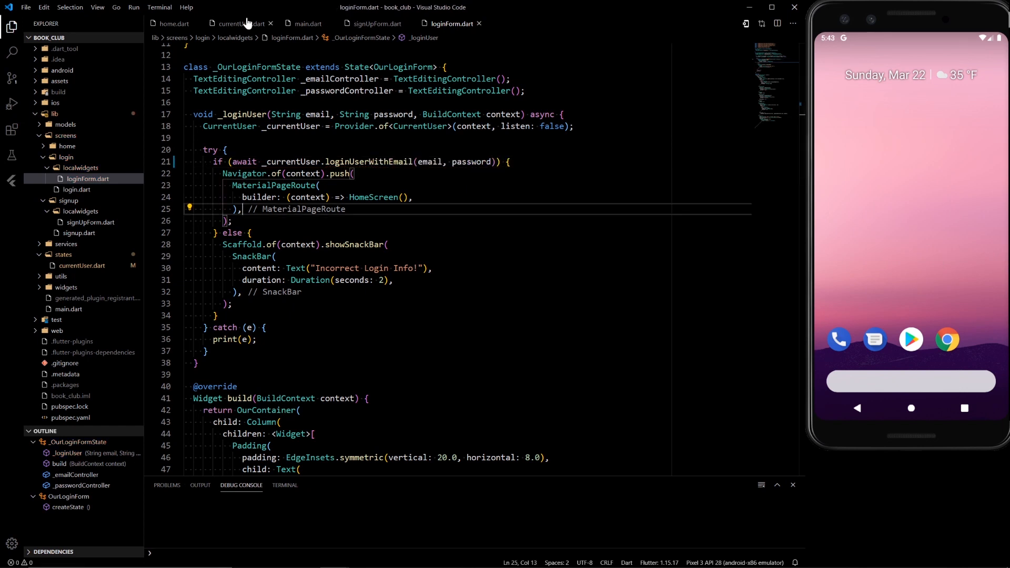
Make both auth methods Future<String>, returning "error"/"success" defaults and e.message on exceptions
click(240, 24)
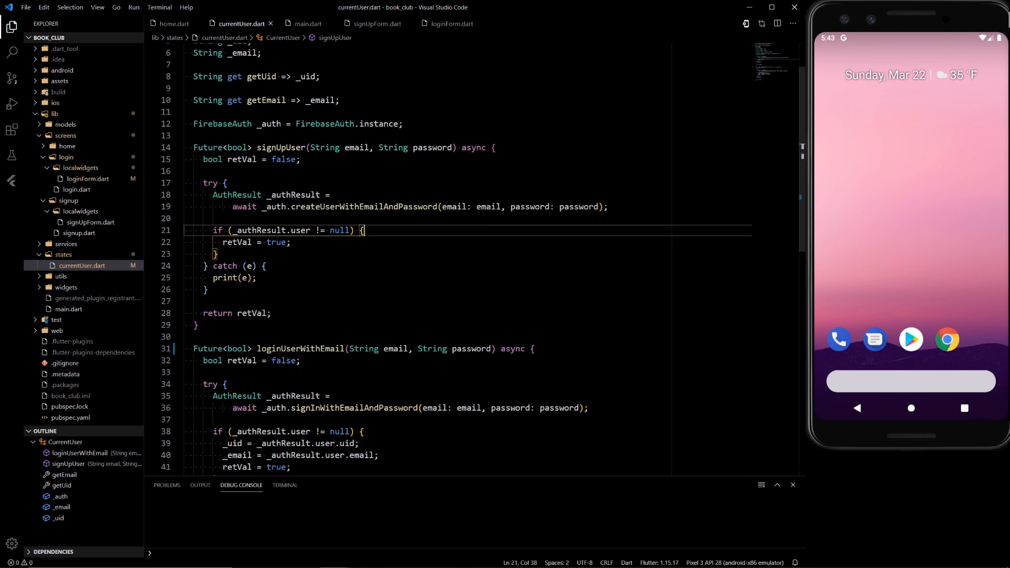
text(tring)
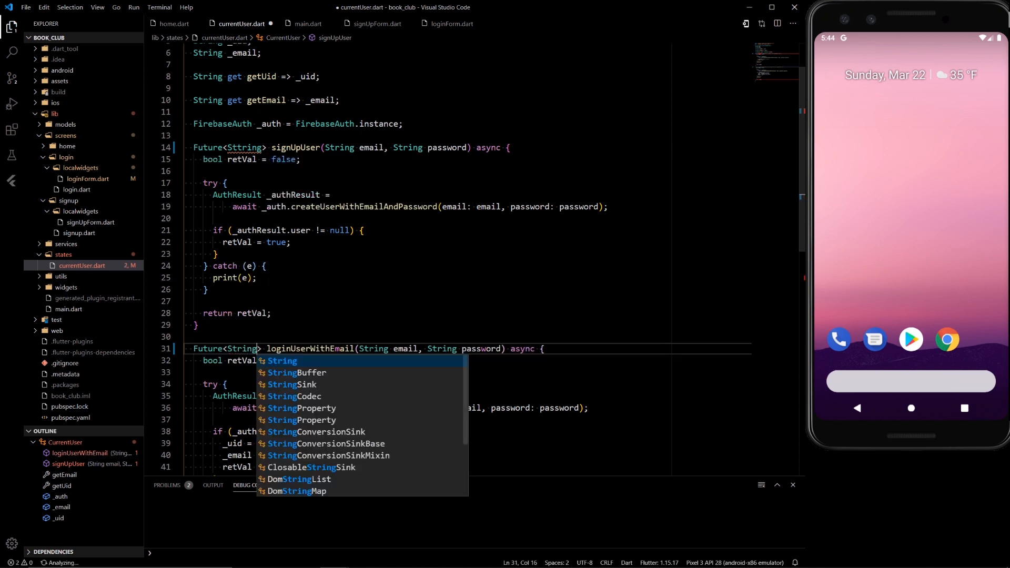
key(Escape)
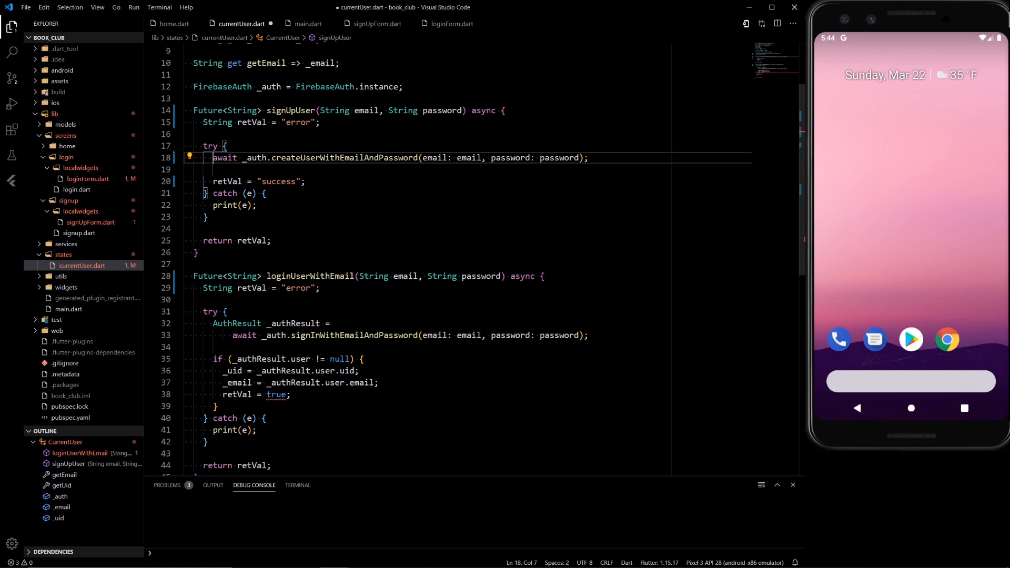
text(retVal = e.message;)
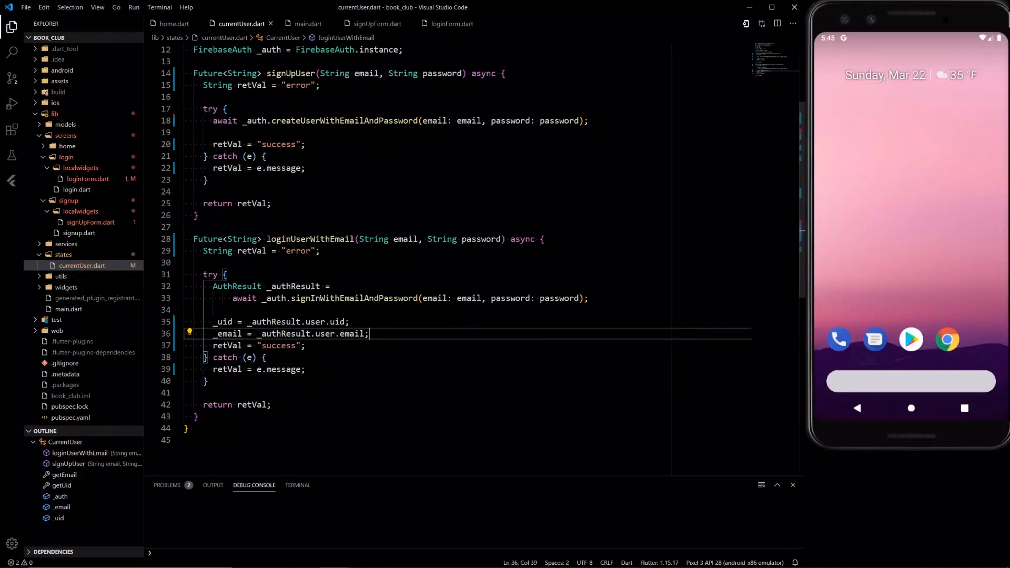
double_click(298, 85)
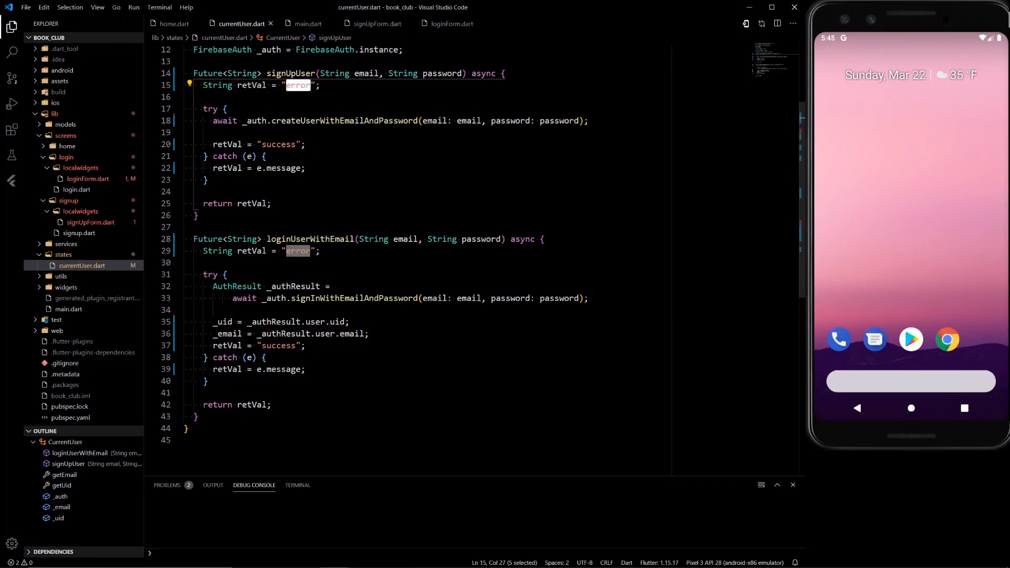
double_click(278, 143)
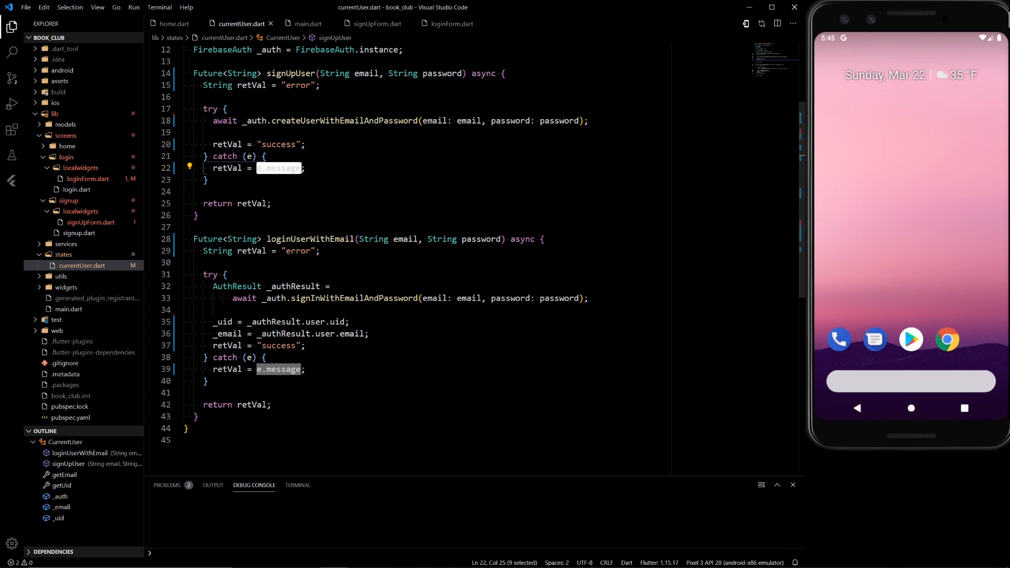
mouse_move(90, 222)
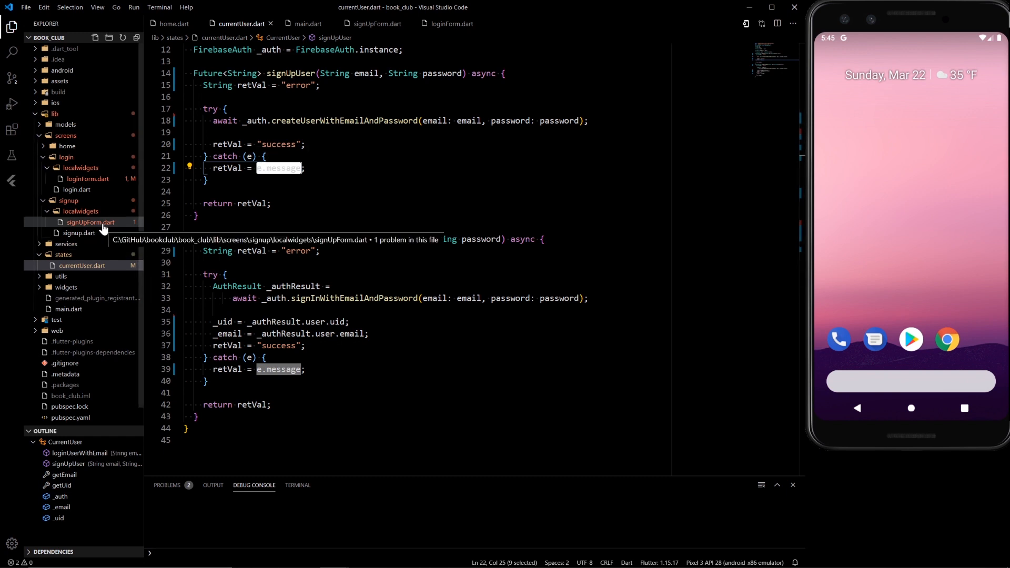
In signUpForm.dart, store await _currentUser.signUpUser(email, password) in String _returnString
click(90, 222)
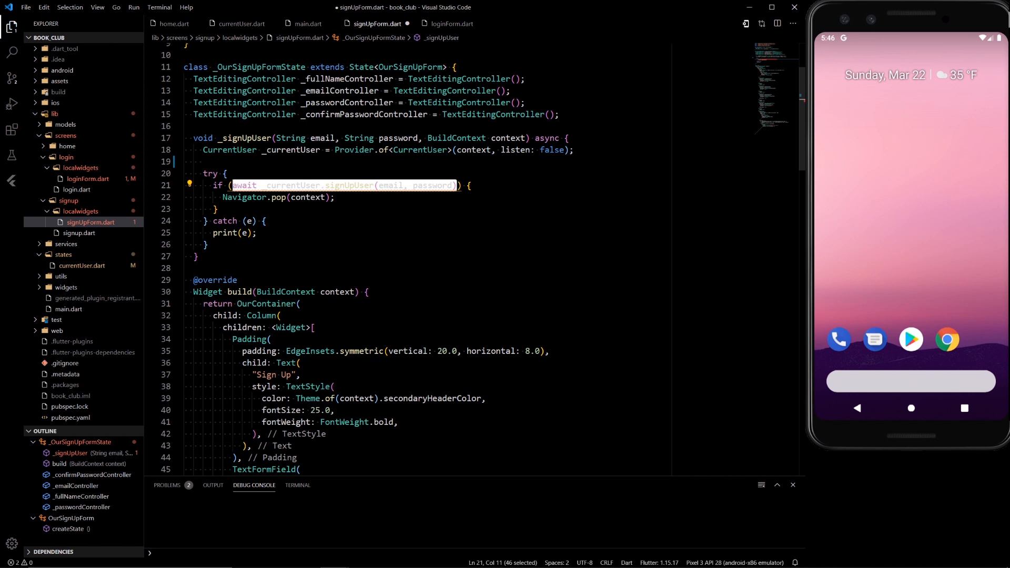
key(Delete)
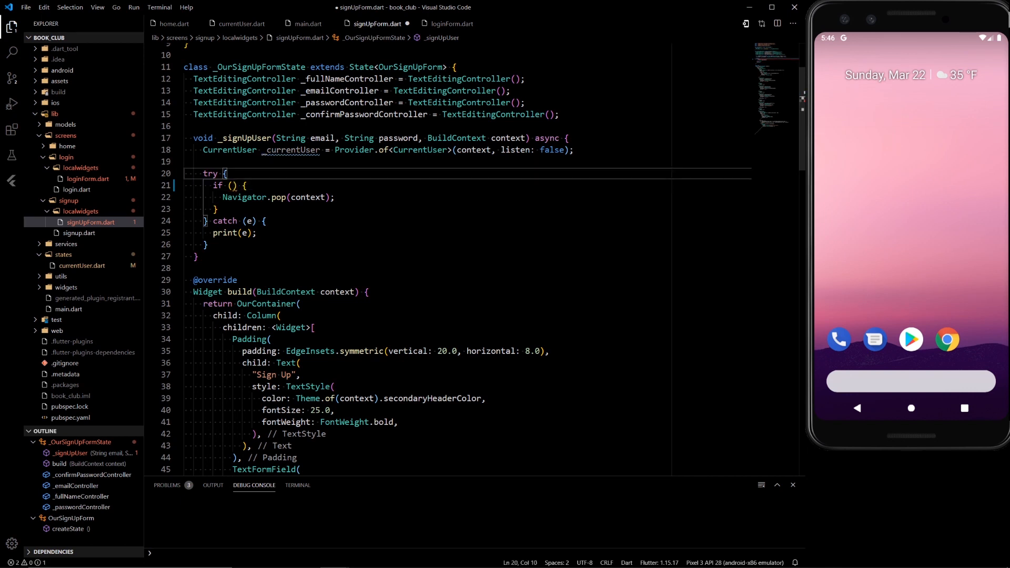
text(String)
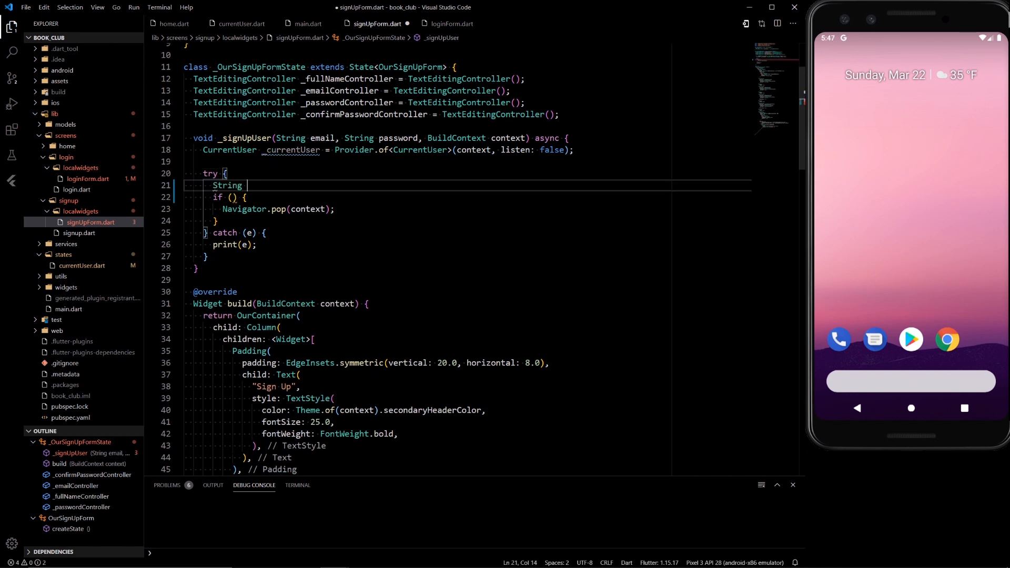
text(_ret)
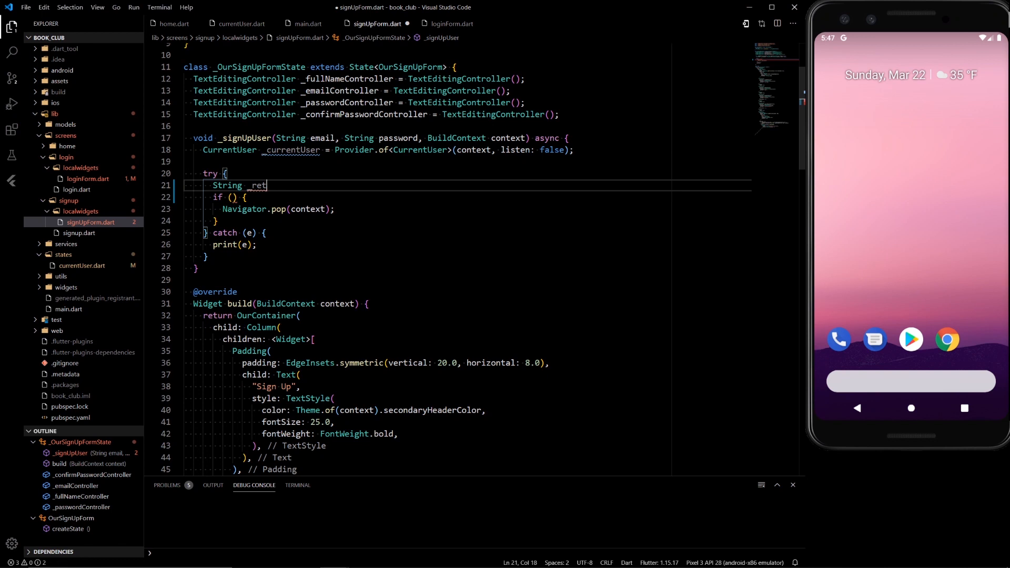
text(urnString =)
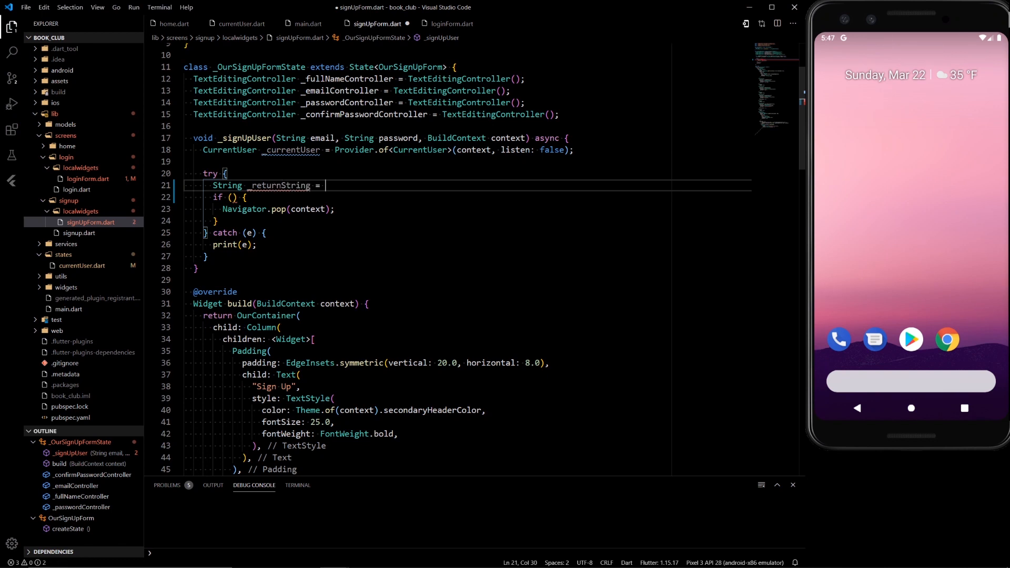
text(await _currentUser.signUpUser(email, password);)
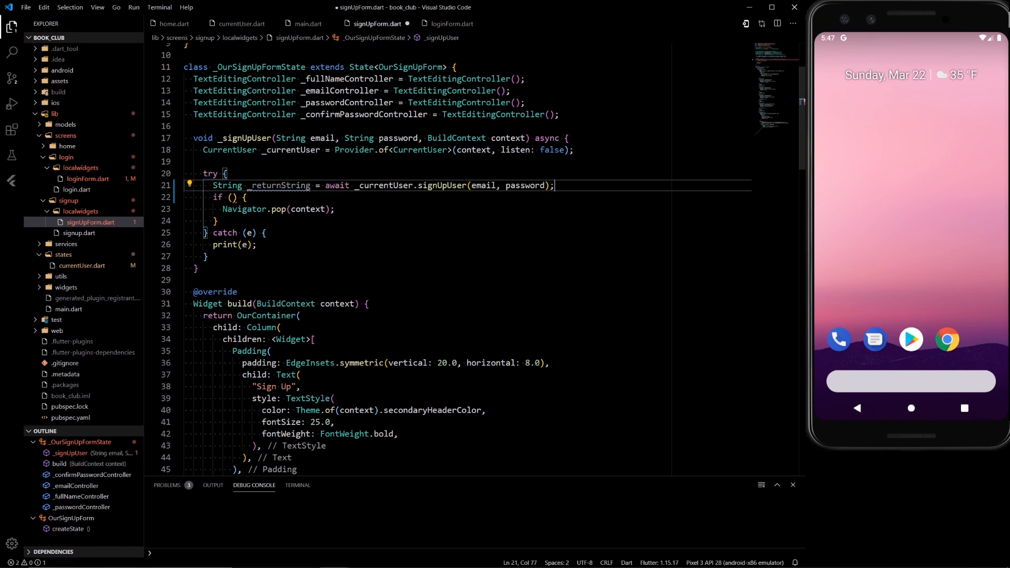
Pop only when _returnString equals "success", else show a SnackBar with the message
click(234, 196)
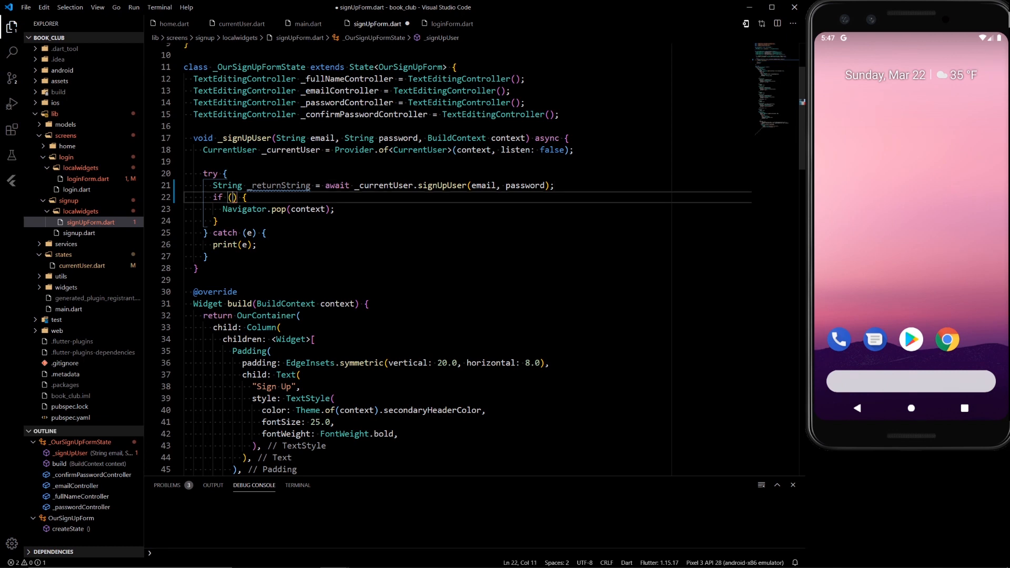
text(_retr)
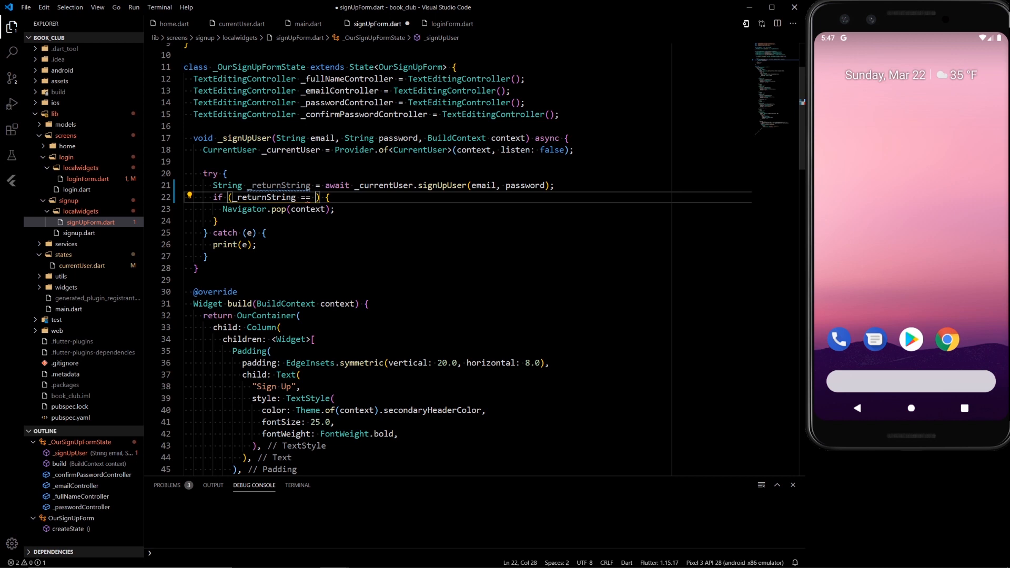
text("success")
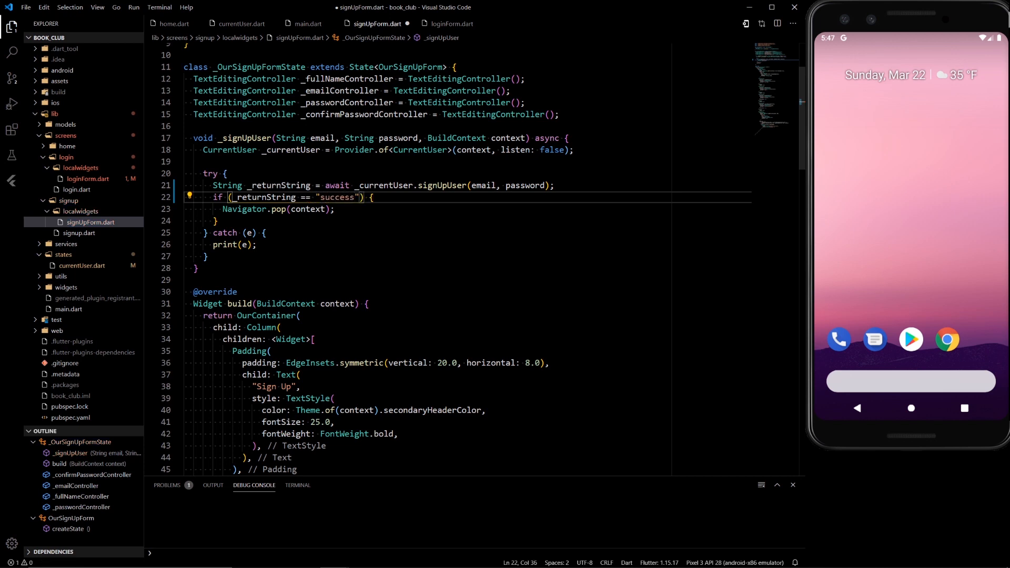
click(218, 220)
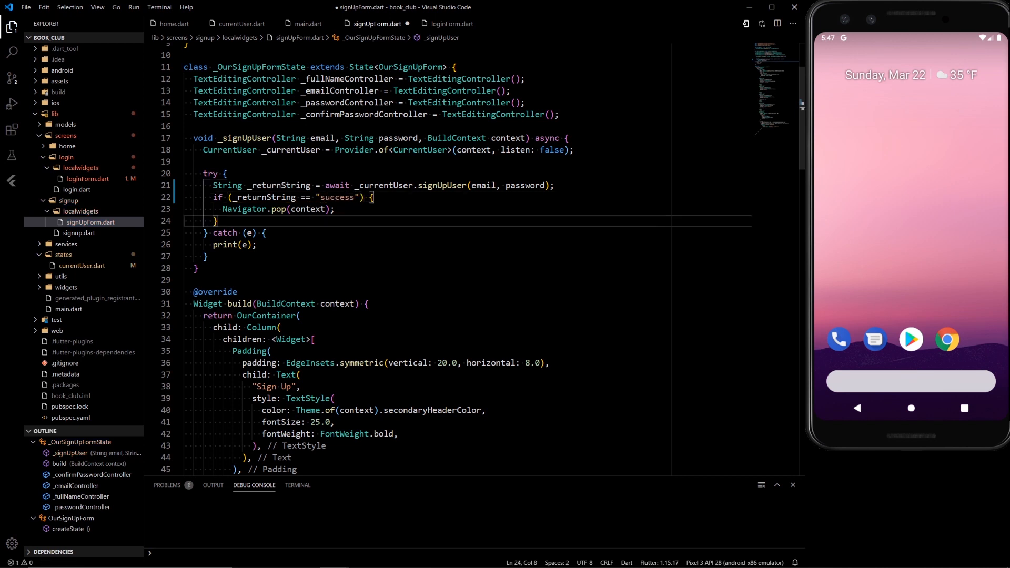
text(else{)
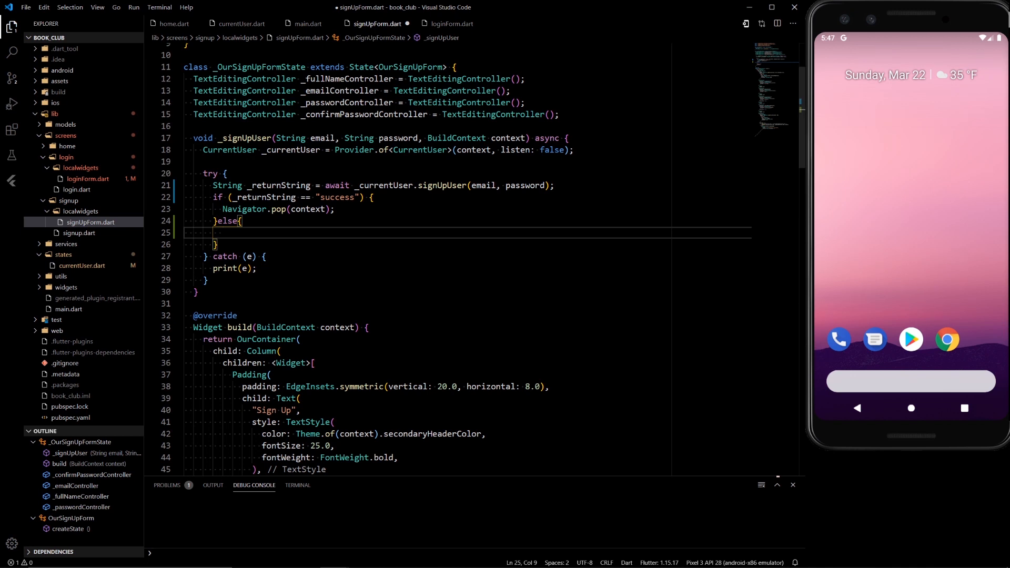
text(Scaffold.of(context).showSnackBar()
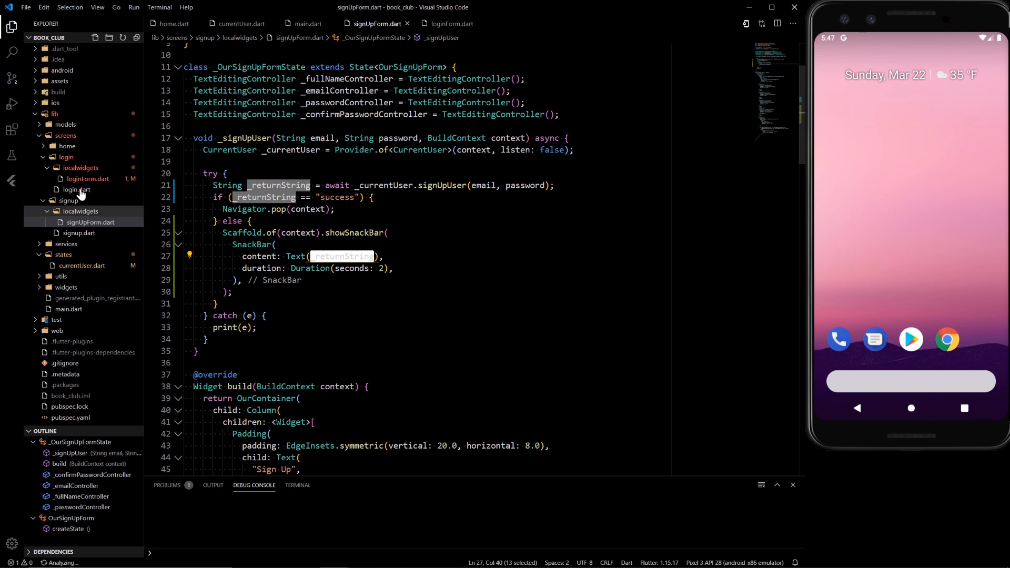
In loginForm.dart, store await _currentUser.loginUserWithEmail(email, password) in String _returnString
click(87, 179)
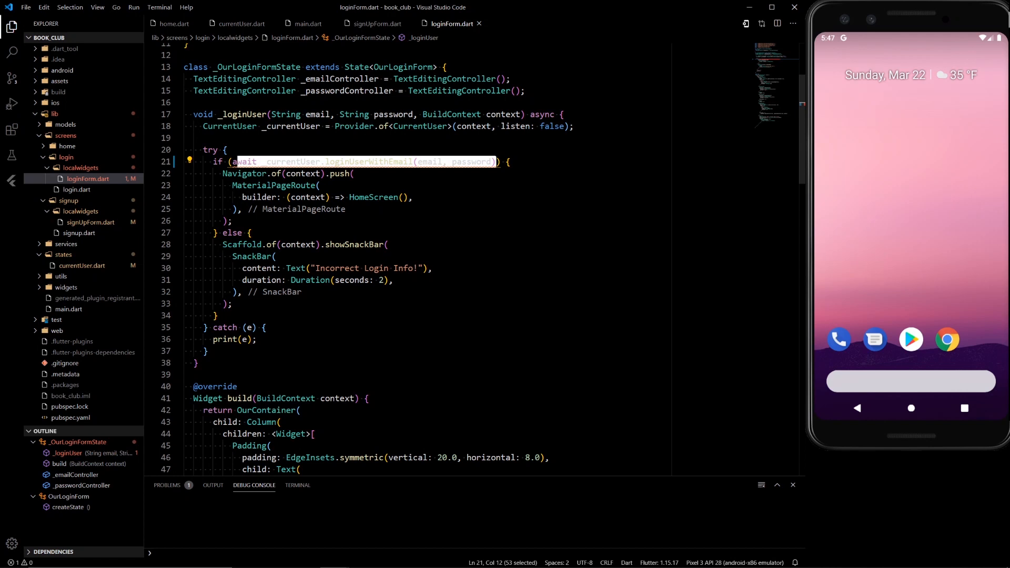
key(Delete)
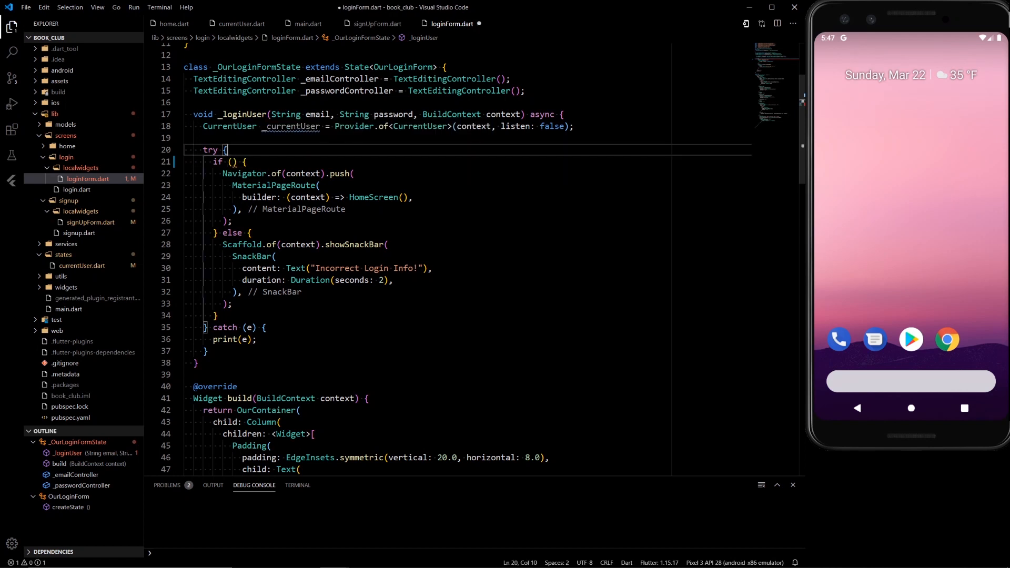
text(String)
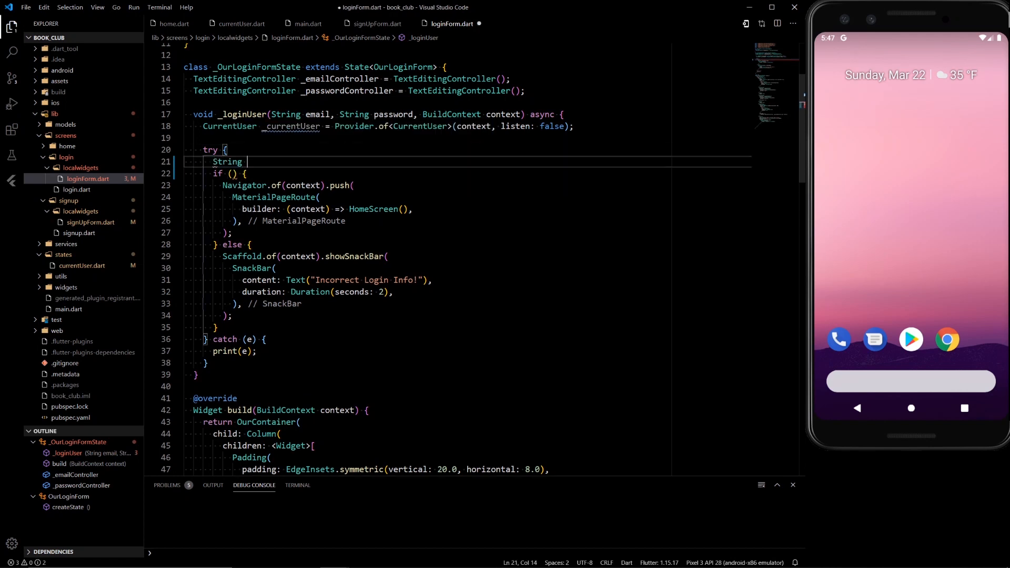
text(_returnStr)
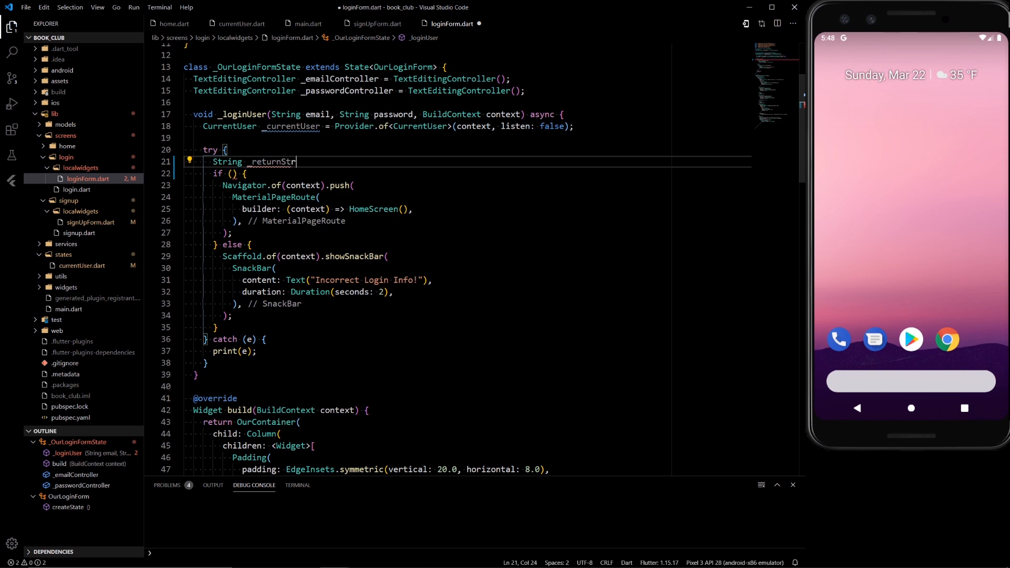
text(ing =)
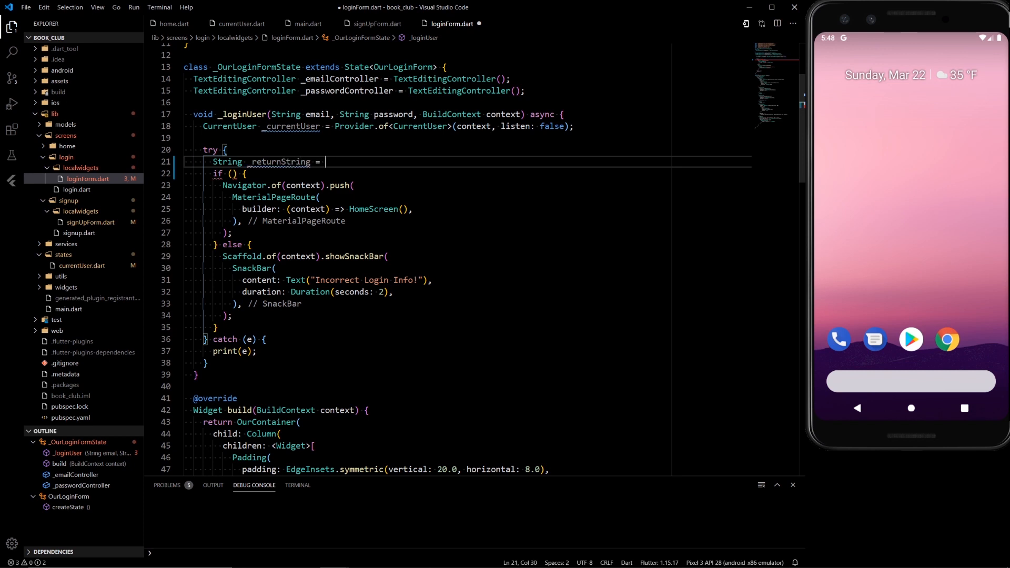
text(await _currentUser.loginUserWithEmail(email, password);)
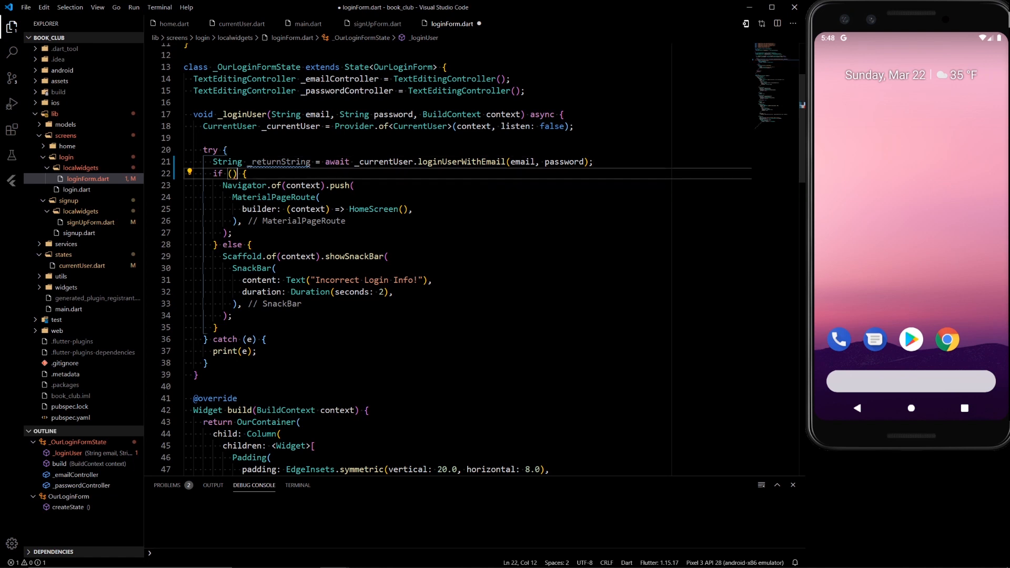
Navigate home when the result equals "success", else show _returnString in the SnackBar
text(res)
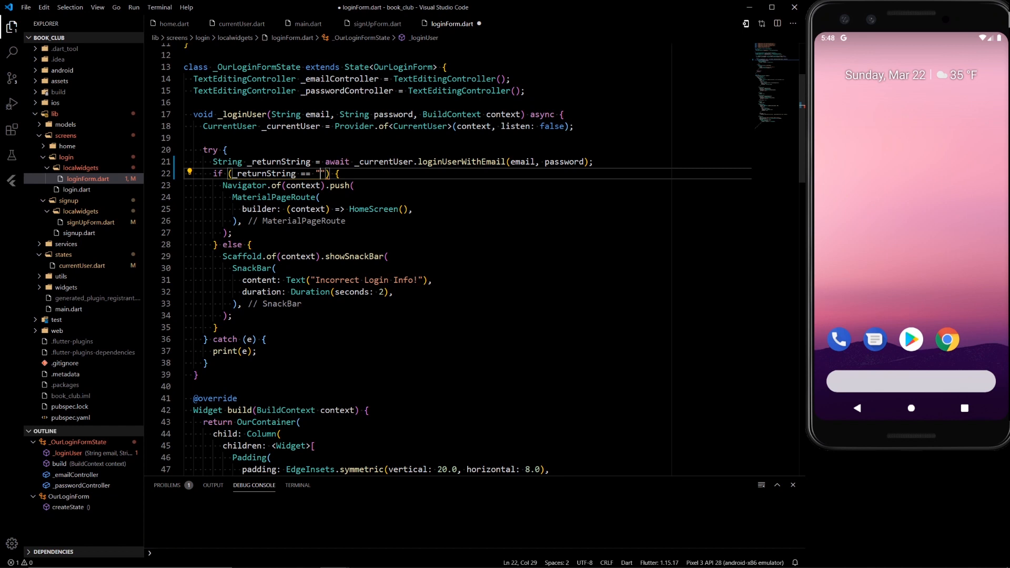
text(sucess)
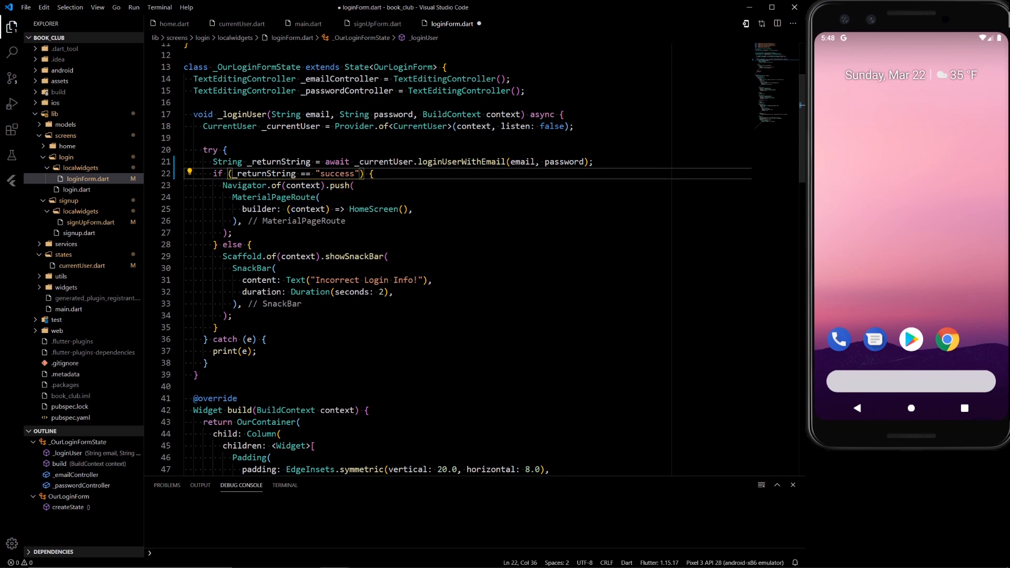
click(232, 245)
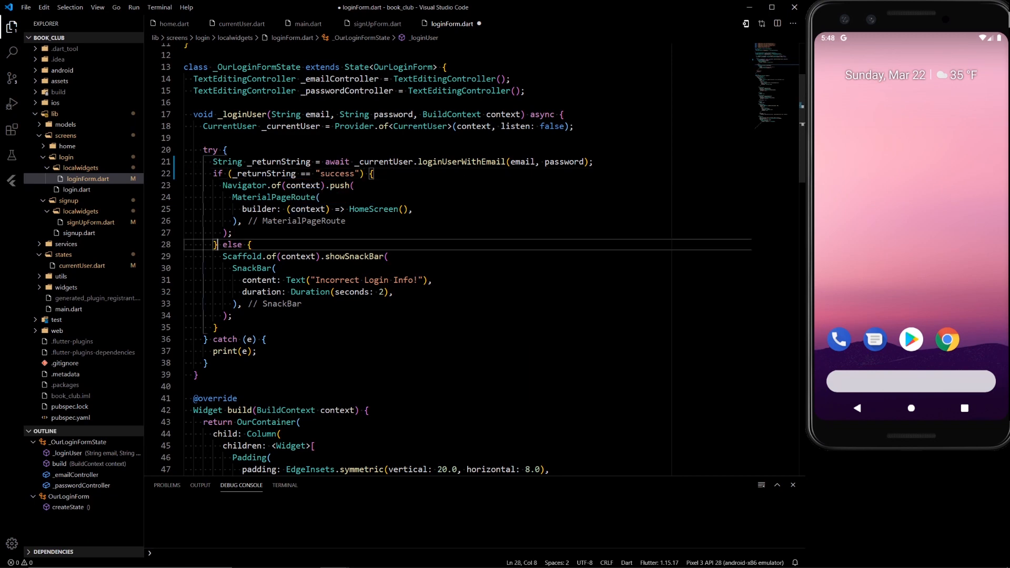
mouse_move(241, 256)
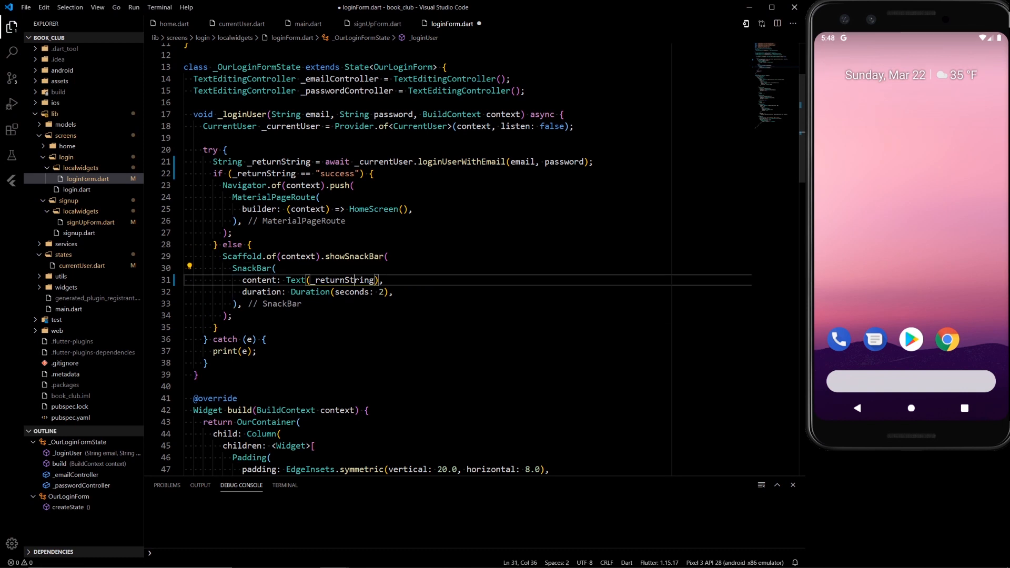
double_click(344, 279)
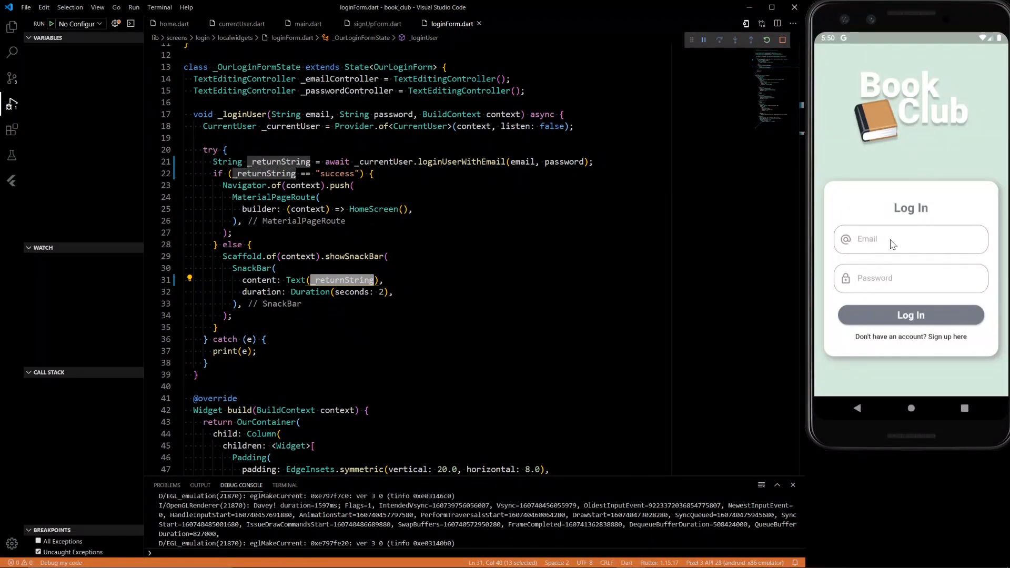
Log in on the emulator with the suggested creatorb email and password, then go back from home
click(910, 239)
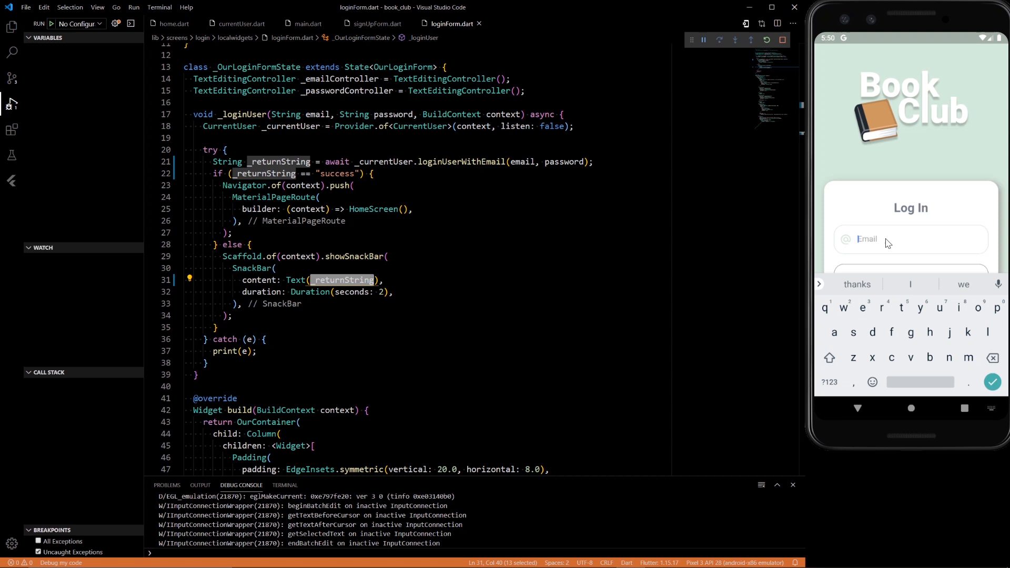
text(creatorb)
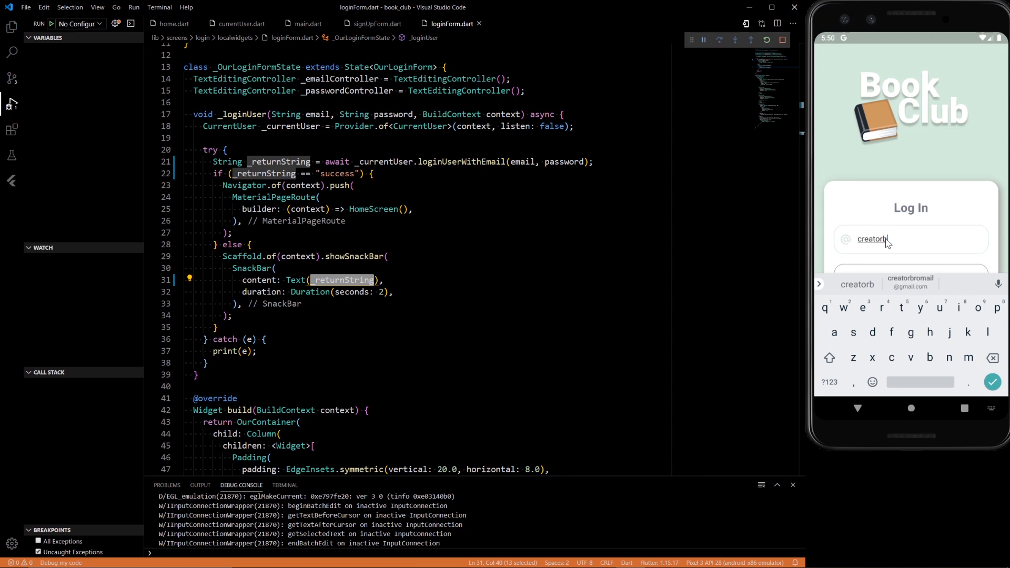
click(910, 282)
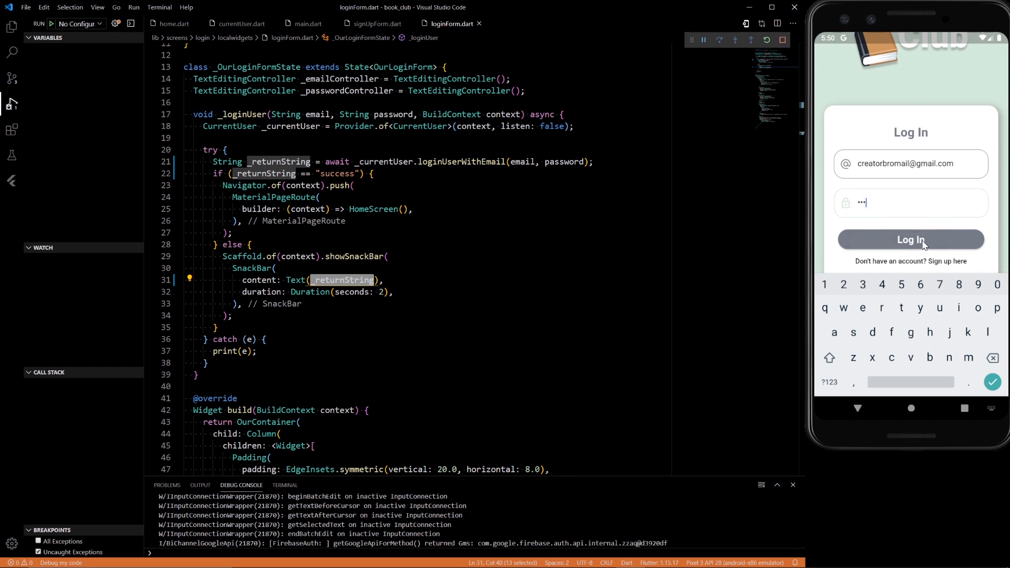
click(911, 239)
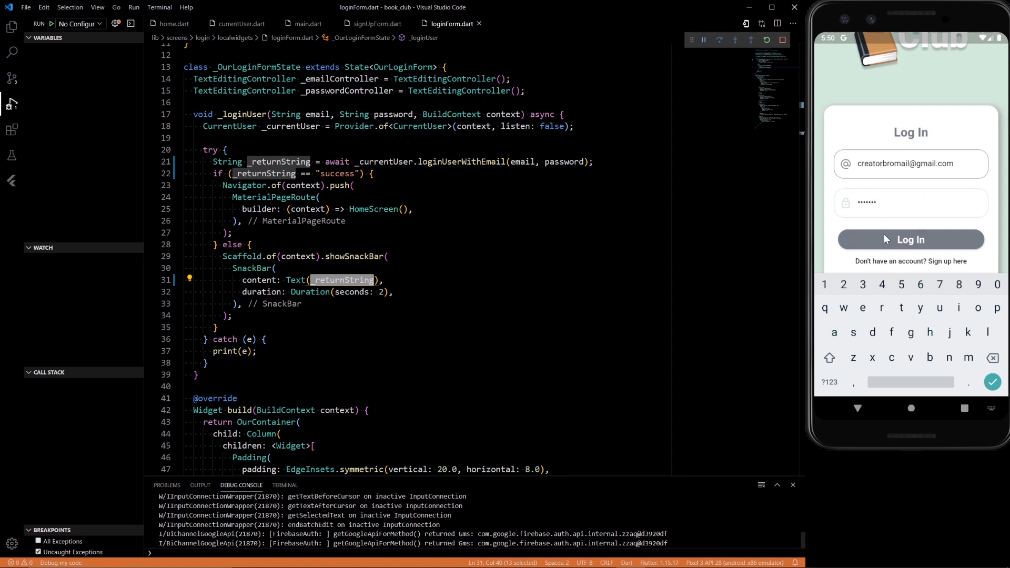
click(911, 239)
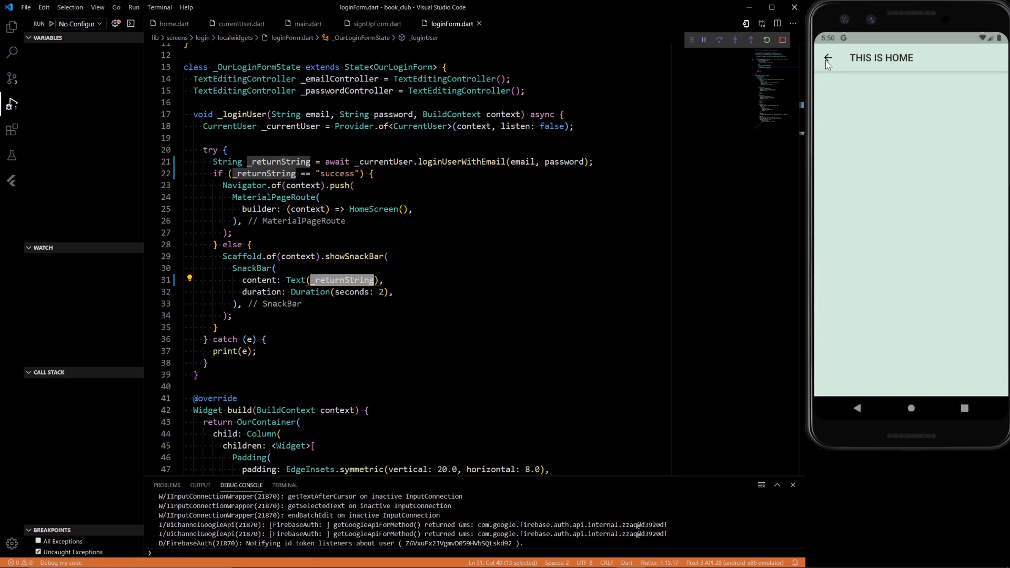
click(829, 57)
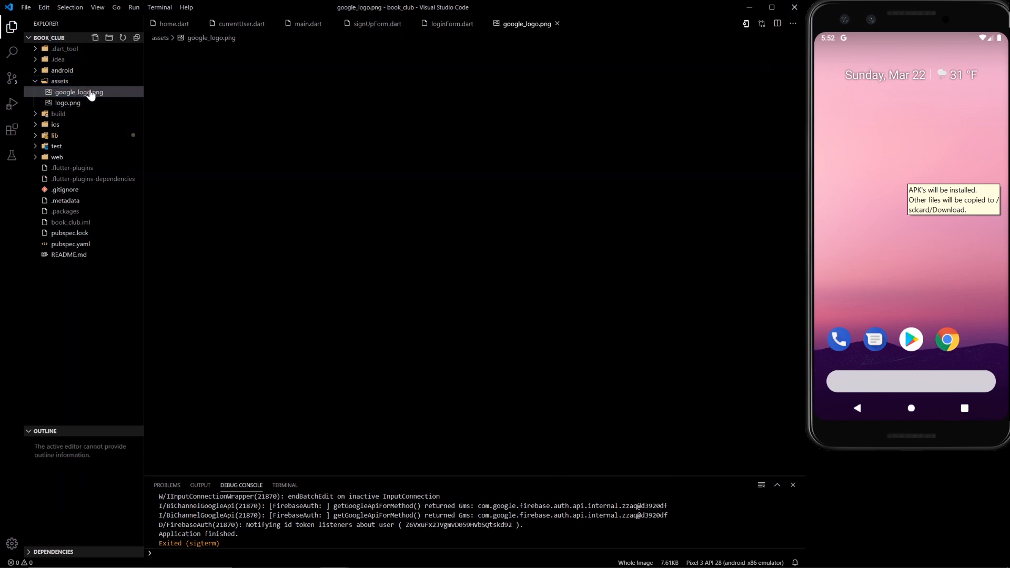
Add google_sign_in: below provider in pubspec.yaml and let flutter pub get fetch it
click(78, 92)
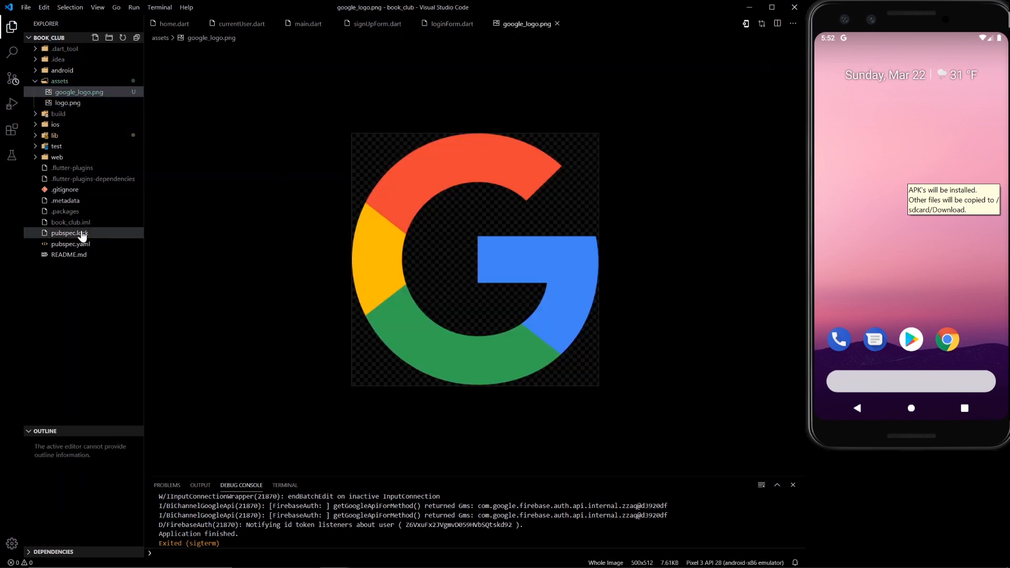
click(70, 243)
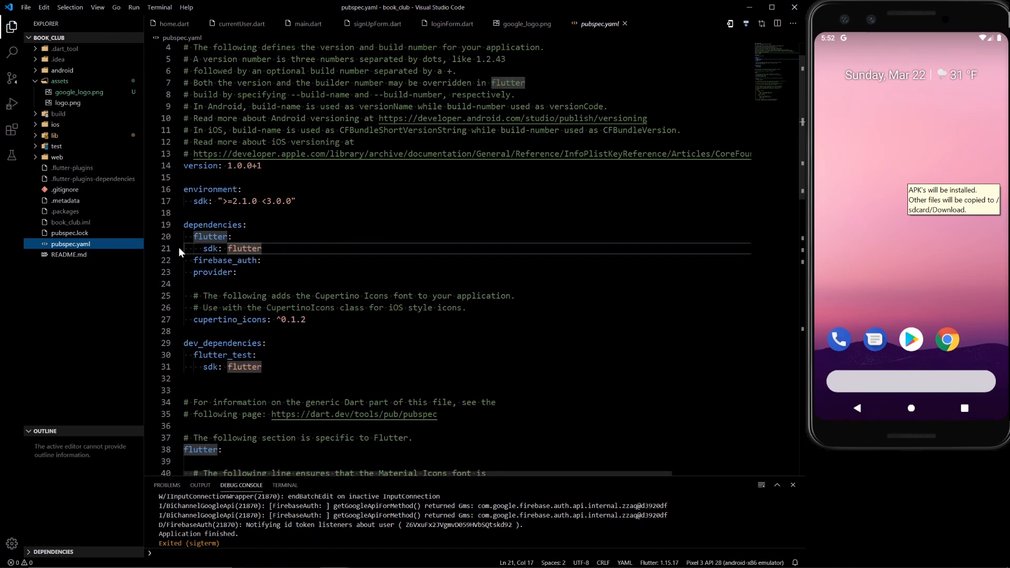
click(236, 272)
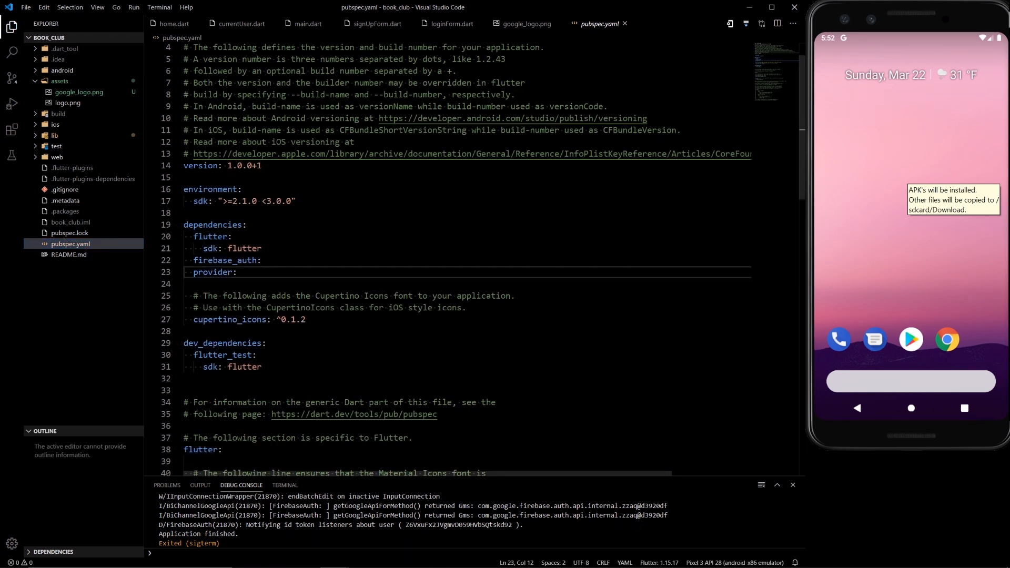
key(enter)
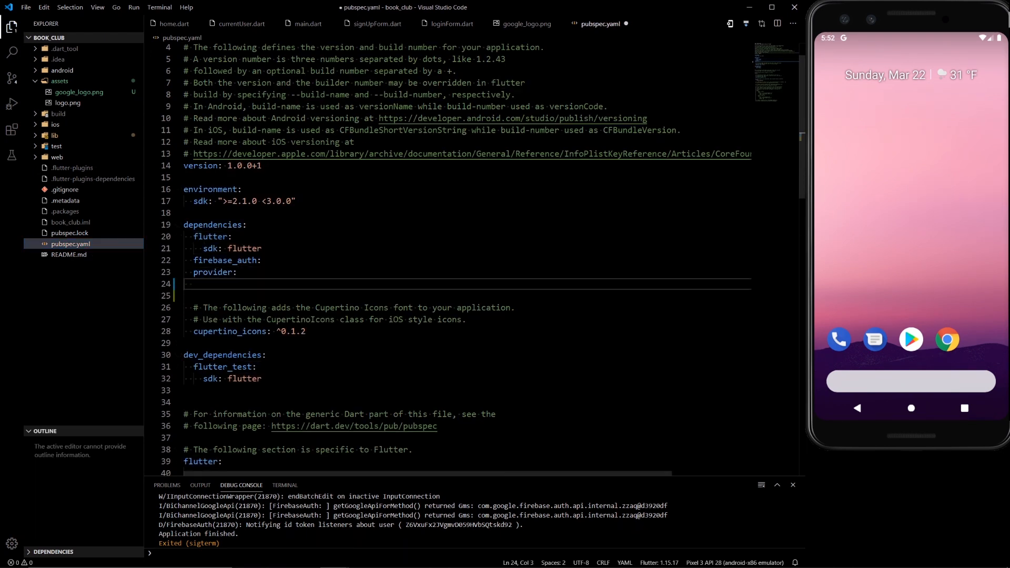
text(google_sign)
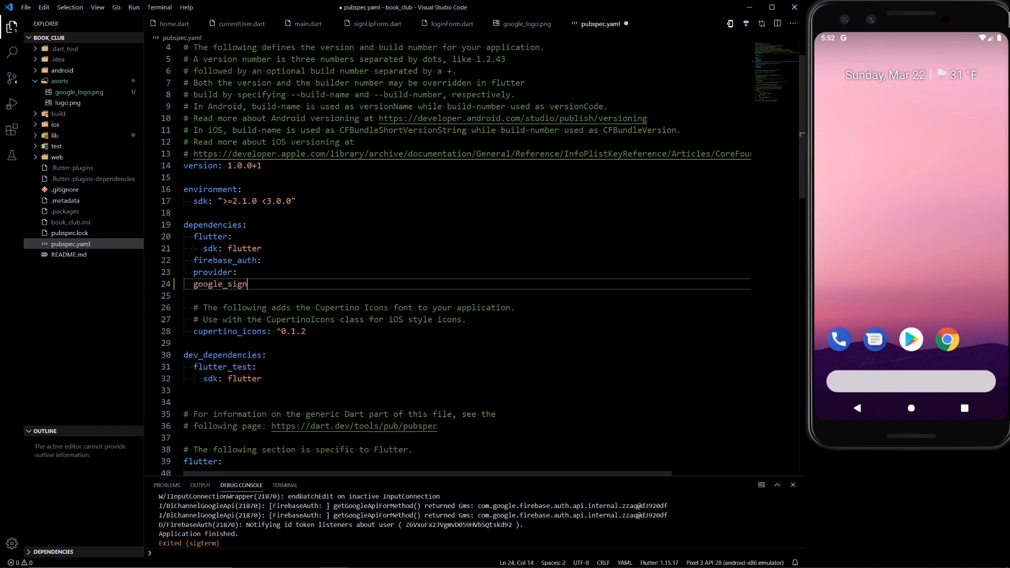
text(_in:)
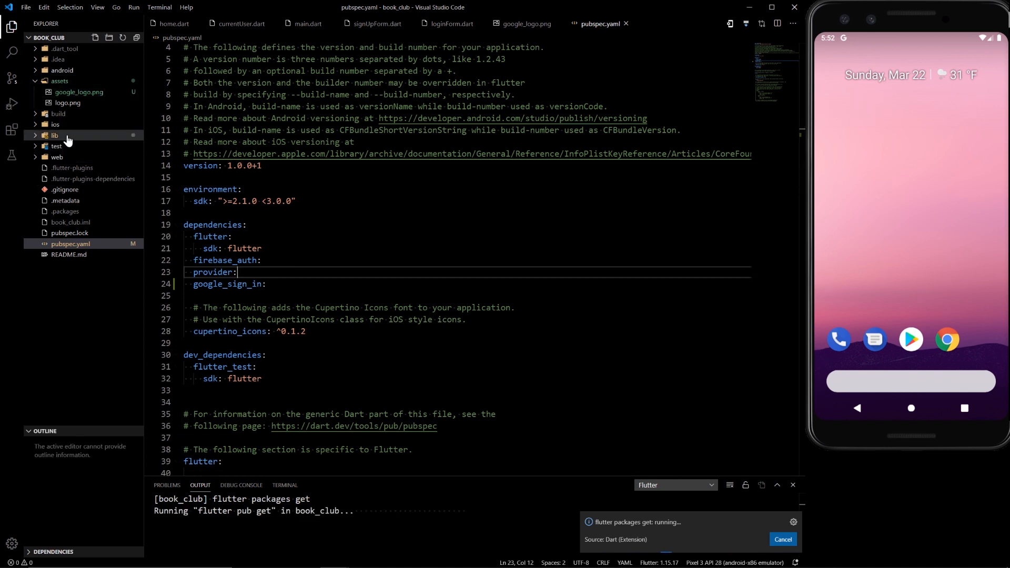
click(54, 136)
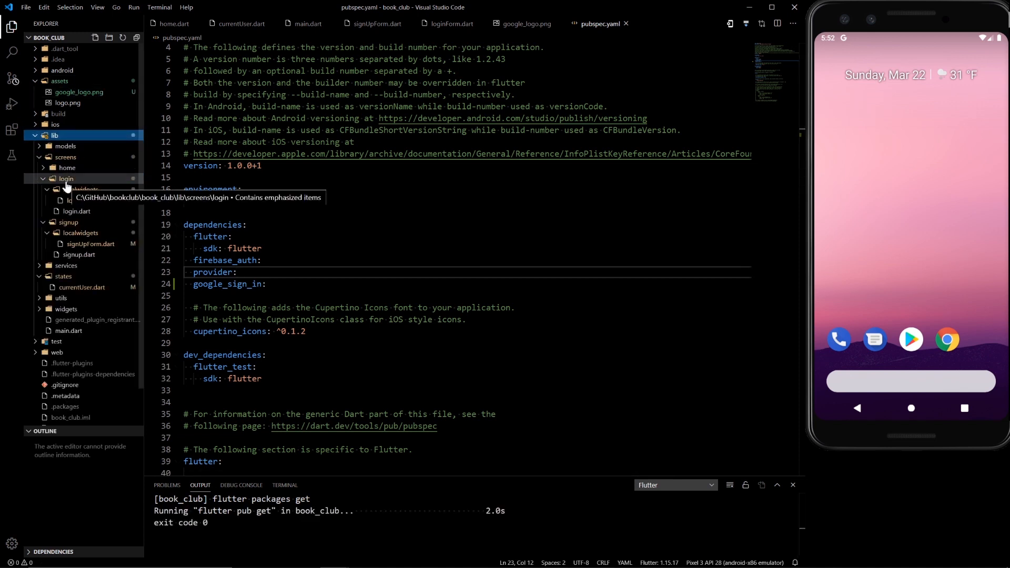
click(66, 178)
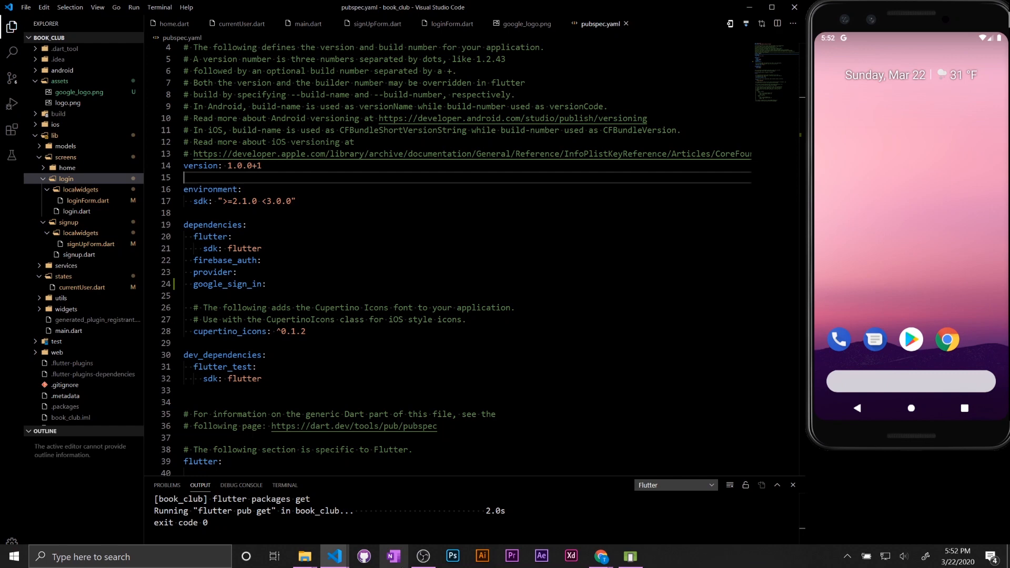
mouse_move(600, 556)
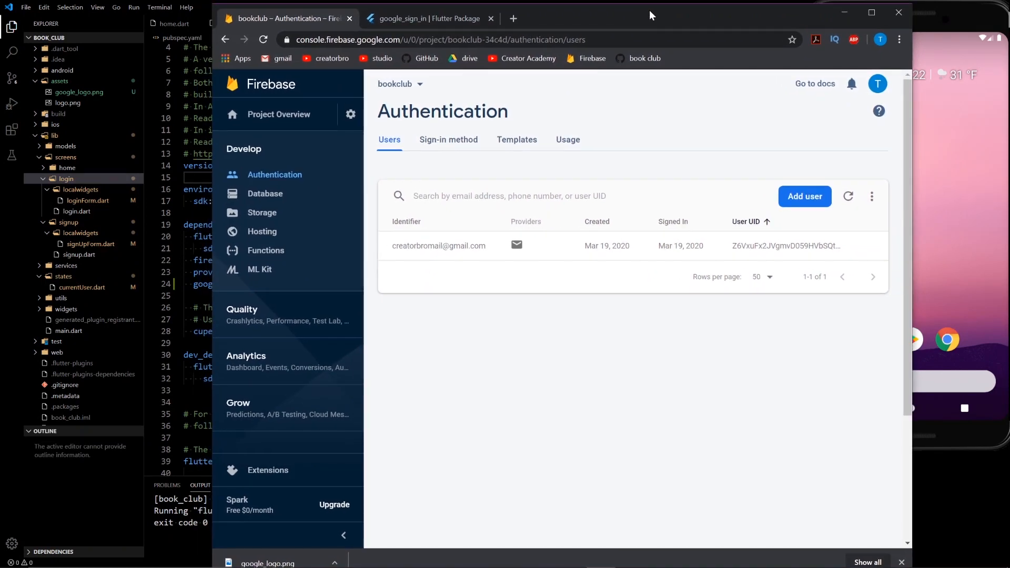
mouse_move(448, 139)
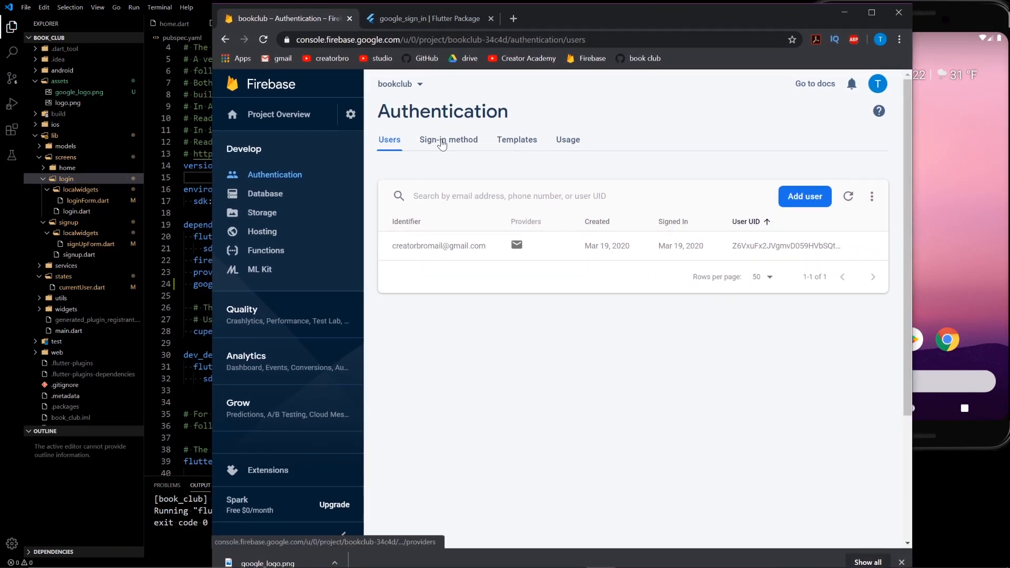
Enable the Google sign-in provider with the project support email and save it
click(448, 139)
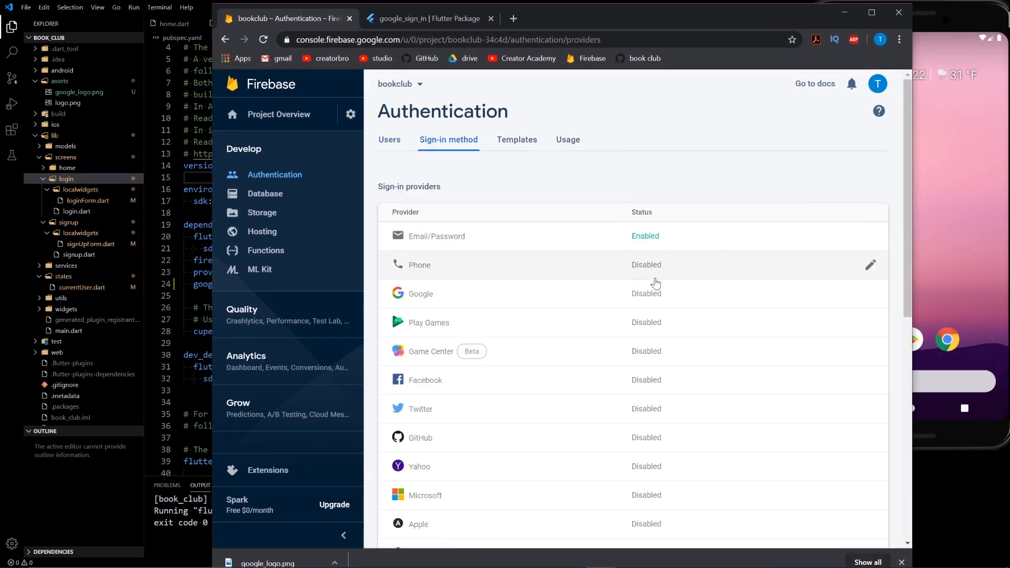
click(421, 293)
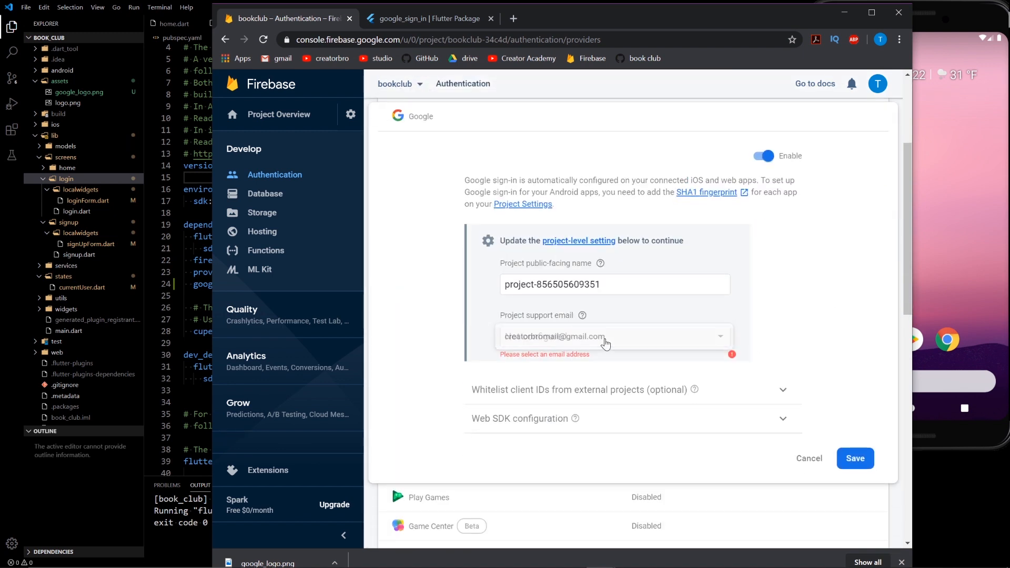
click(614, 336)
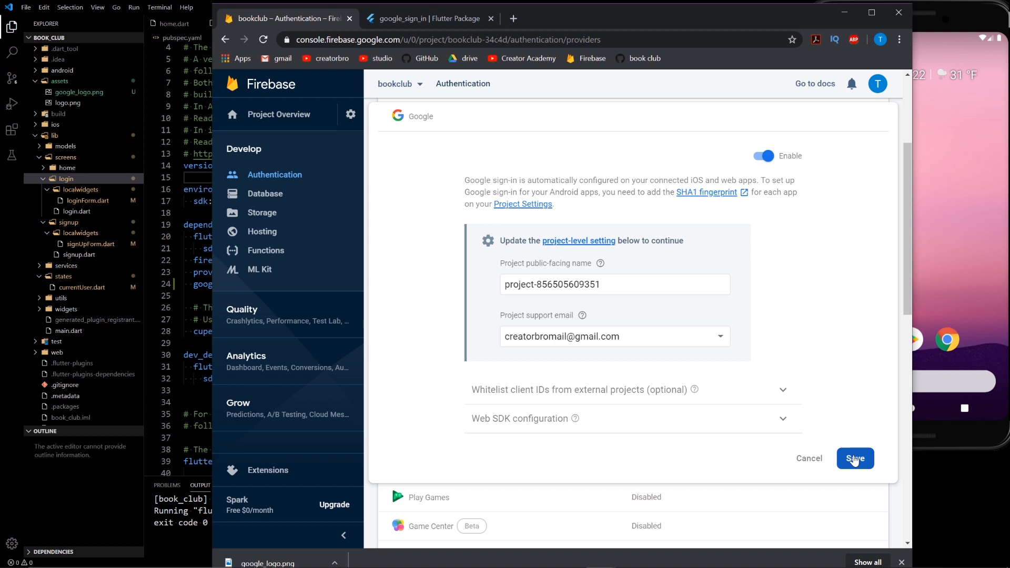
click(855, 458)
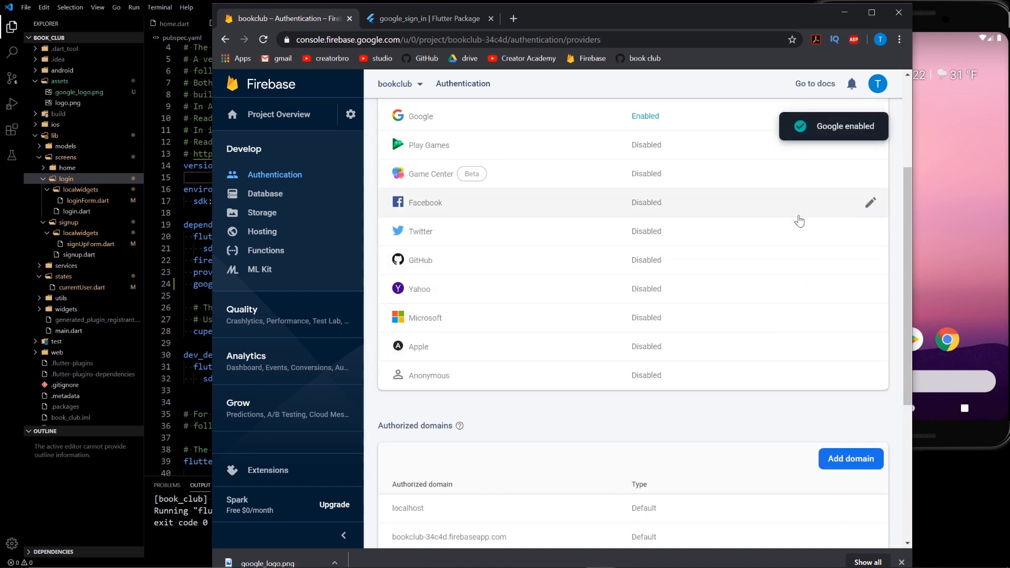
scroll(up, 3)
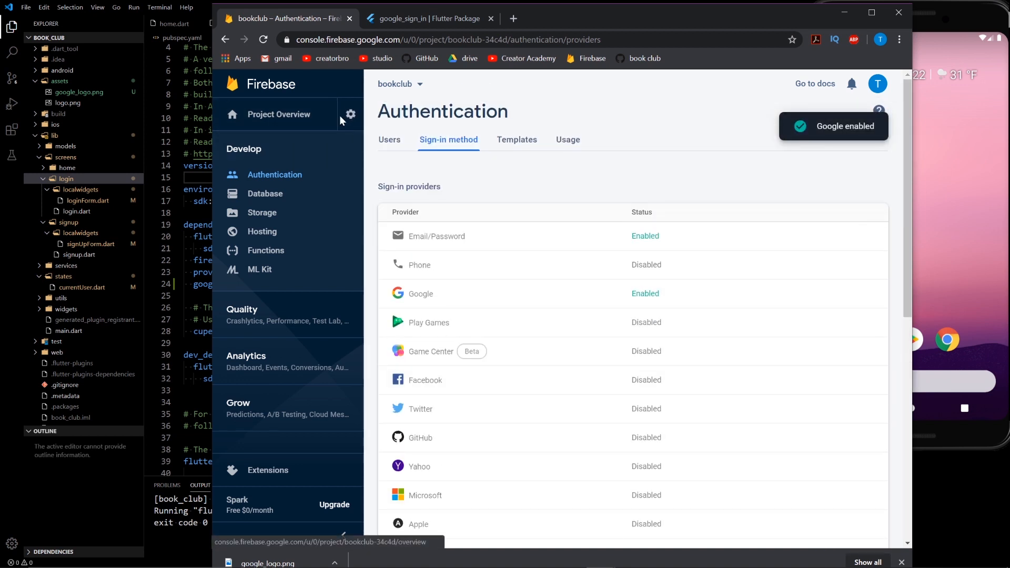
click(350, 114)
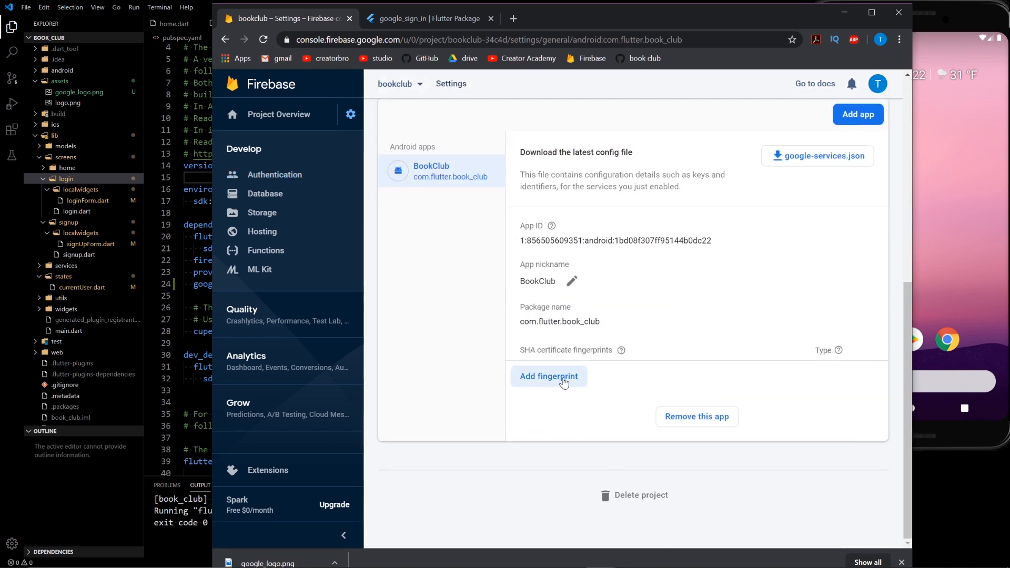
Start adding a certificate fingerprint and open the guide on obtaining the SHA fingerprint
click(549, 376)
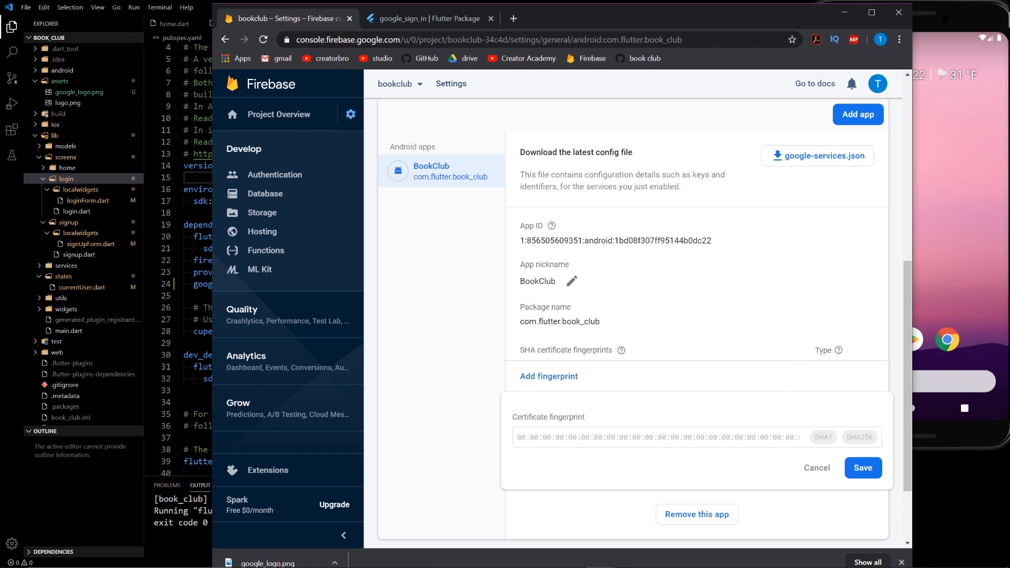
mouse_move(621, 350)
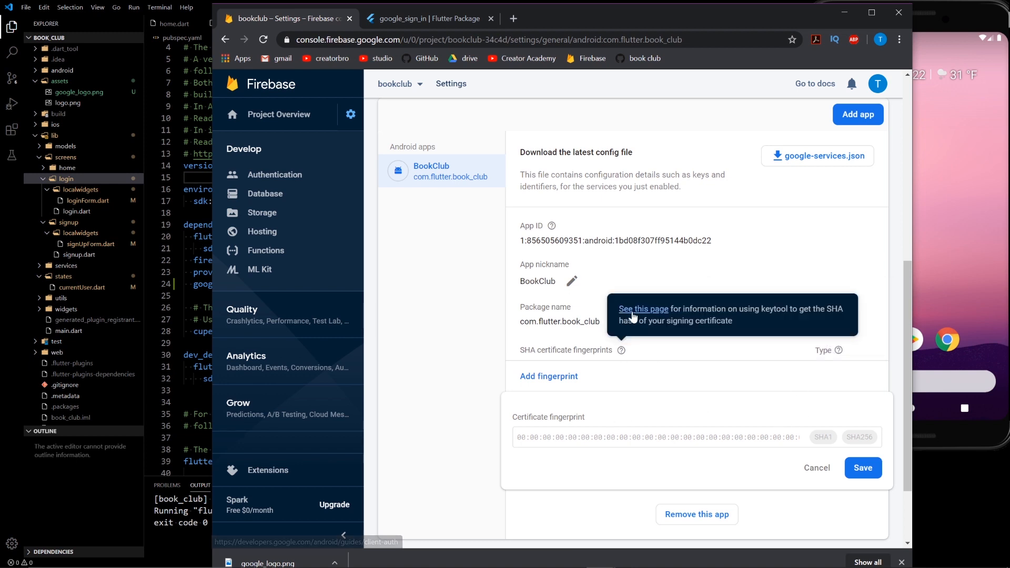
click(643, 309)
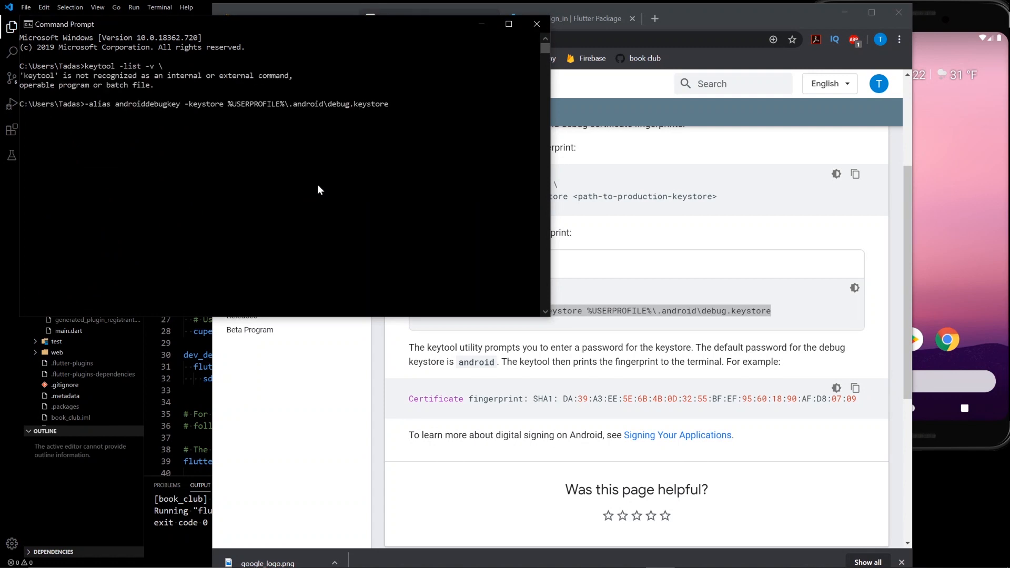
After the failed keytool attempt, navigate from the drive root into the Java folder
key(Return)
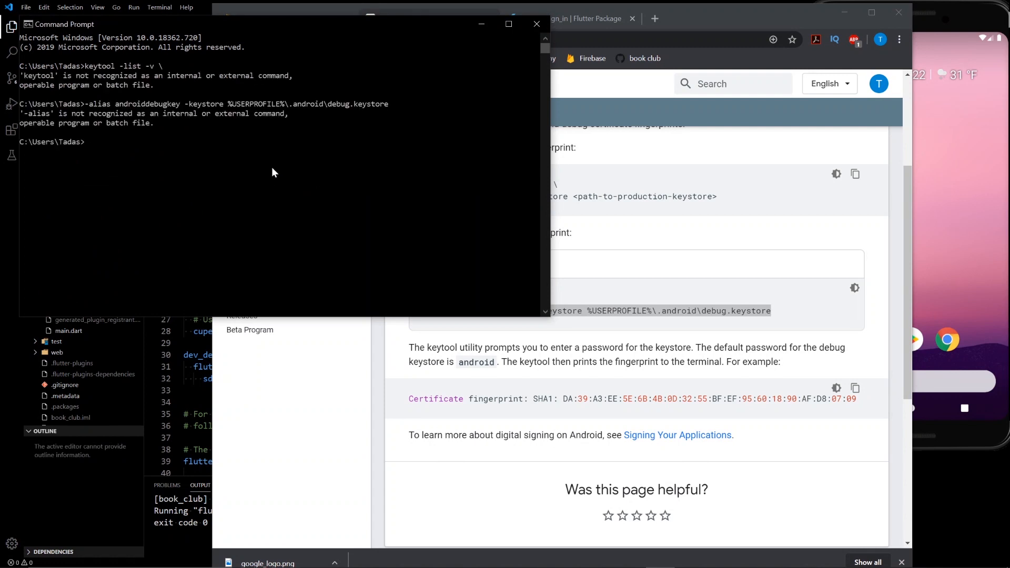
text(cd ../..)
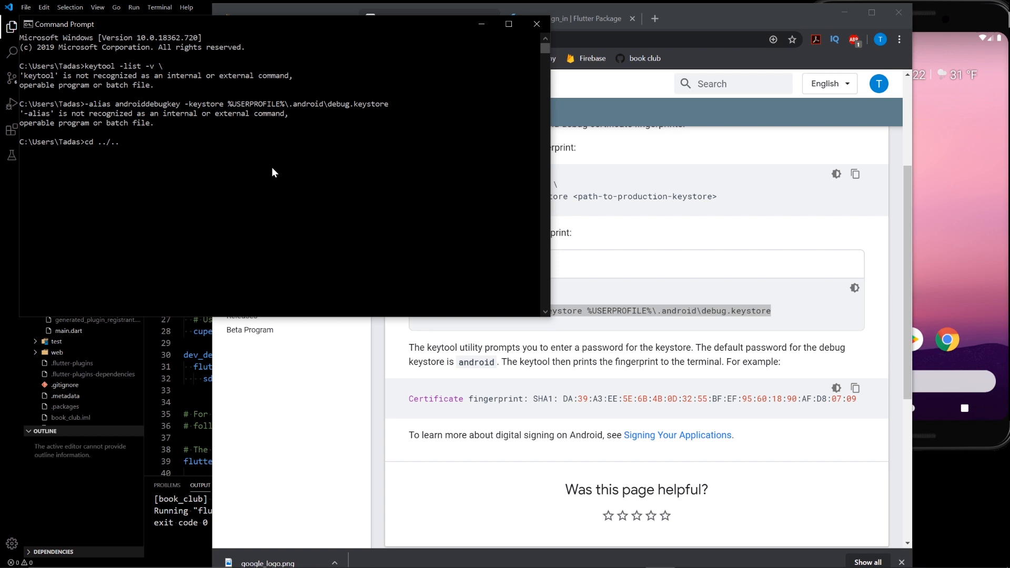
key(Return)
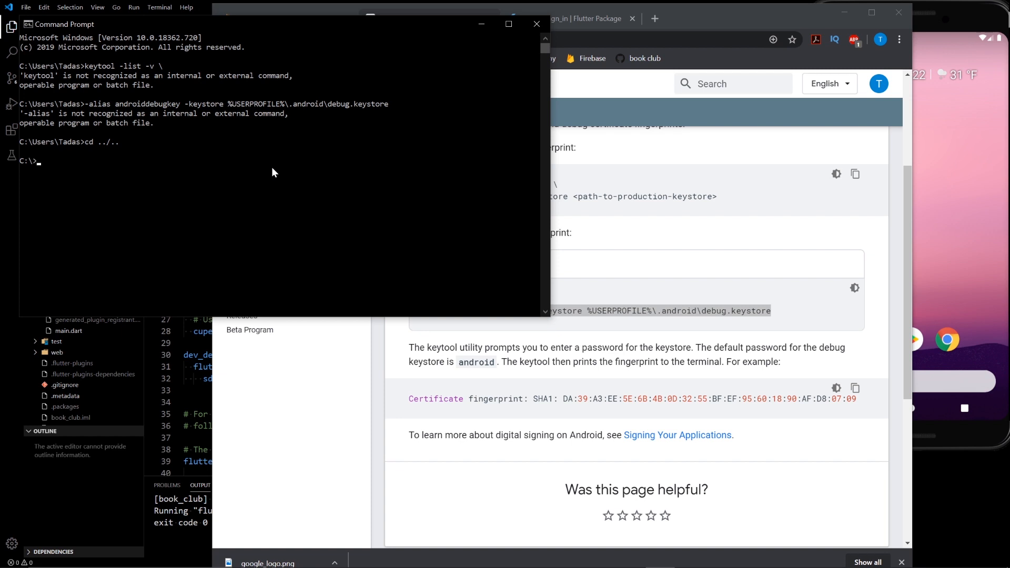
text(cd PerfLogs)
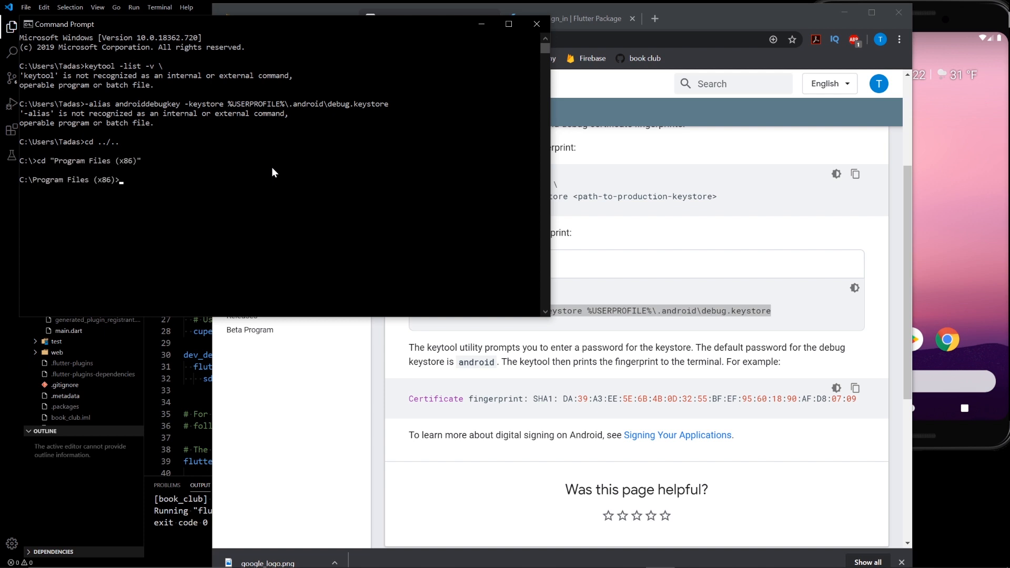
text(cd Java)
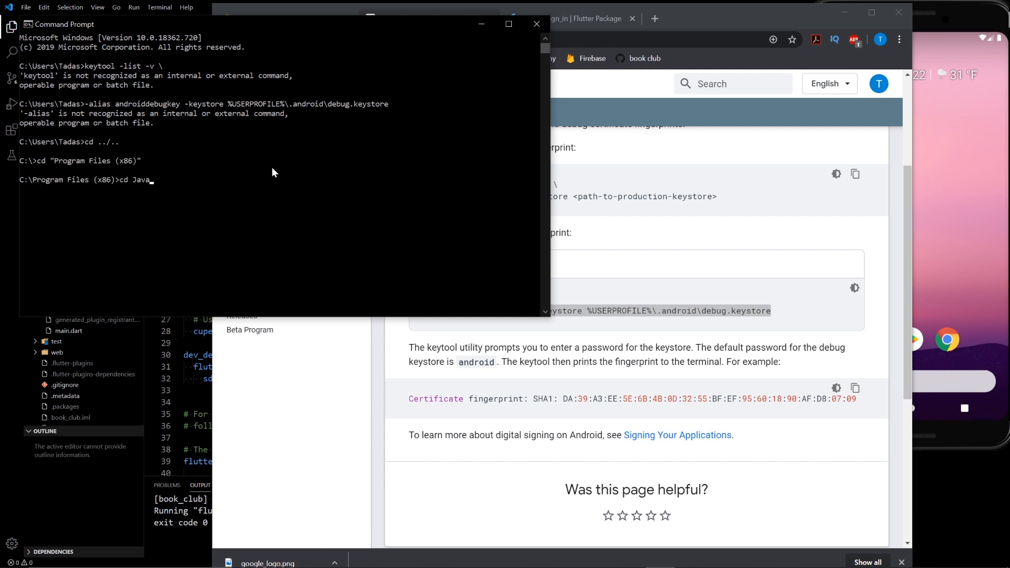
text(/)
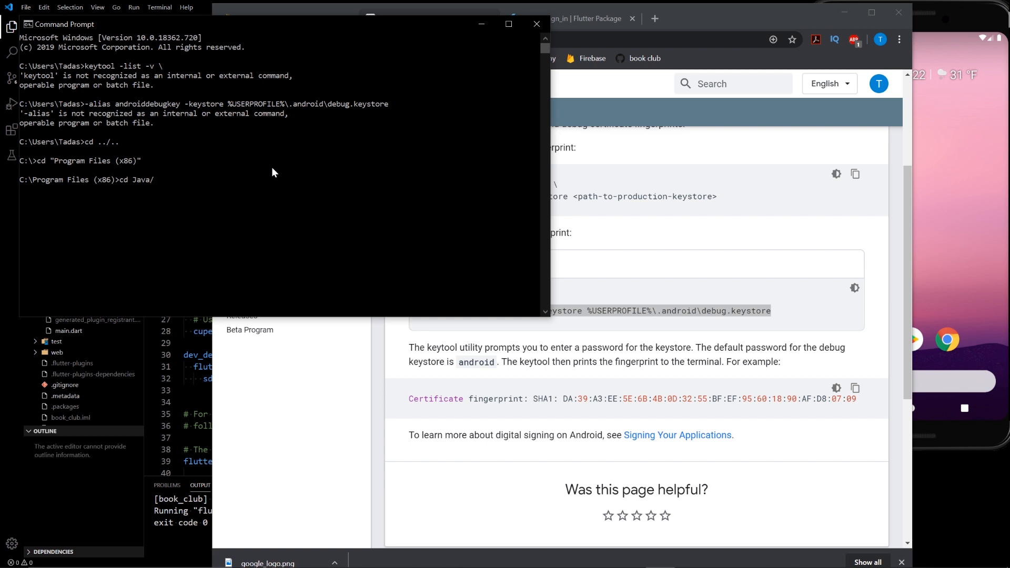
text(Java)
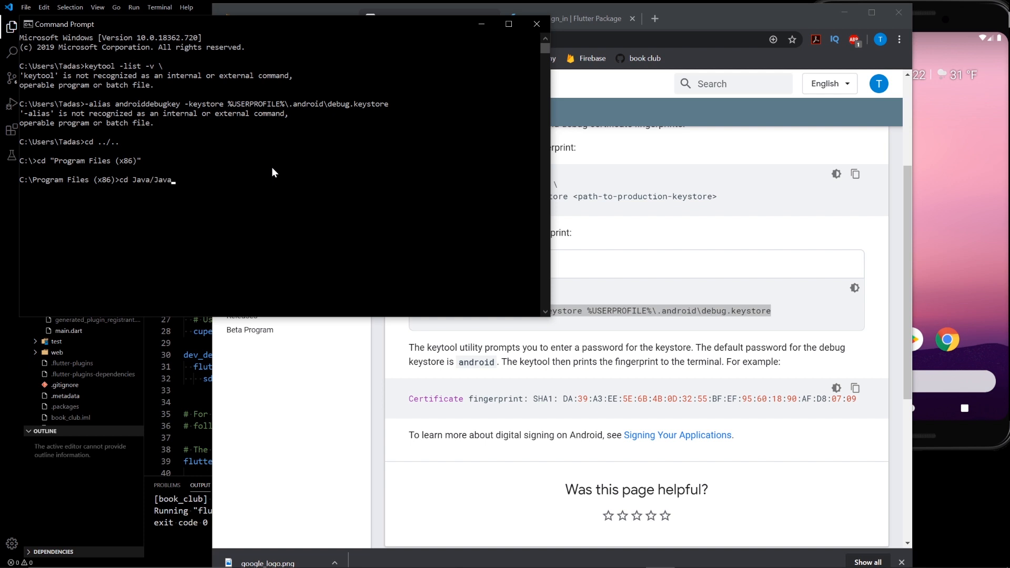
key(Return)
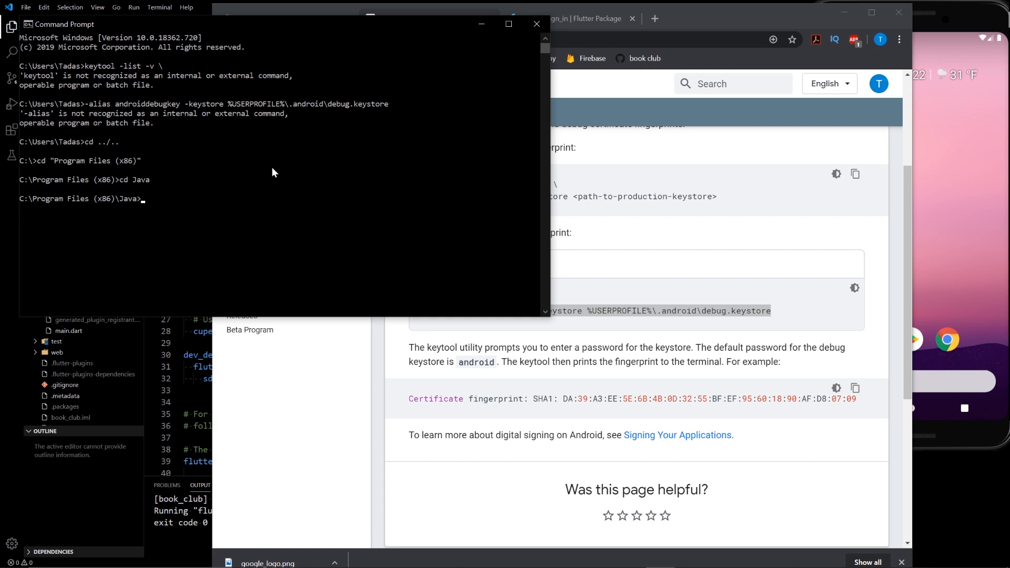
Enter the JDK bin folder and run keytool -list -v on the debug keystore
text(dir)
text(cd jdk1.8.0_181)
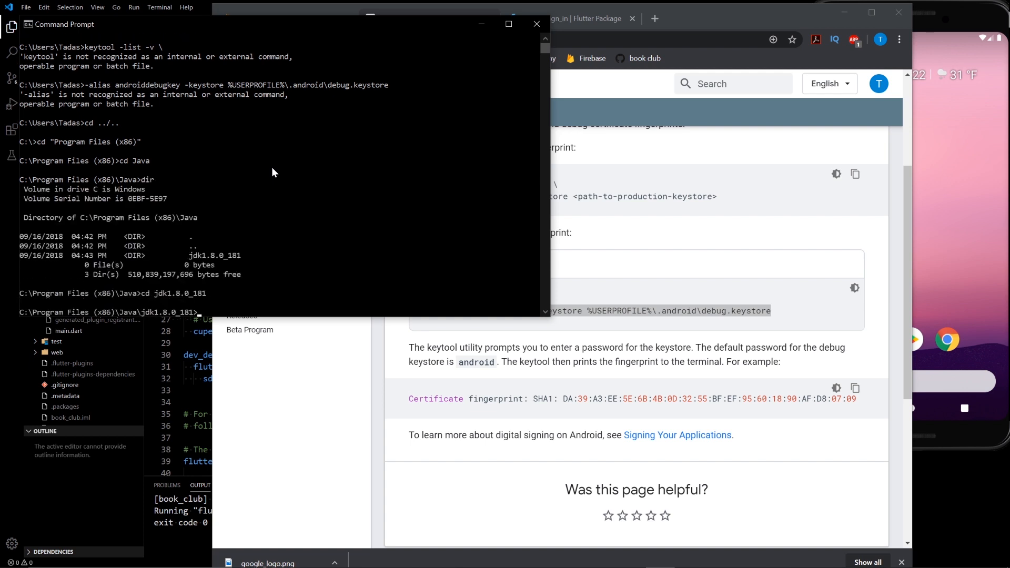
text(cd bi)
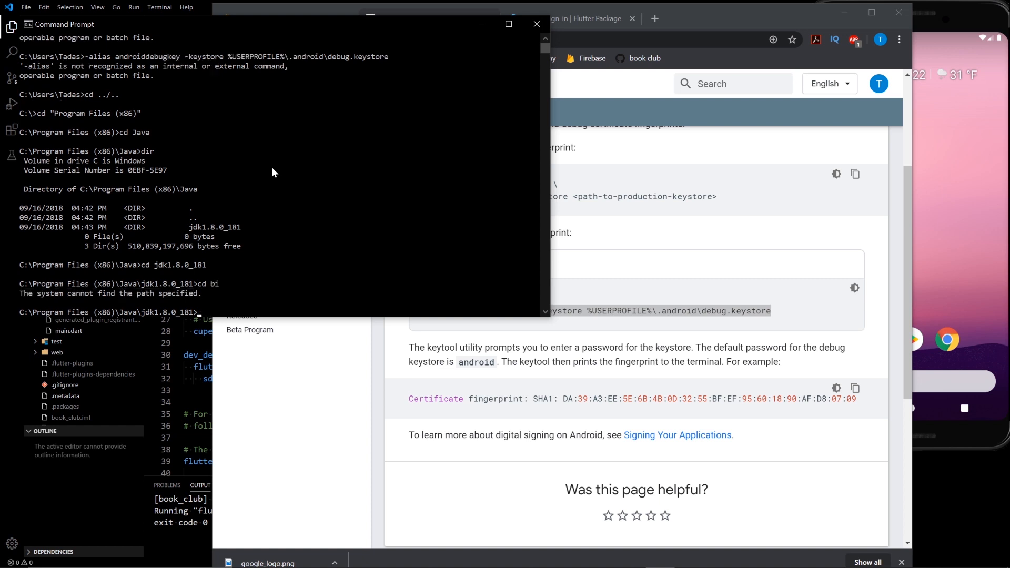
text(n)
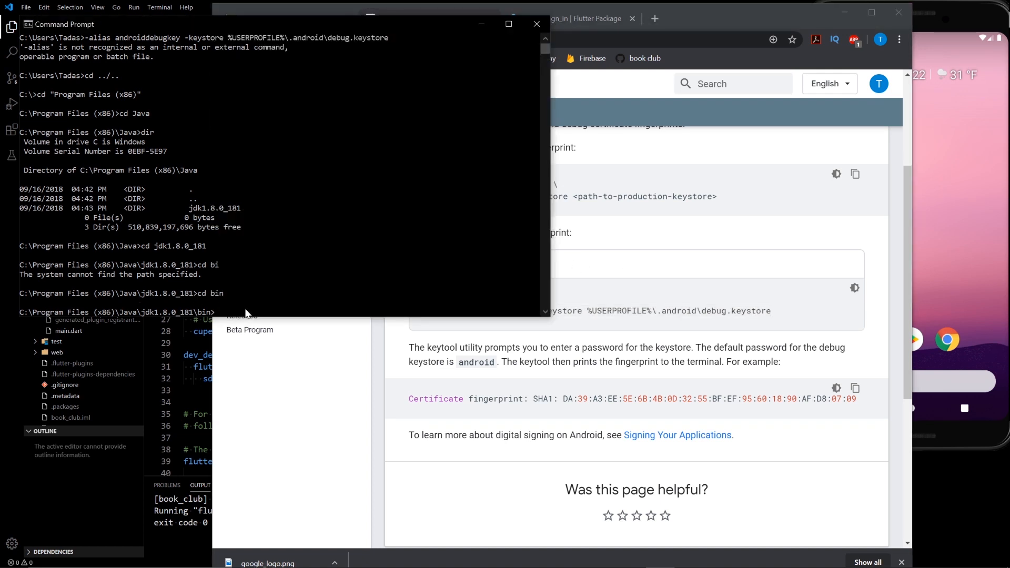
text(keytool -list -v -alias androiddebugkey -keystore %USERPROFILE%\.android\debug.keystore)
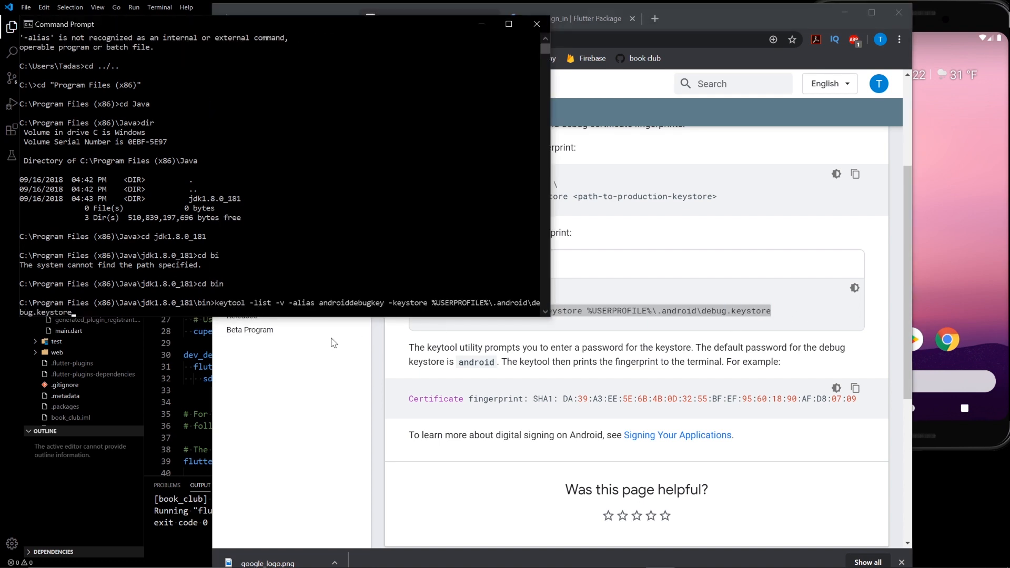
key(Return)
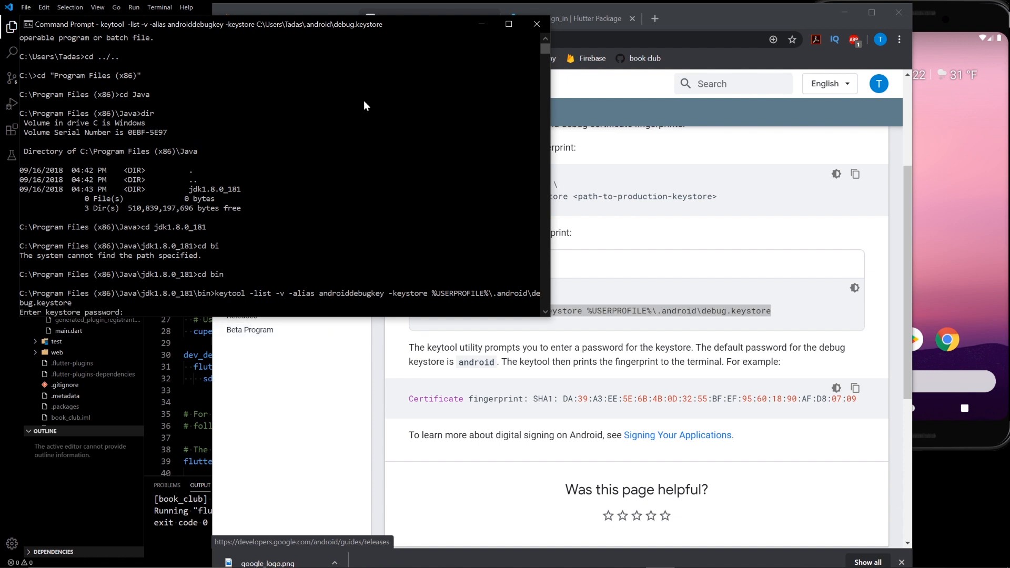
mouse_move(172, 301)
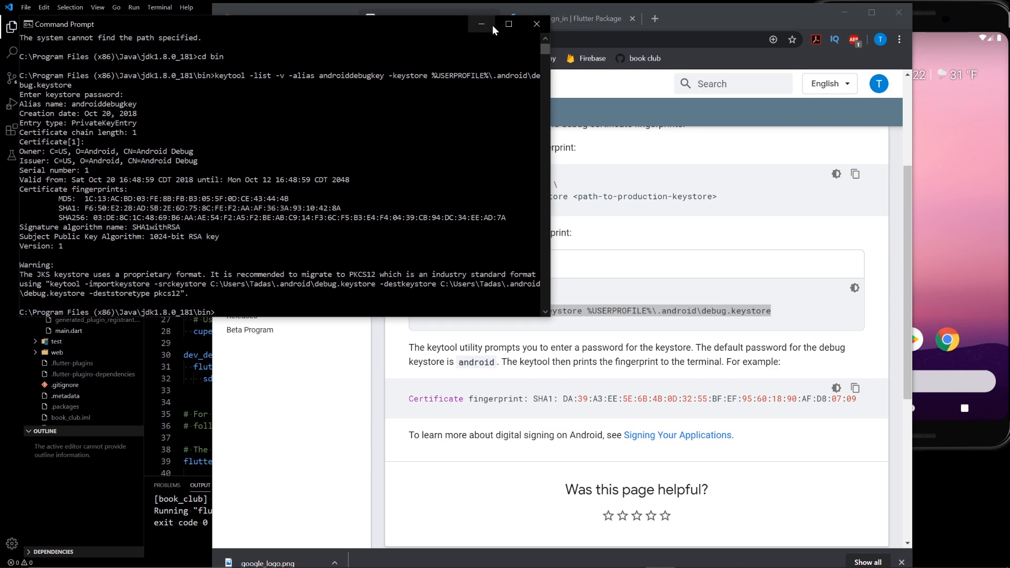
Save SHA-1 F6:50:E2:...:42:8A as the app fingerprint and download google-services.json
click(536, 24)
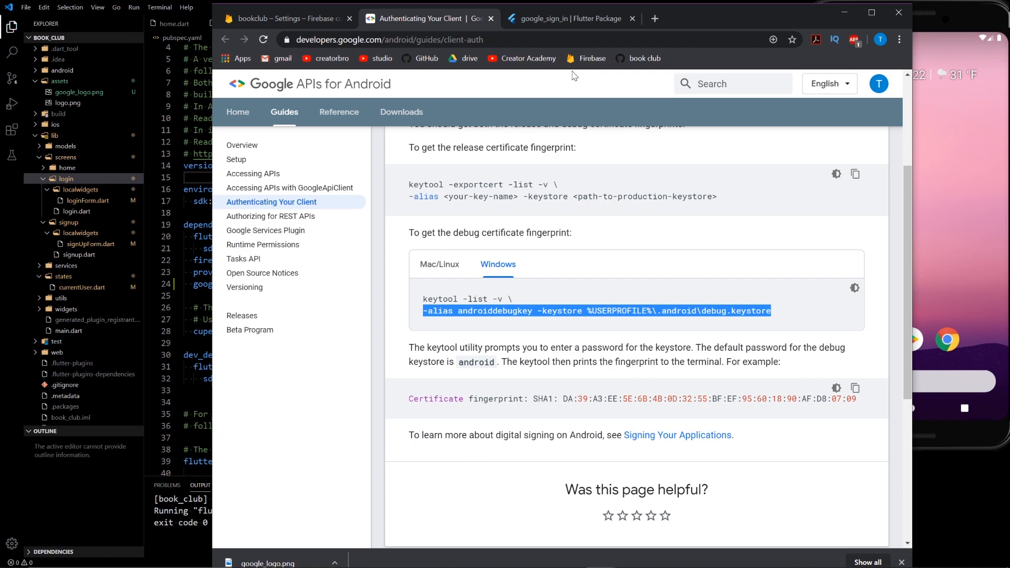
click(287, 18)
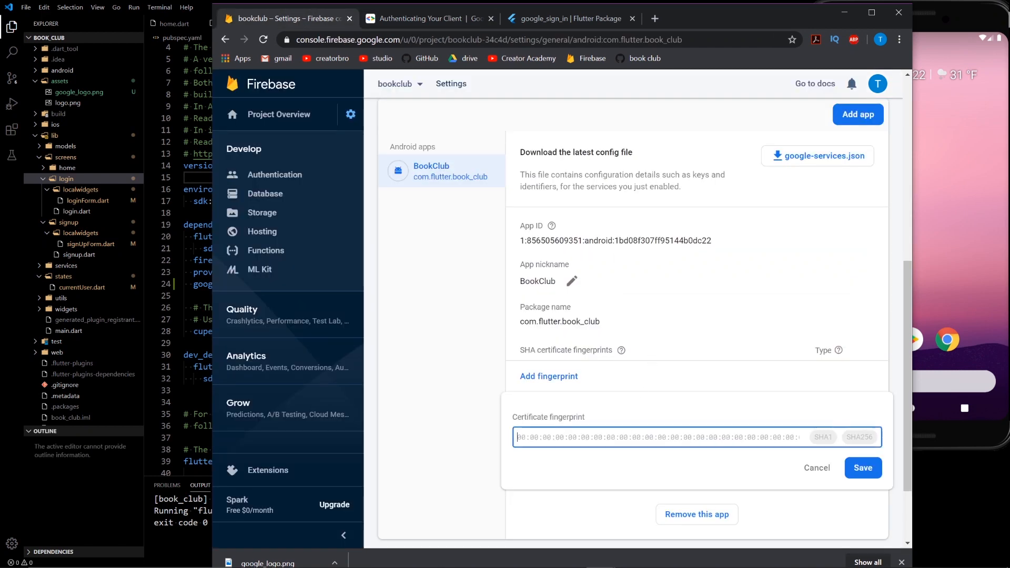
text(F6:50:E2:2B:AD:5B:2E:6D:75:8C:FE:F2:AA:AF:36:3A:93:10:42:8A)
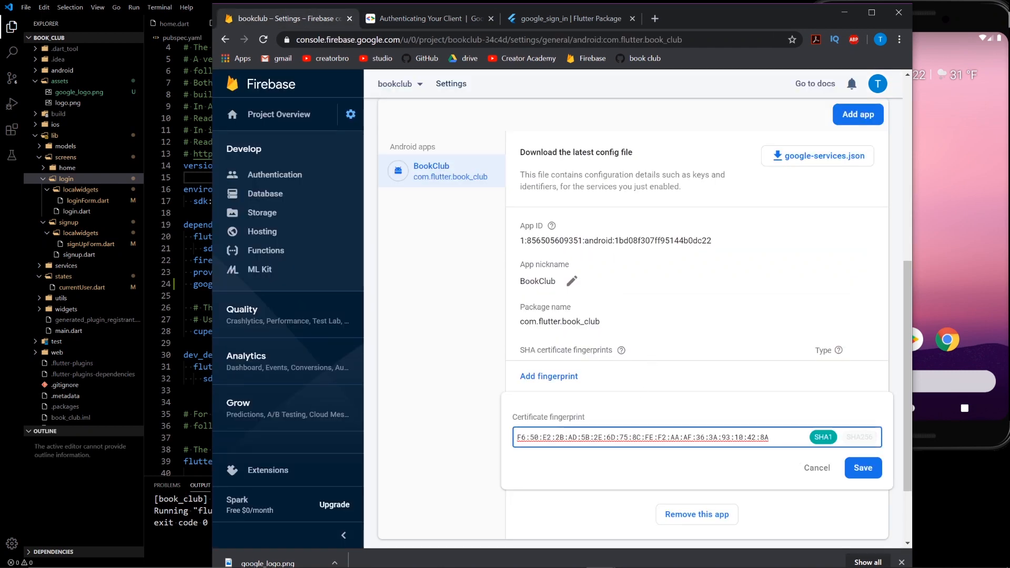
click(863, 468)
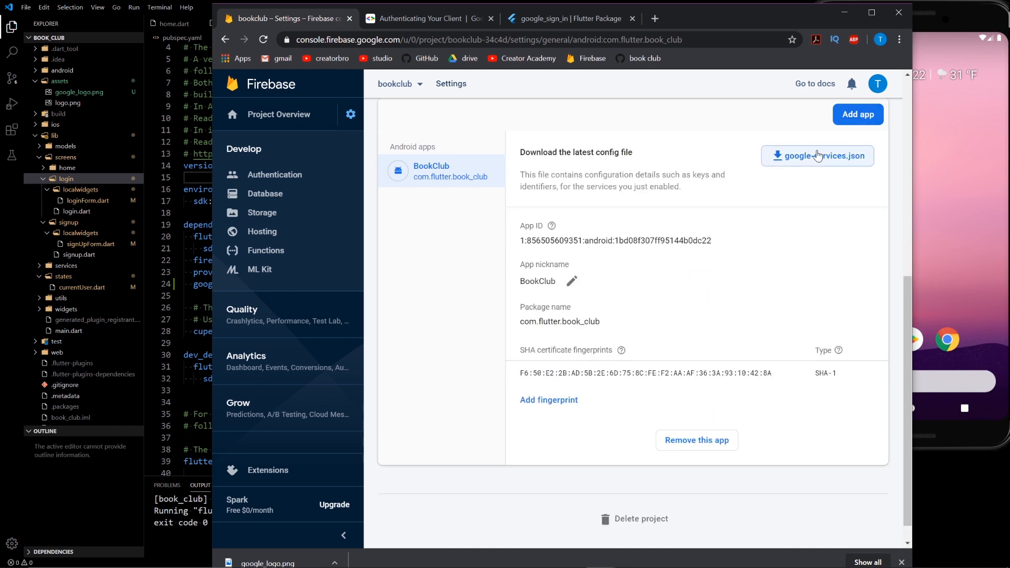
click(818, 156)
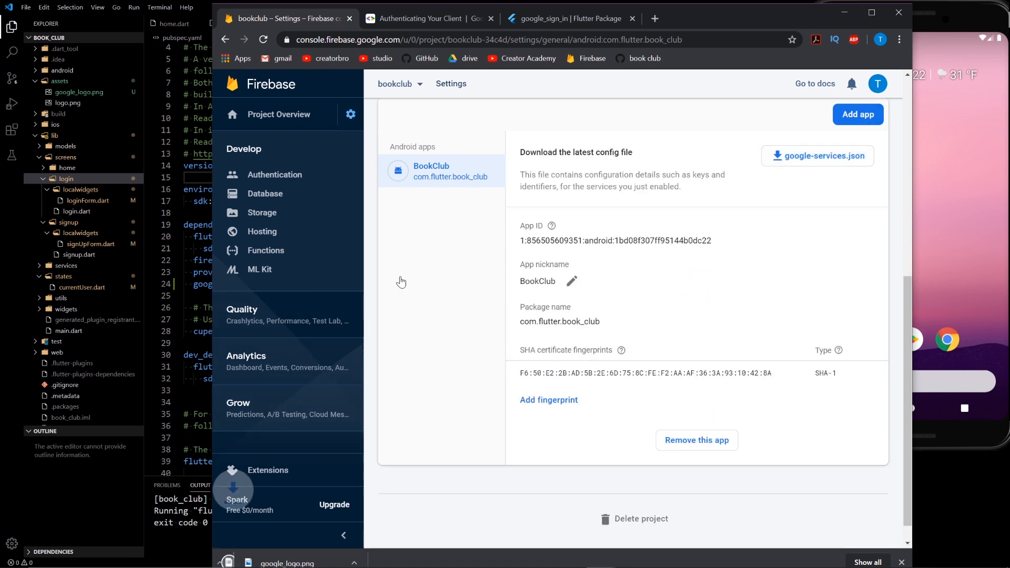
Put the new google-services.json in android/app, delete the old one, and reopen loginForm.dart
click(818, 155)
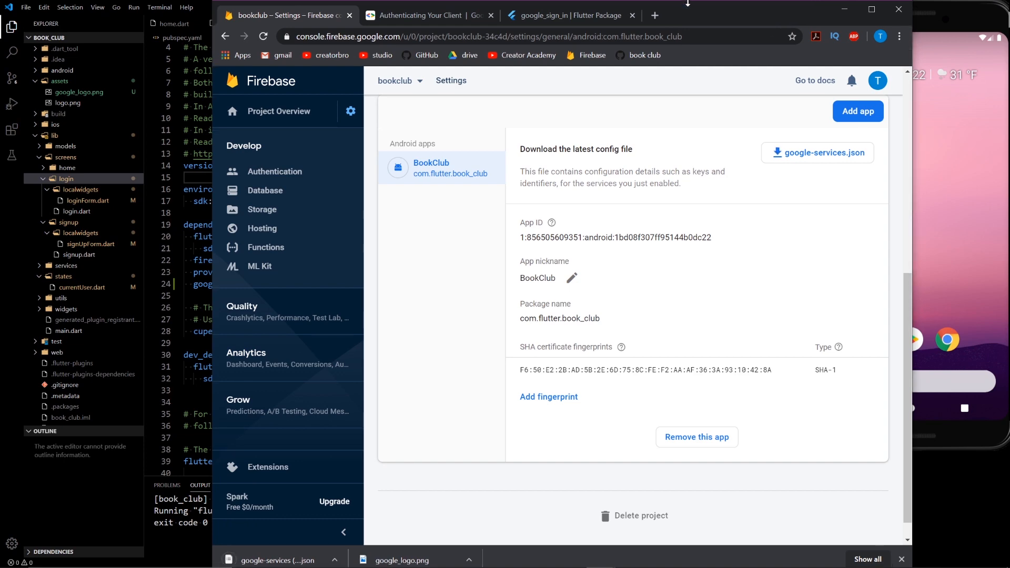
click(63, 69)
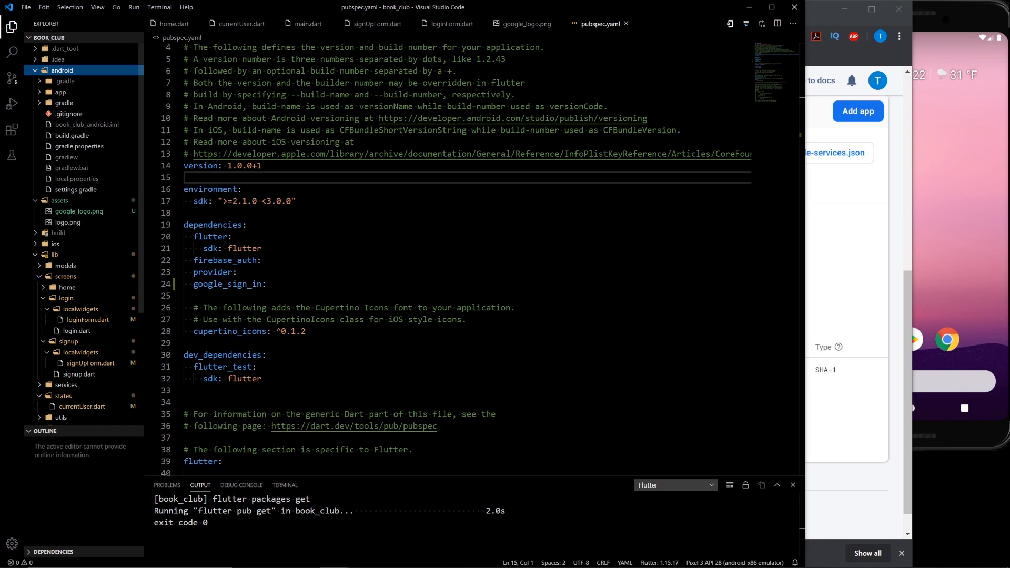
click(61, 91)
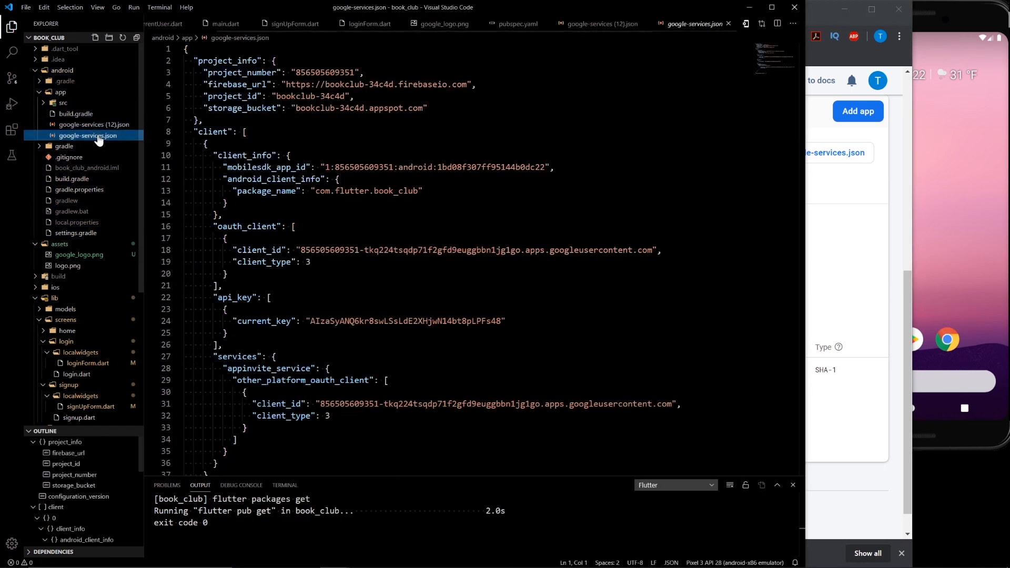
key(Delete)
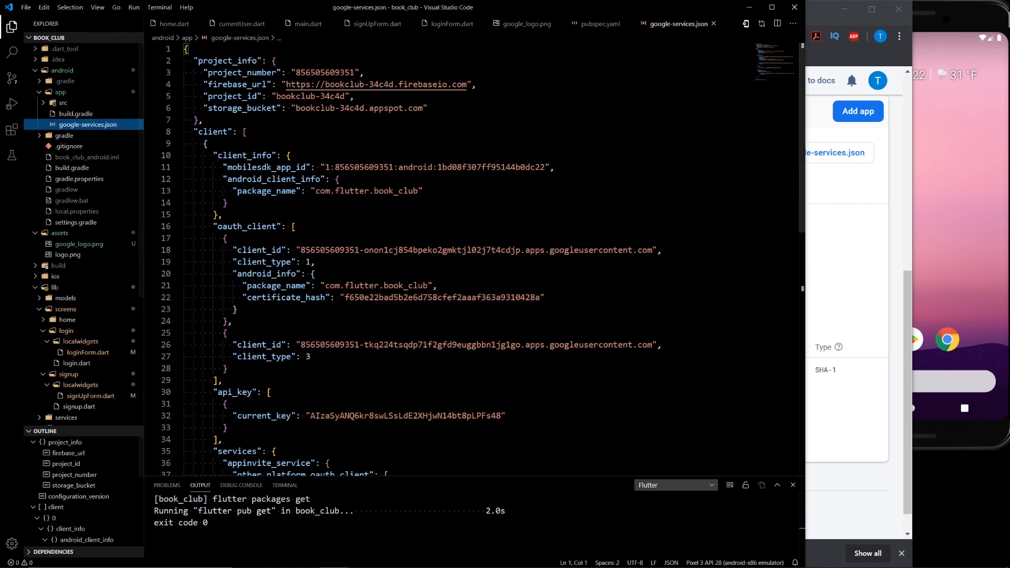
click(244, 132)
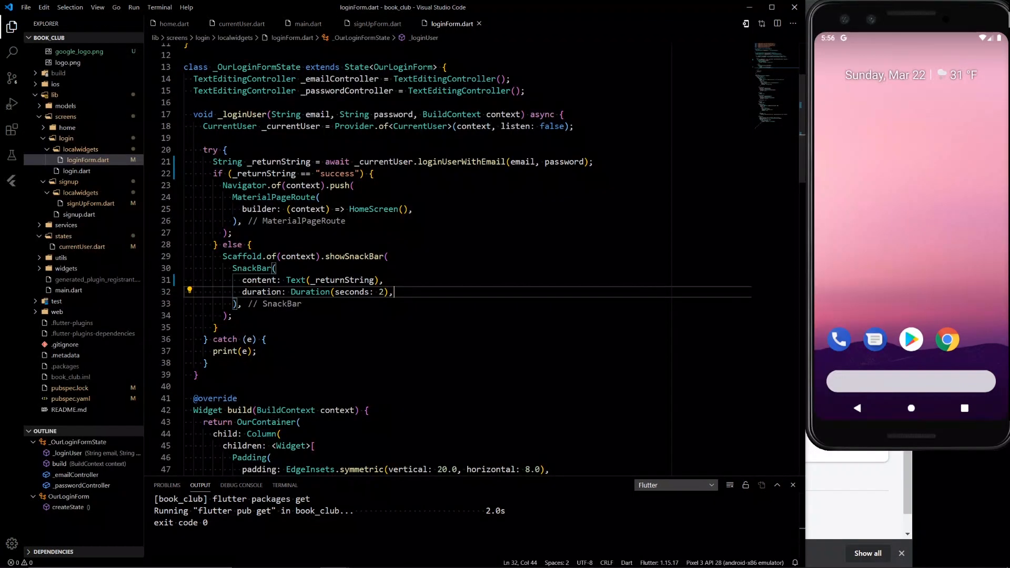
Launch the Book Club app on the emulator
click(11, 104)
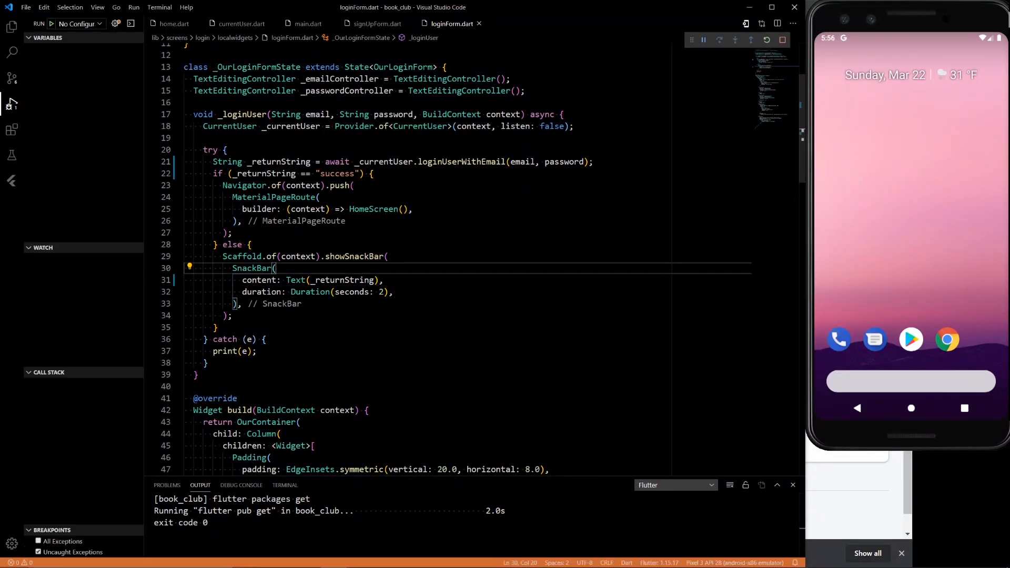
click(750, 40)
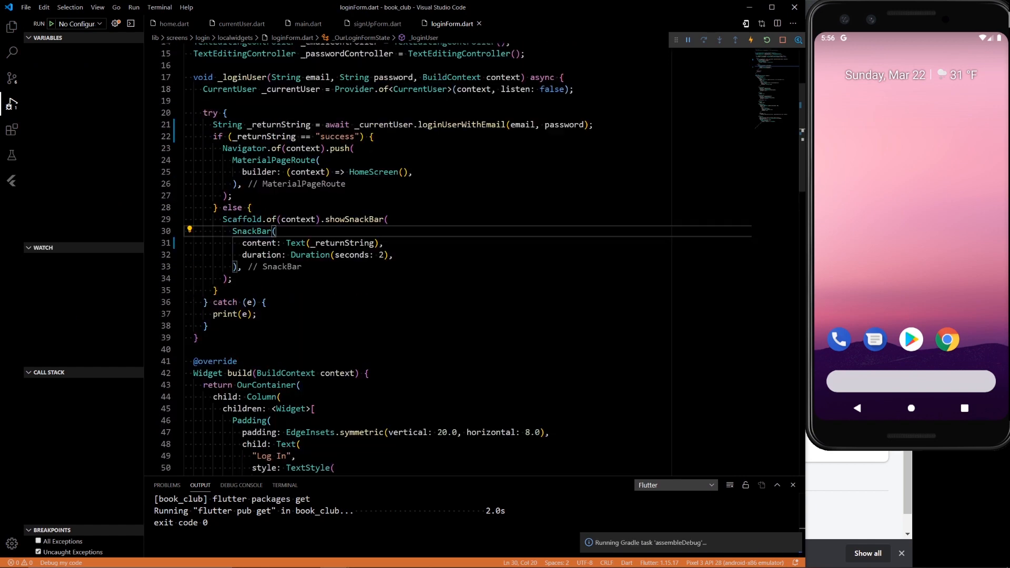
scroll(up, 3)
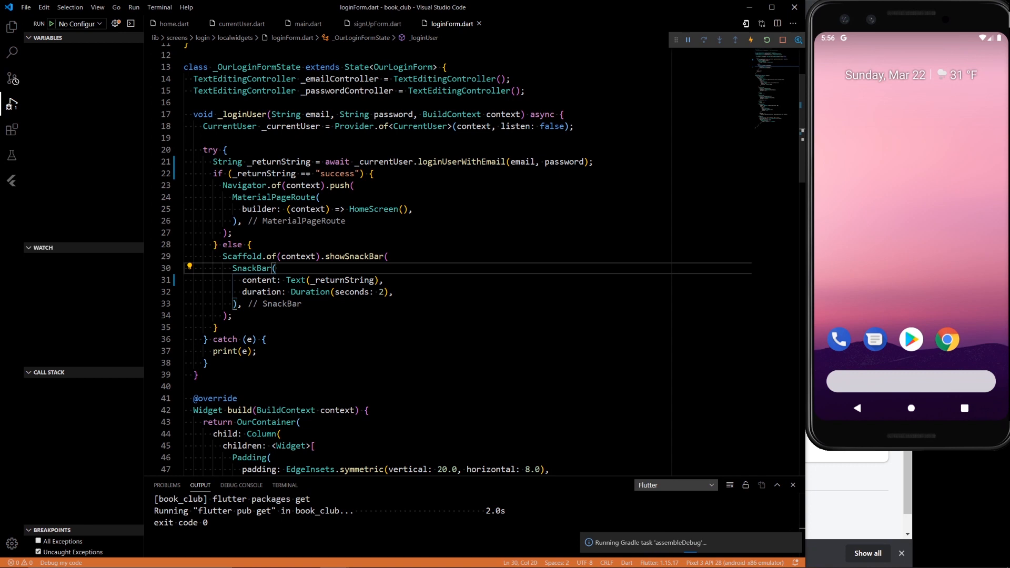
Paste the _googleButton OutlineButton method after _loginUser, collapsing onPressed to () {}
click(199, 374)
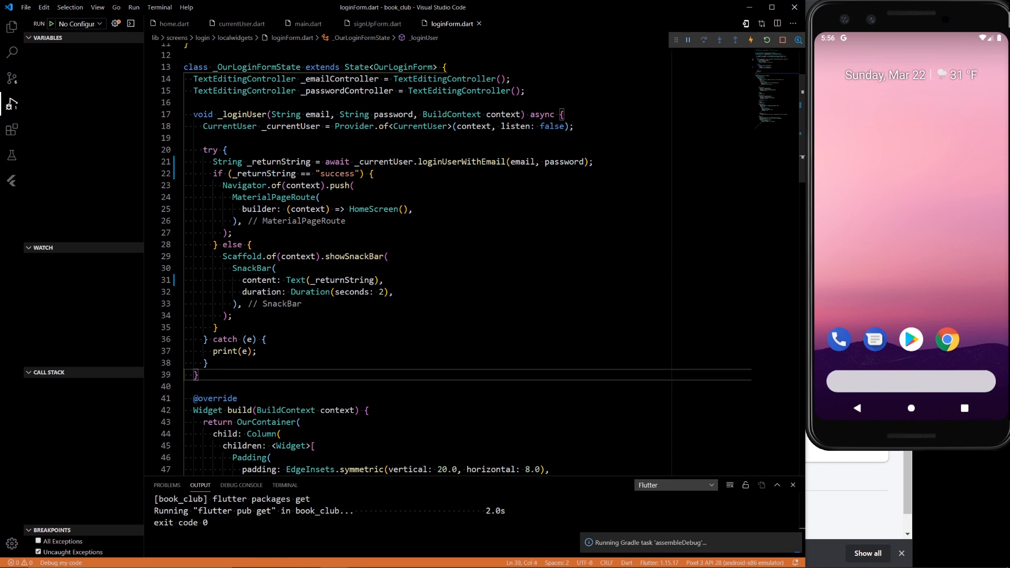
key(Enter)
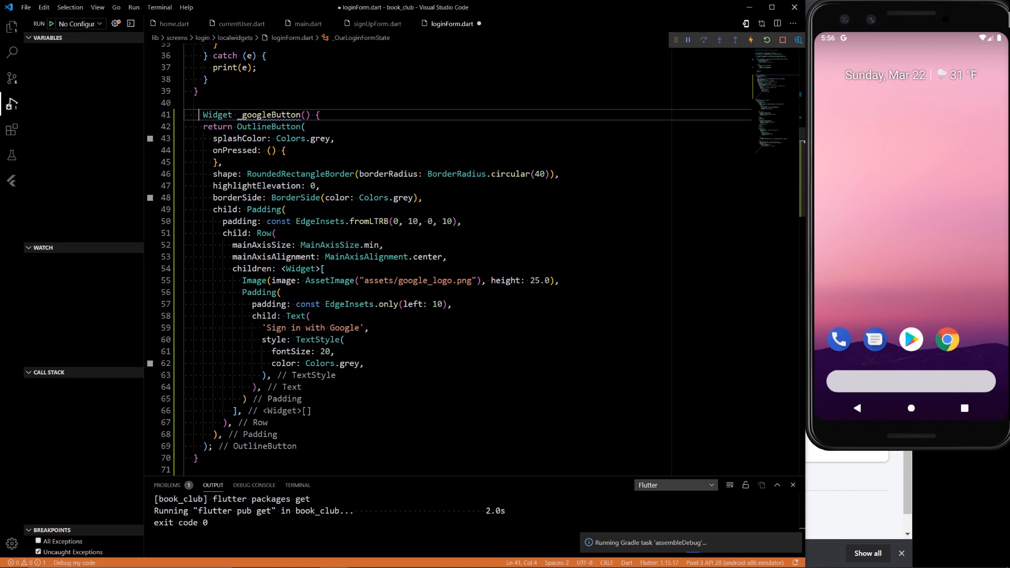
scroll(down, 3)
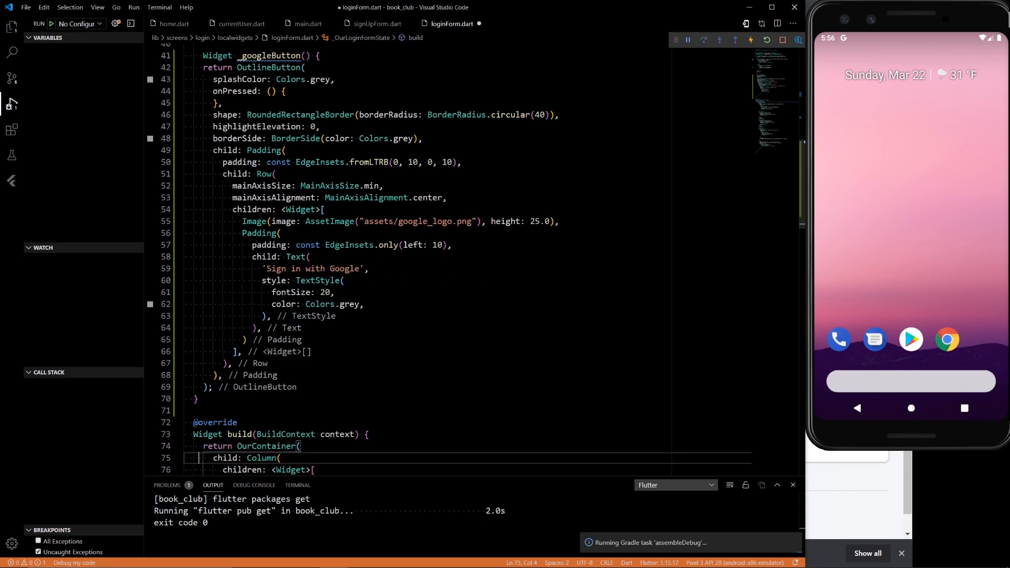
scroll(up, 3)
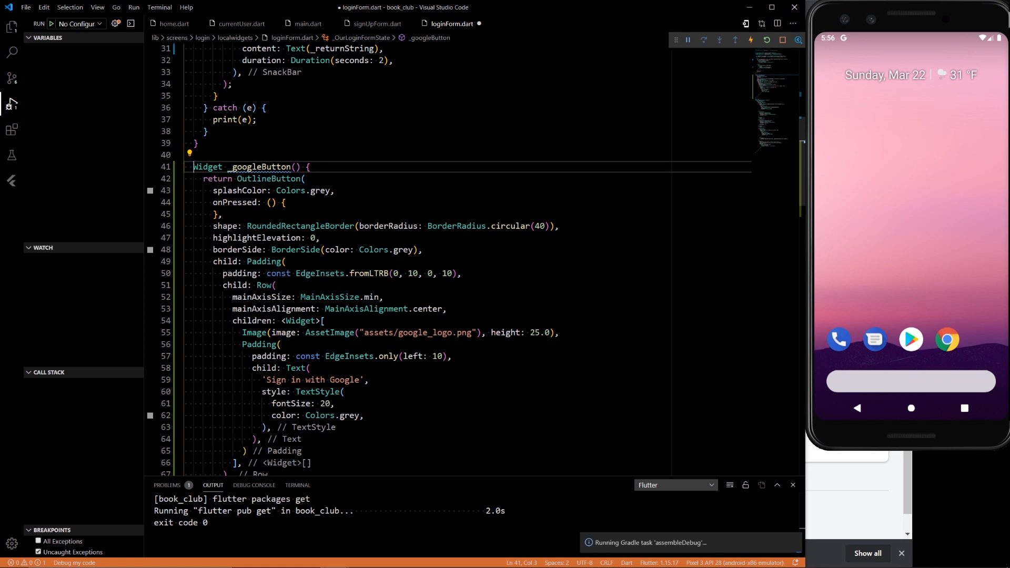
double_click(290, 190)
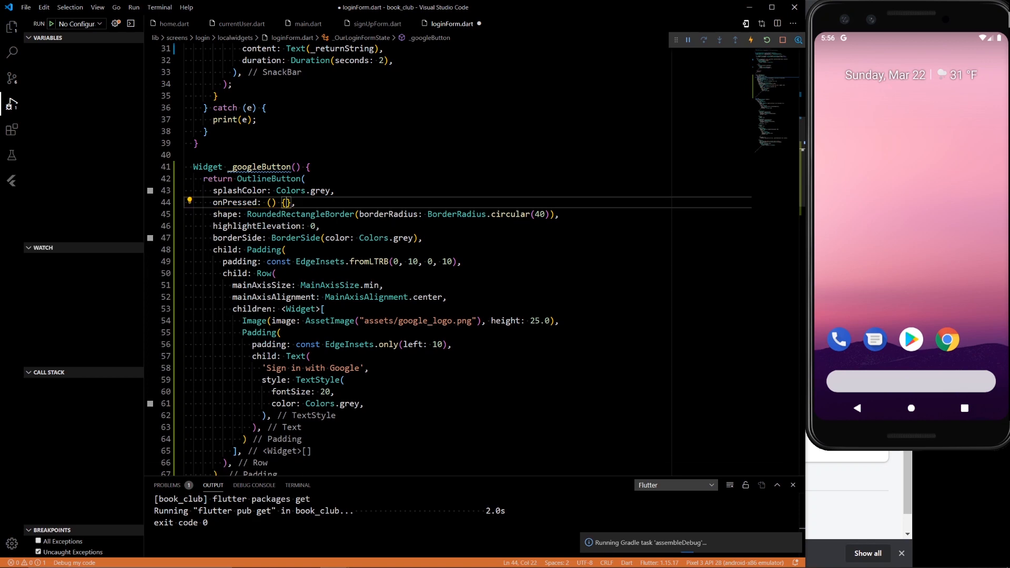
double_click(300, 214)
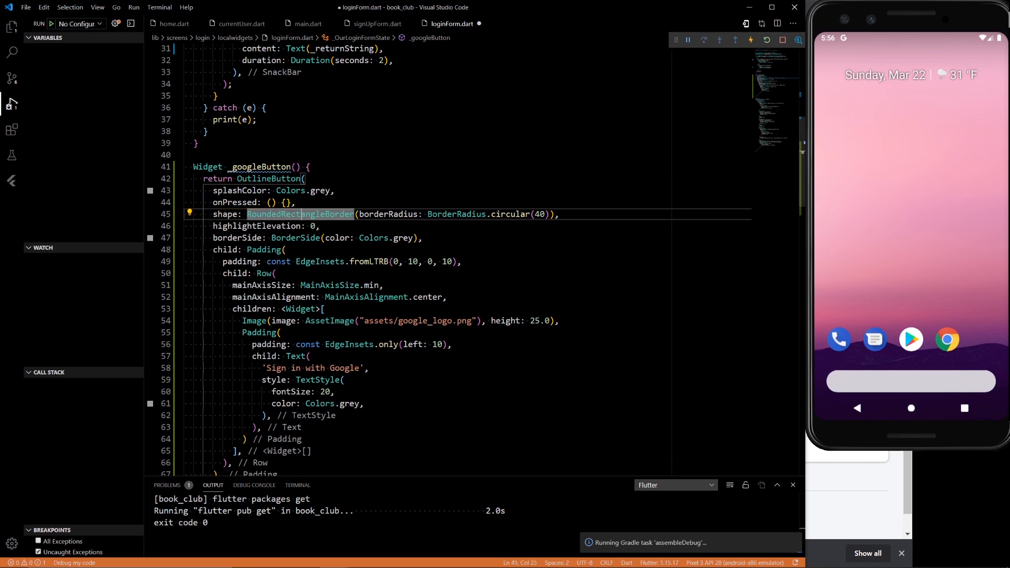
scroll(down, 3)
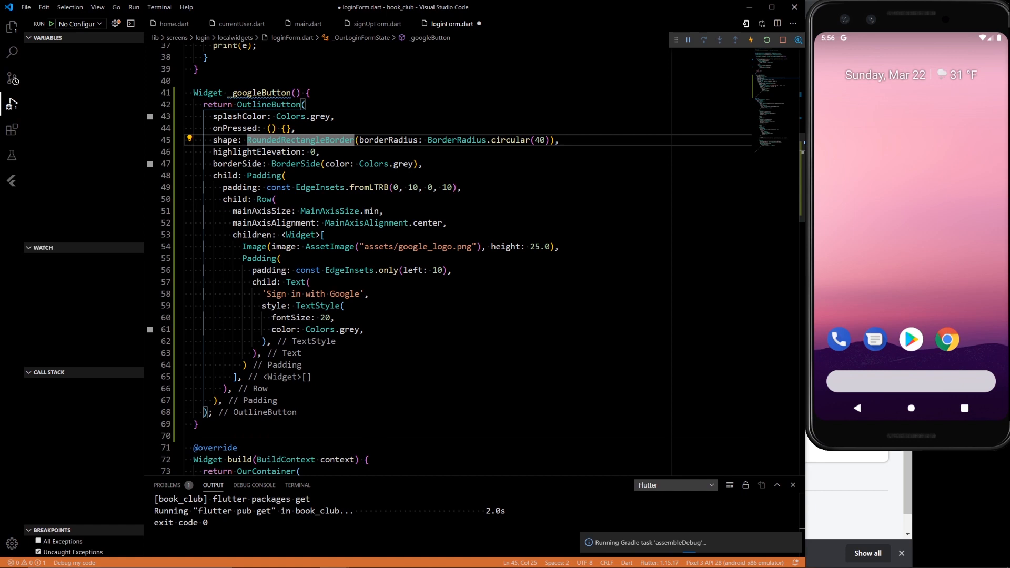
scroll(down, 3)
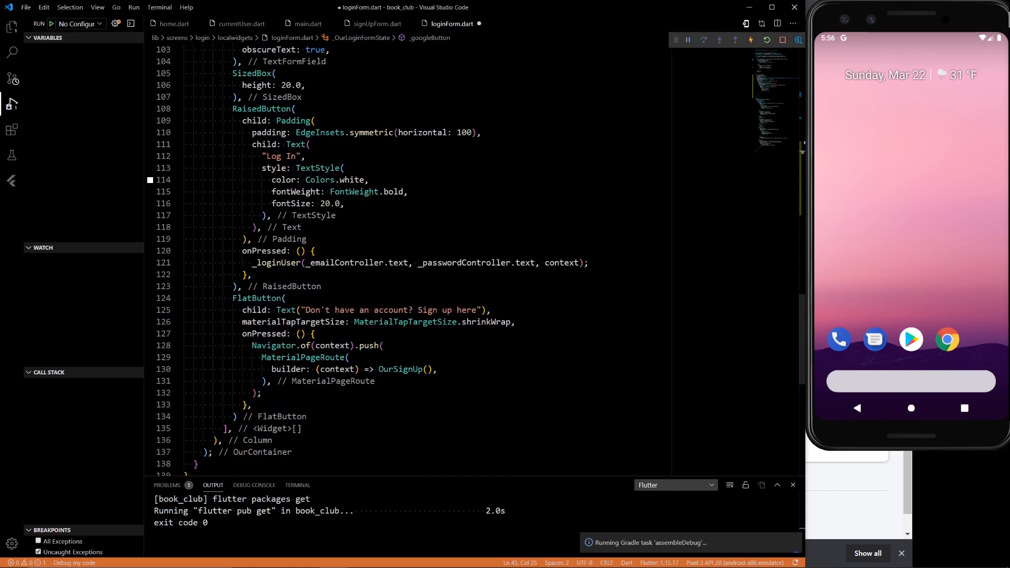
scroll(down, 3)
text(,)
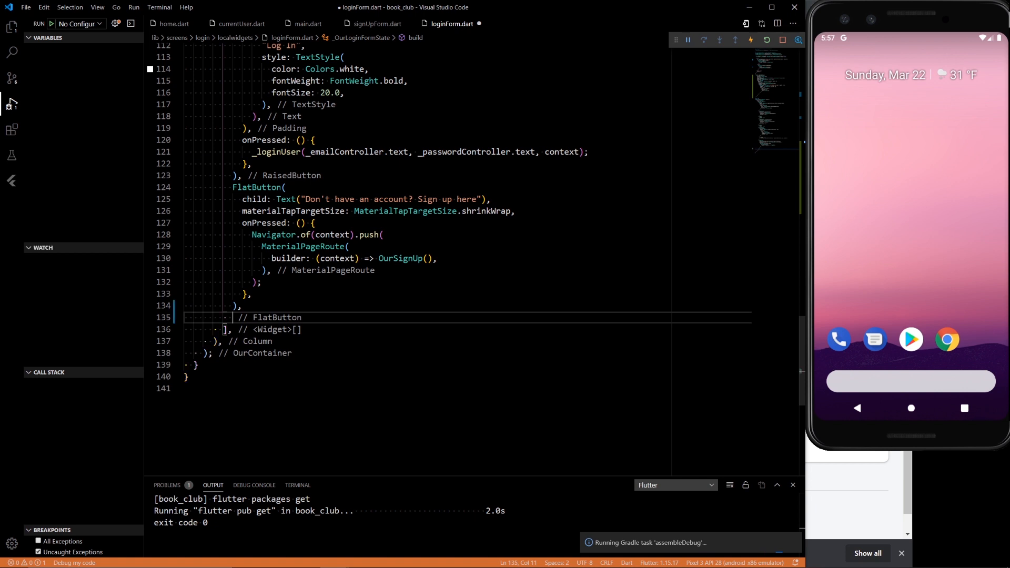
Add _googleButton() after the FlatButton, resume the debugger and hot reload the app
text(_g)
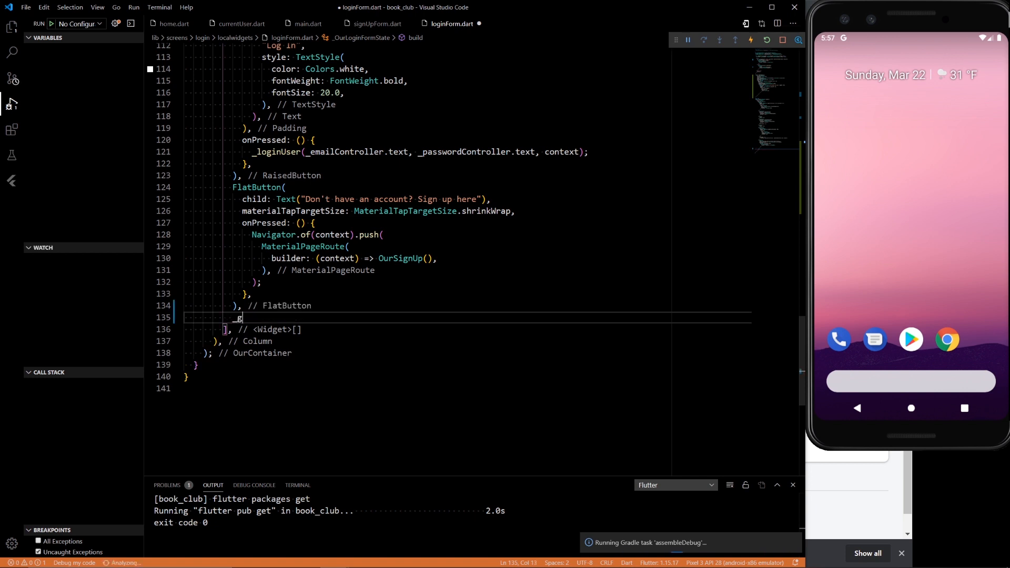
text(oogleButt)
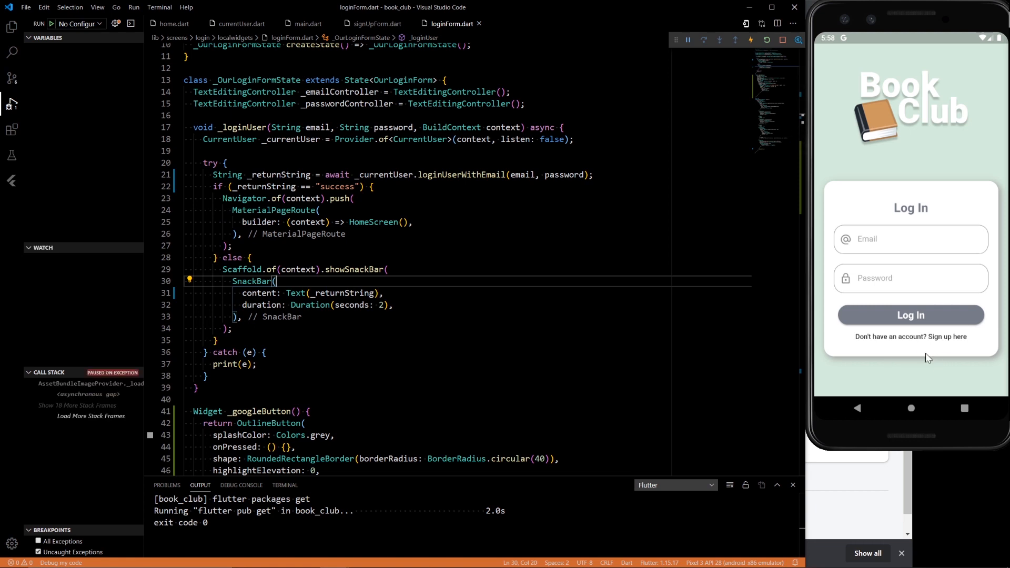
click(688, 40)
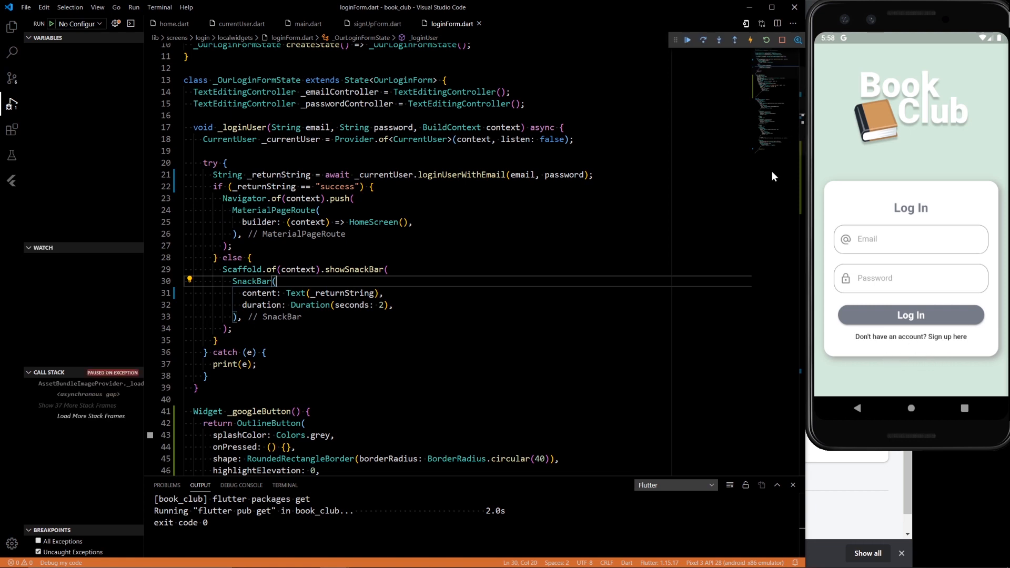
click(765, 40)
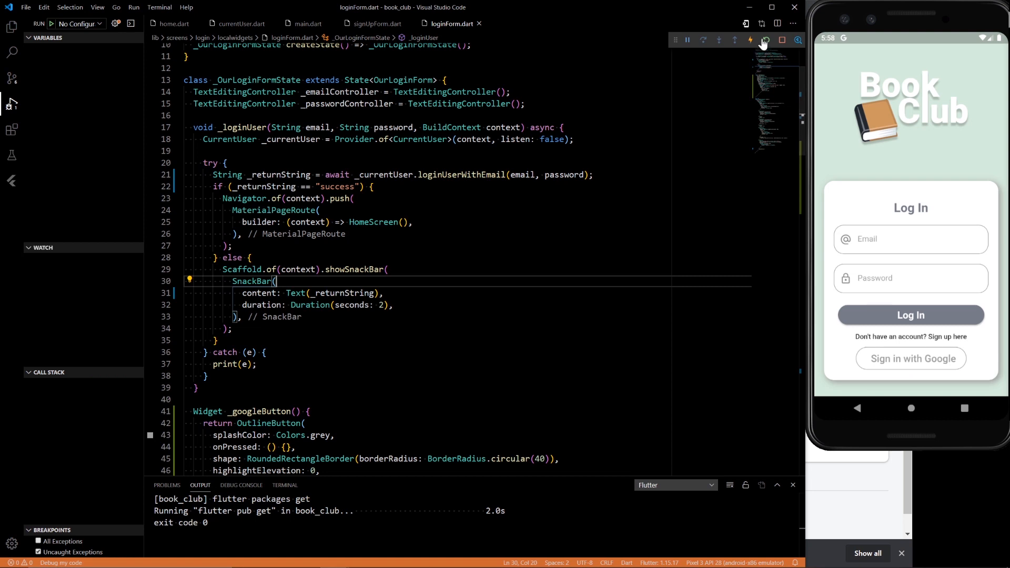
click(767, 40)
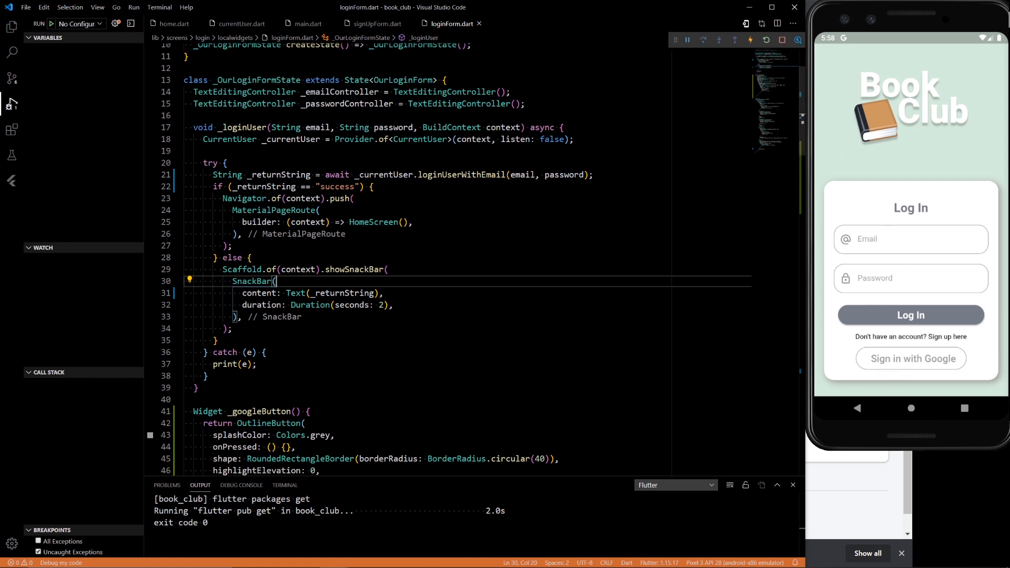
click(12, 27)
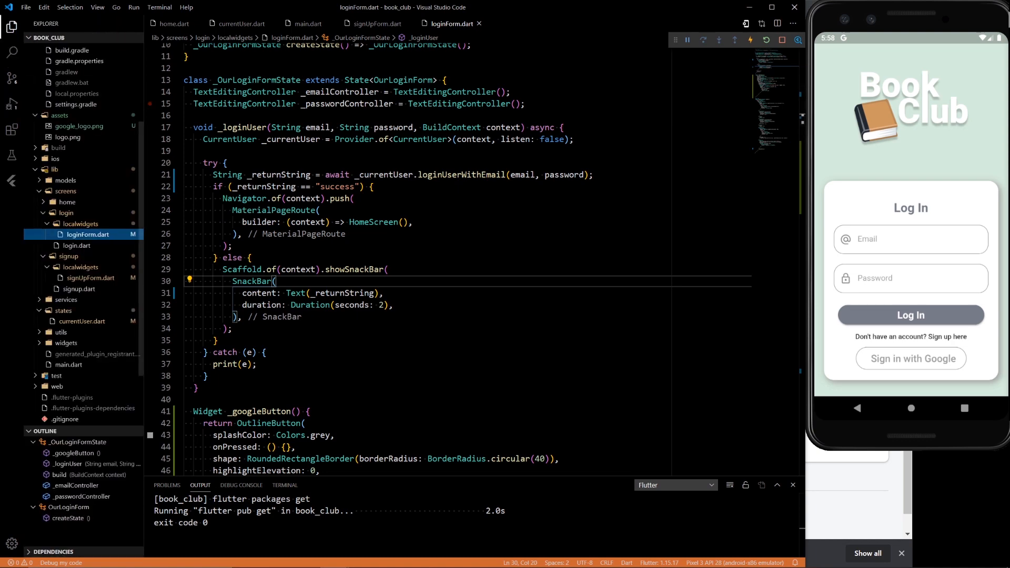
Add assets/google_logo.png to pubspec.yaml assets, get packages and hot reload
scroll(down, 3)
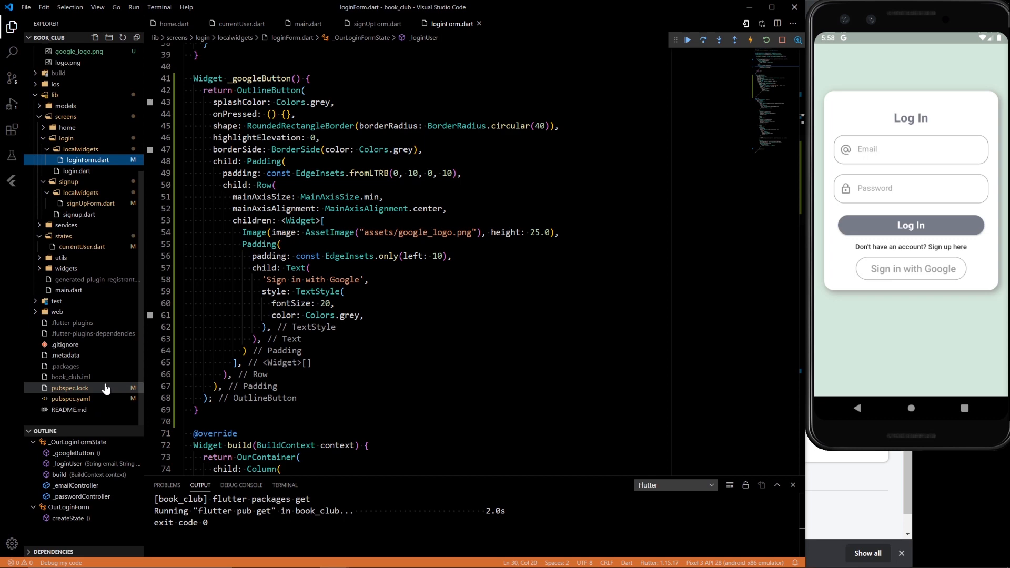
click(69, 398)
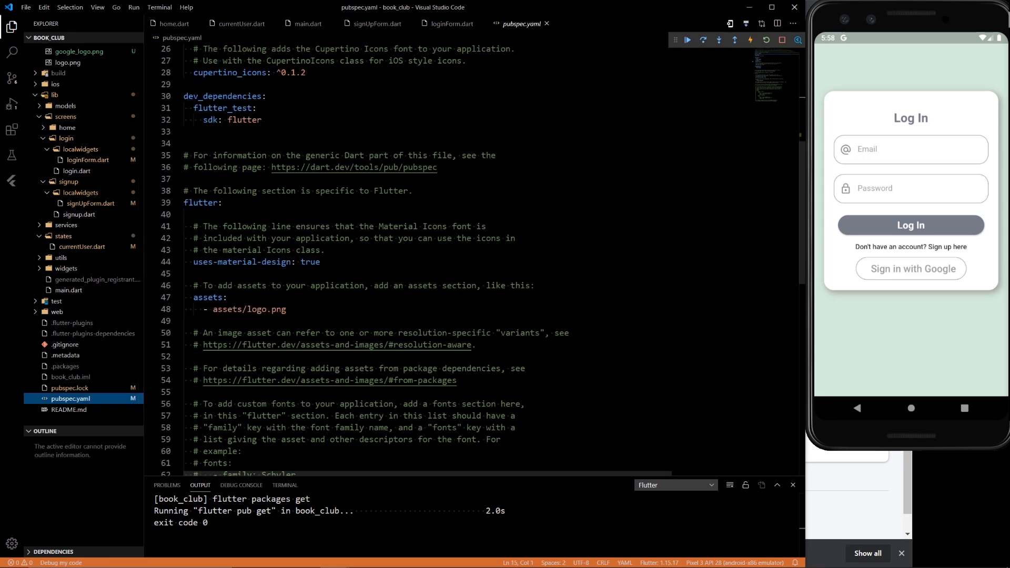
scroll(down, 3)
text(-)
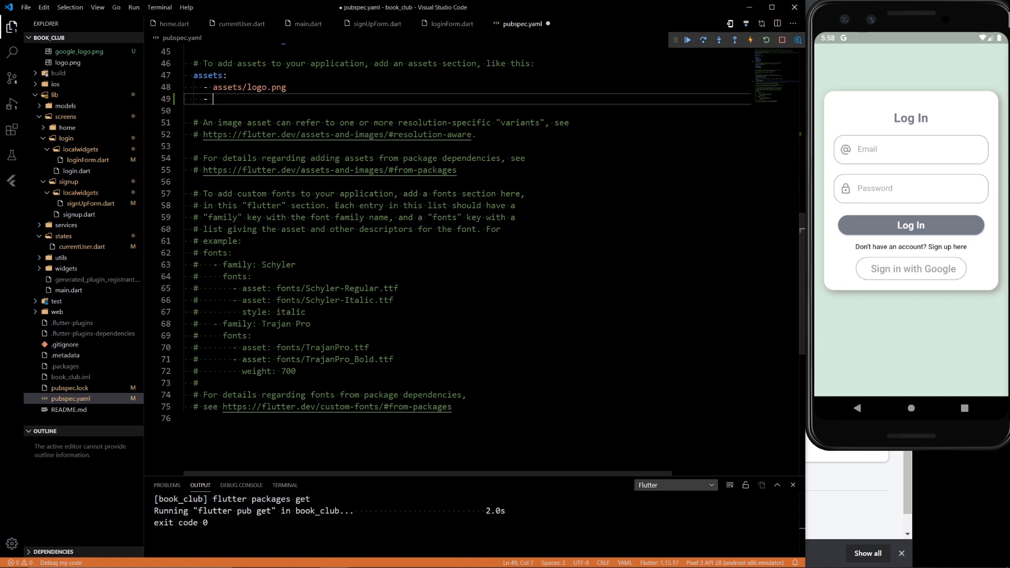
text(assetrs)
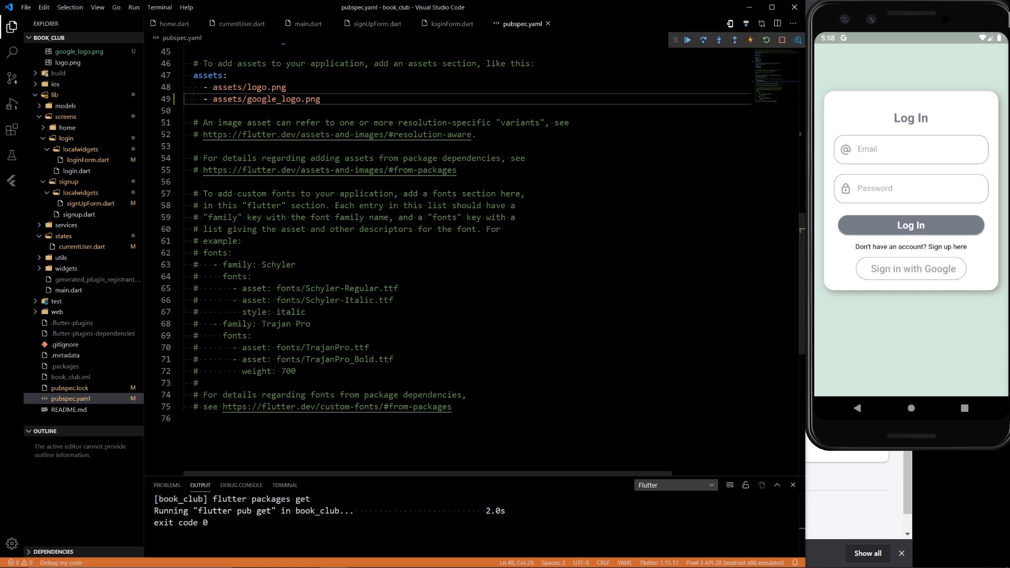
click(750, 40)
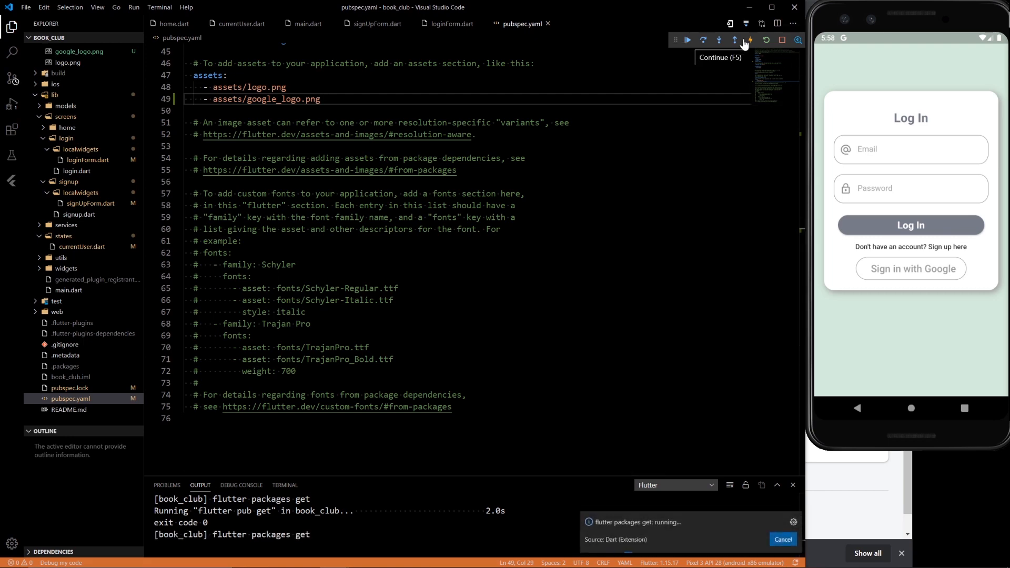
click(688, 40)
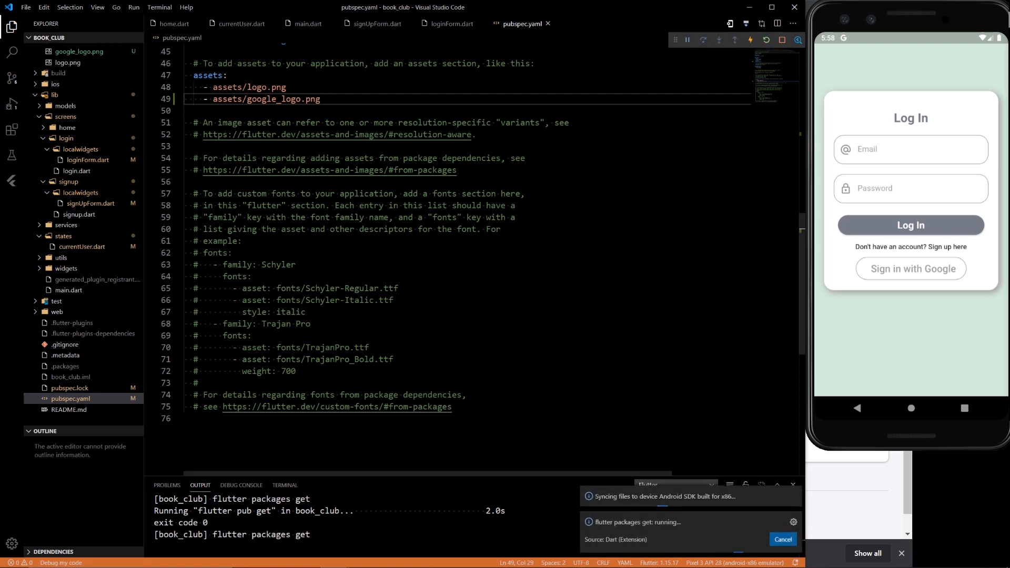
scroll(up, 3)
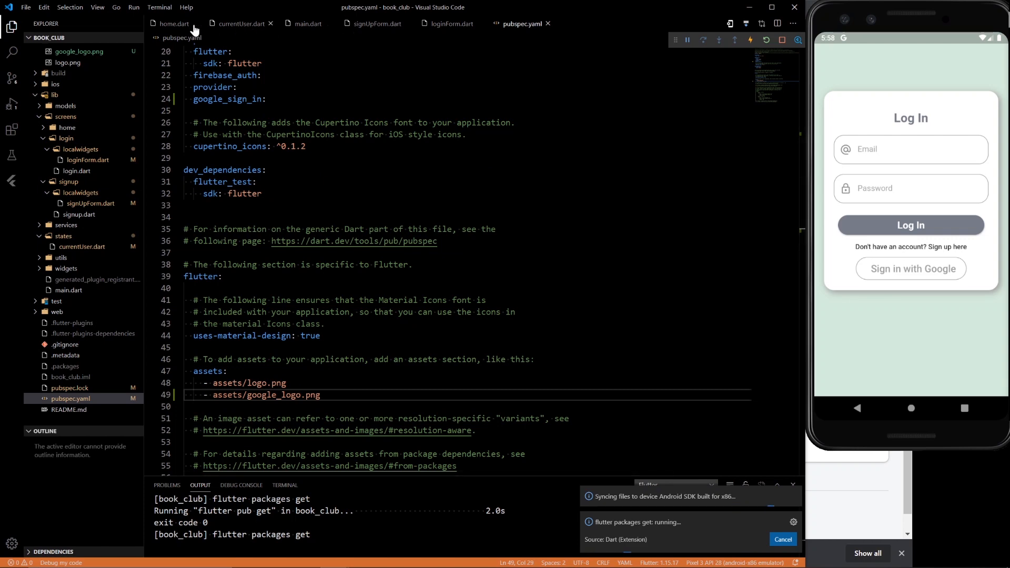
click(450, 24)
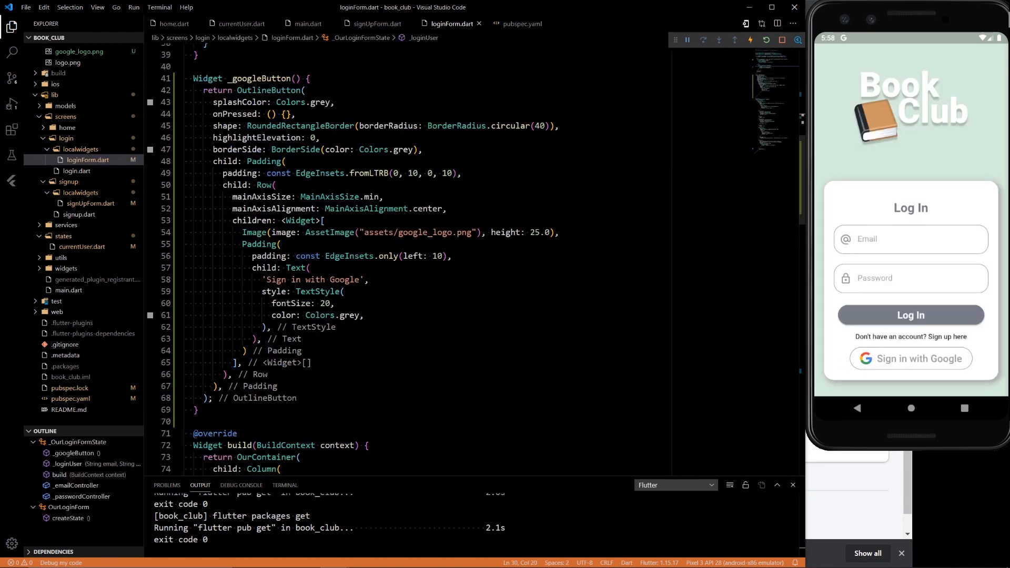
mouse_move(920, 367)
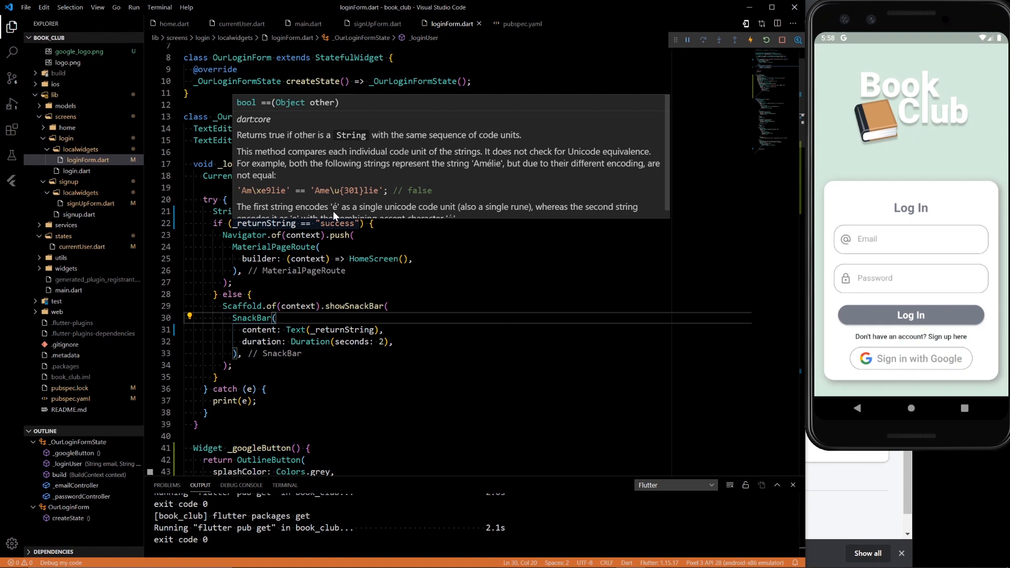
Duplicate loginUserWithEmail in currentUser.dart as loginUserWithGoogle and remove its email/password parameters
click(240, 23)
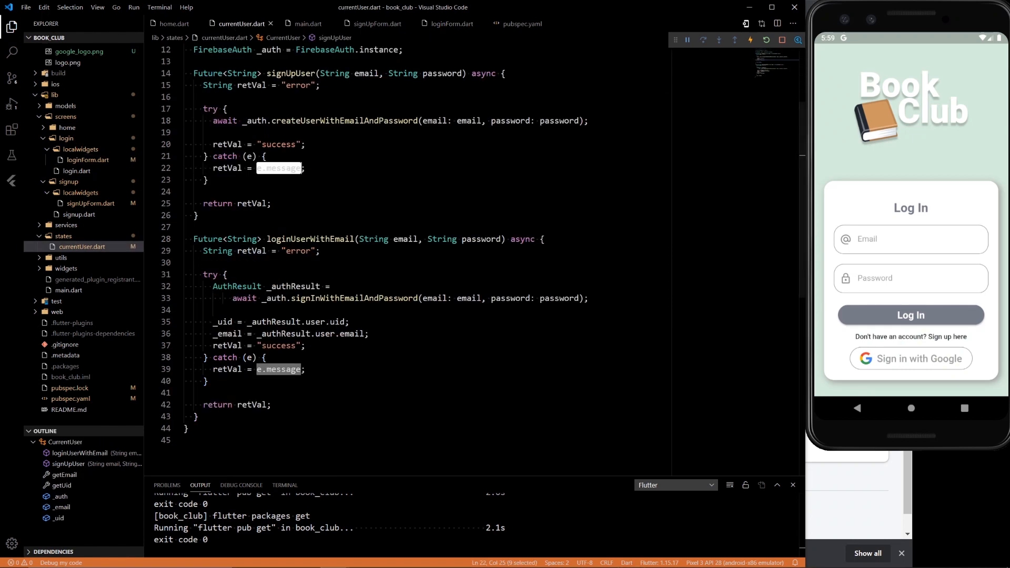
click(187, 227)
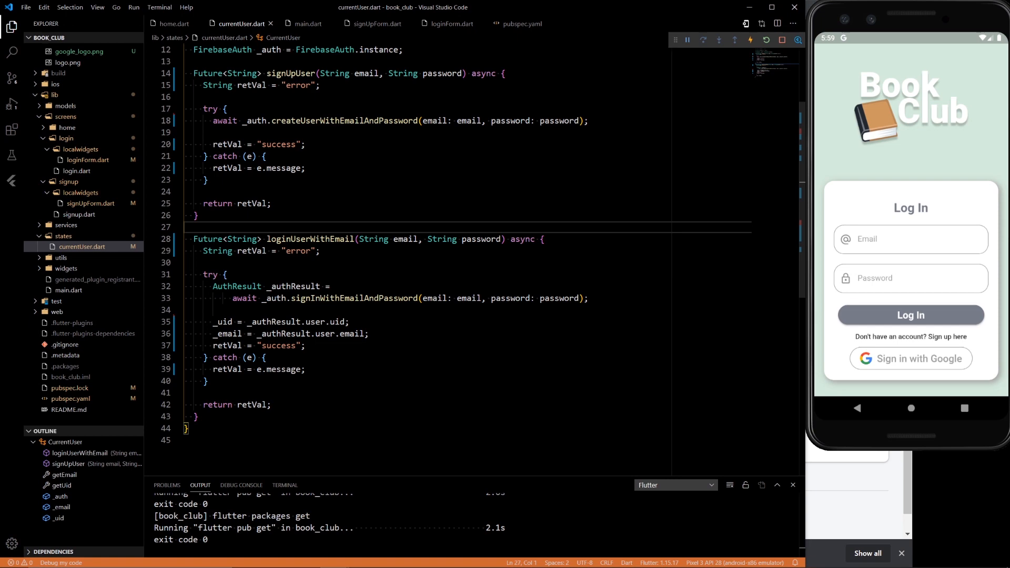
click(206, 239)
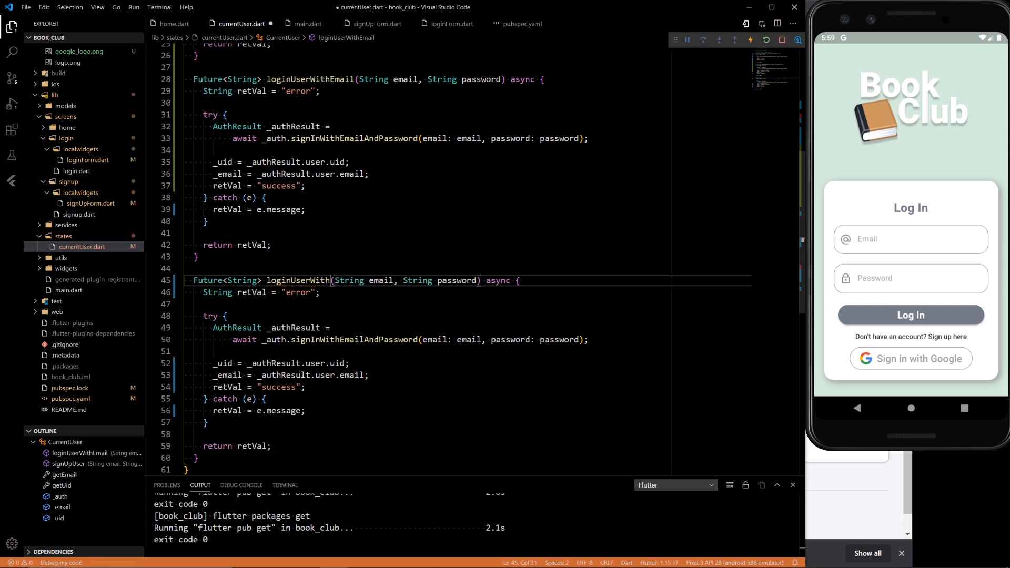
text(Google)
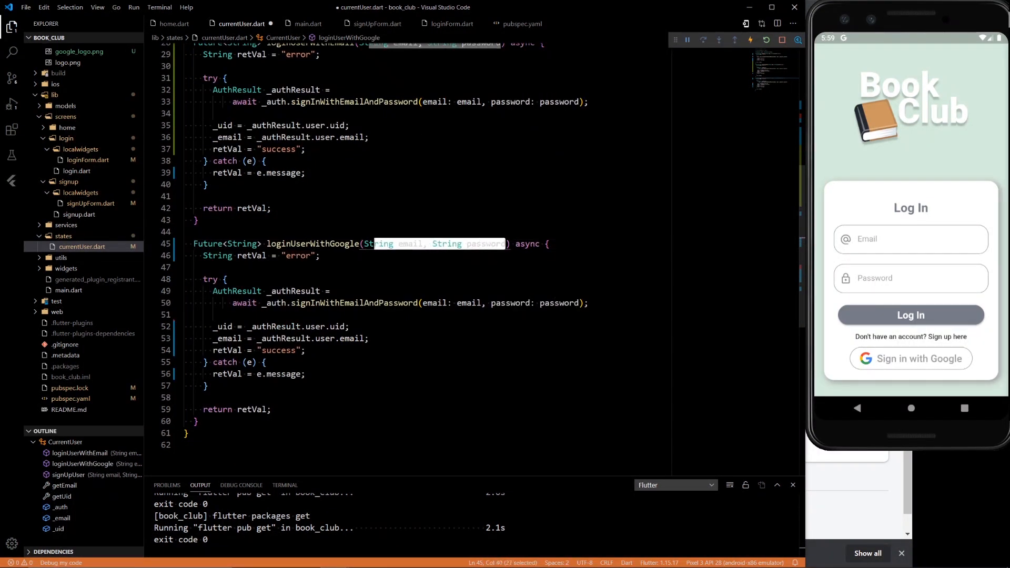
key(Delete)
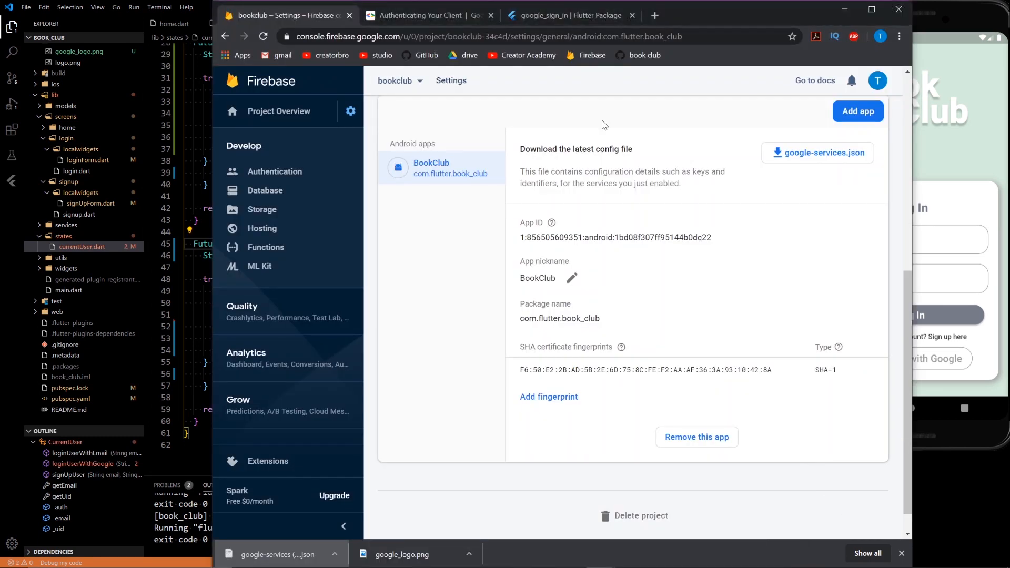
Switch to the pub.dev google_sign_in package page in Chrome
click(571, 15)
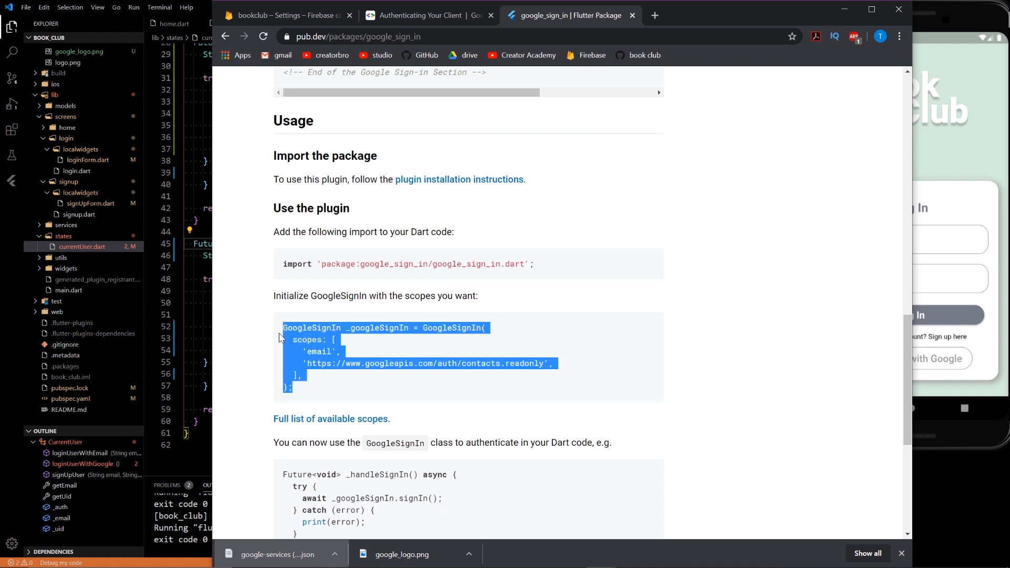
mouse_move(498, 315)
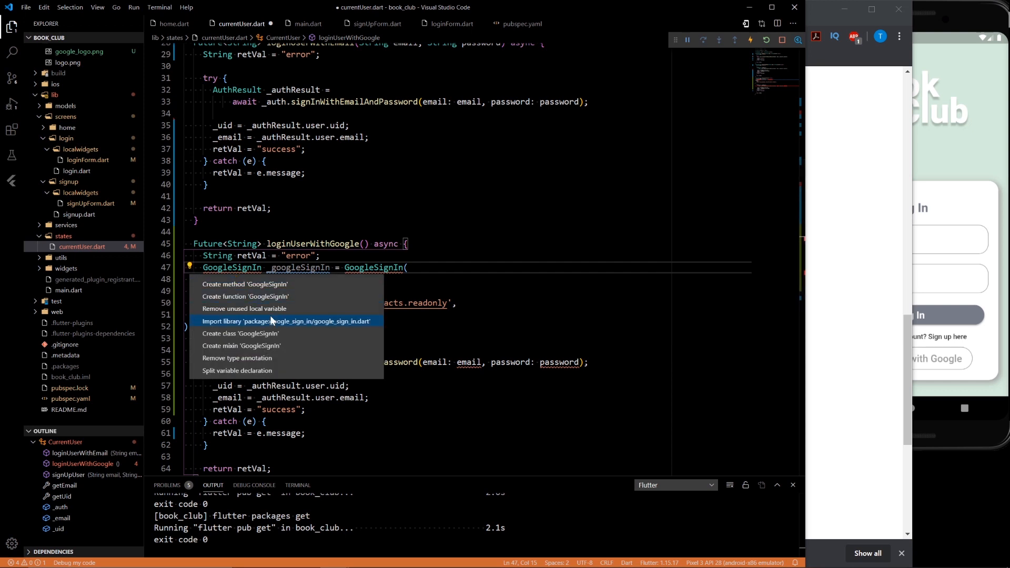
Import google_sign_in via quick fix and delete the sign-in call's email and password arguments
click(286, 322)
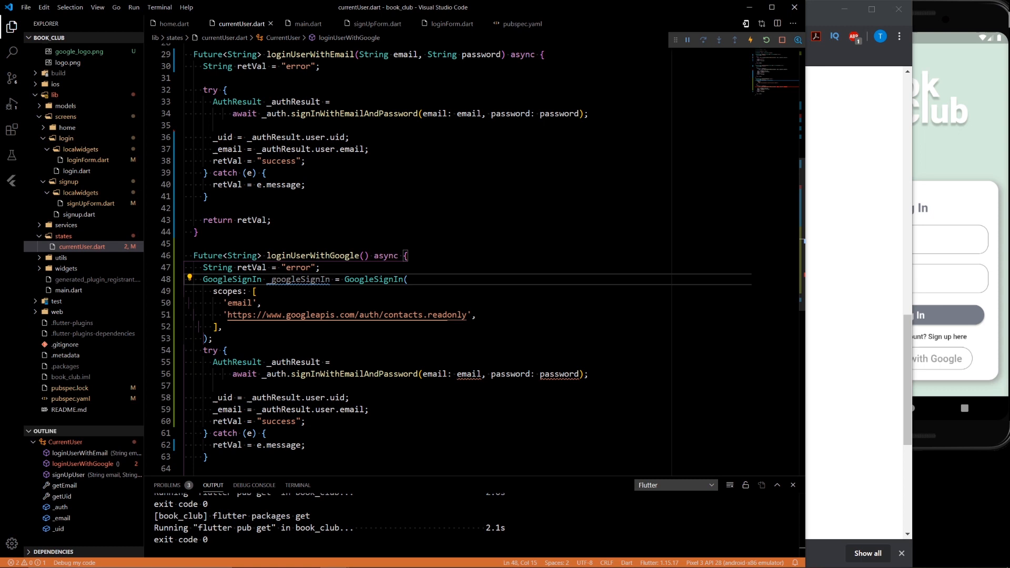
click(224, 350)
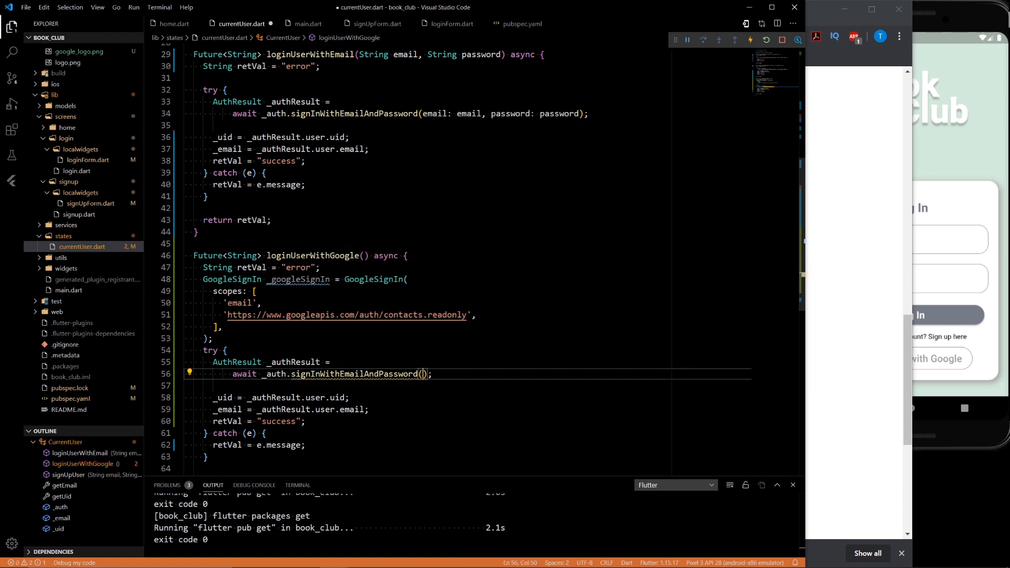
key(enter)
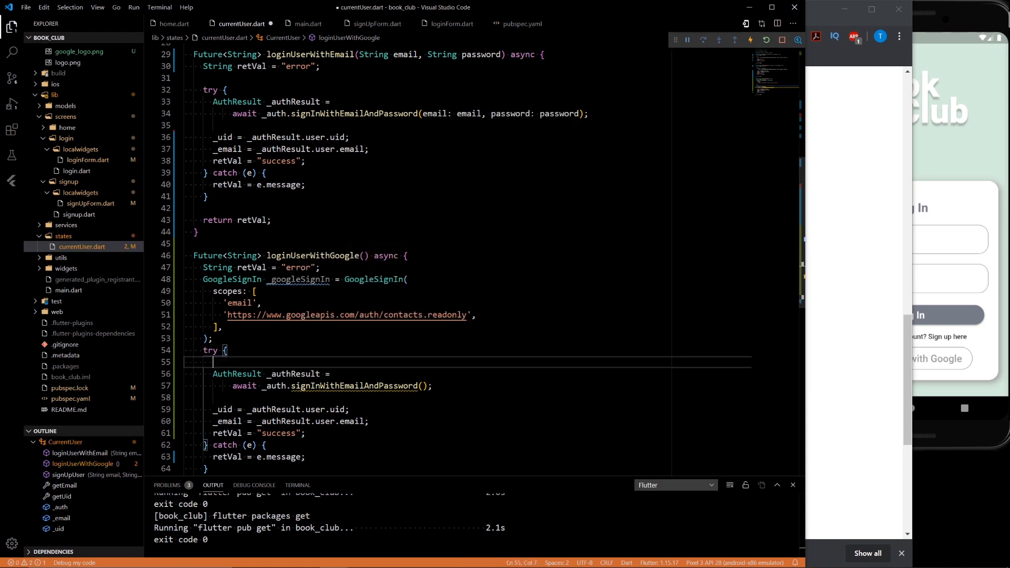
Open the try block with GoogleSignInAccount _googleUser = await _googleSignIn.signIn()
key(enter)
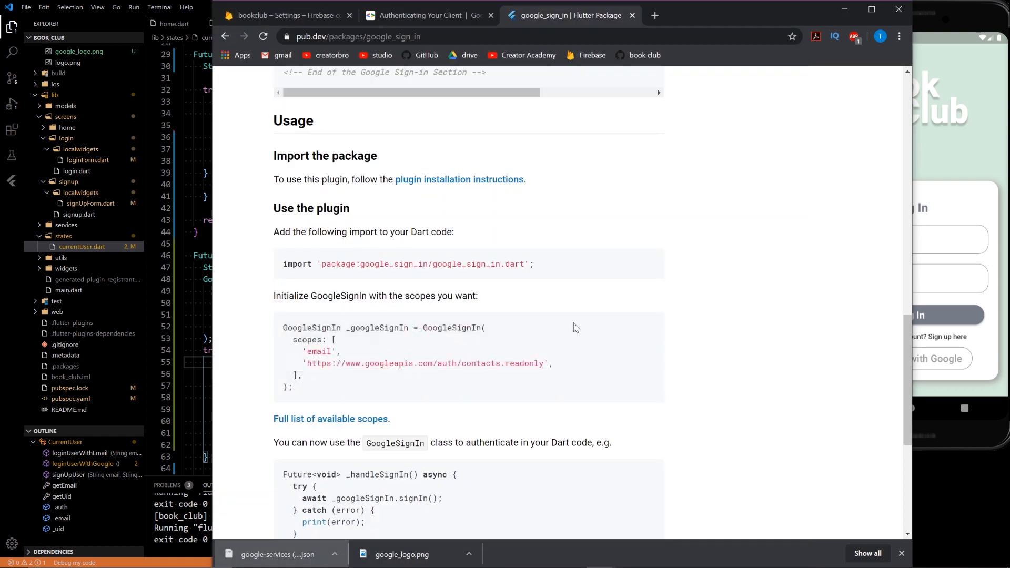
scroll(down, 3)
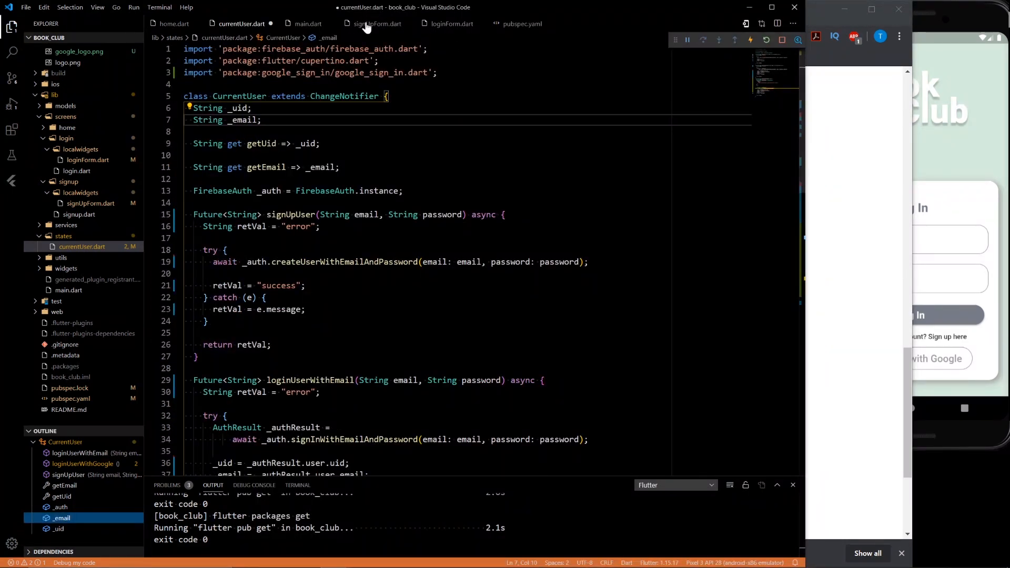
scroll(down, 3)
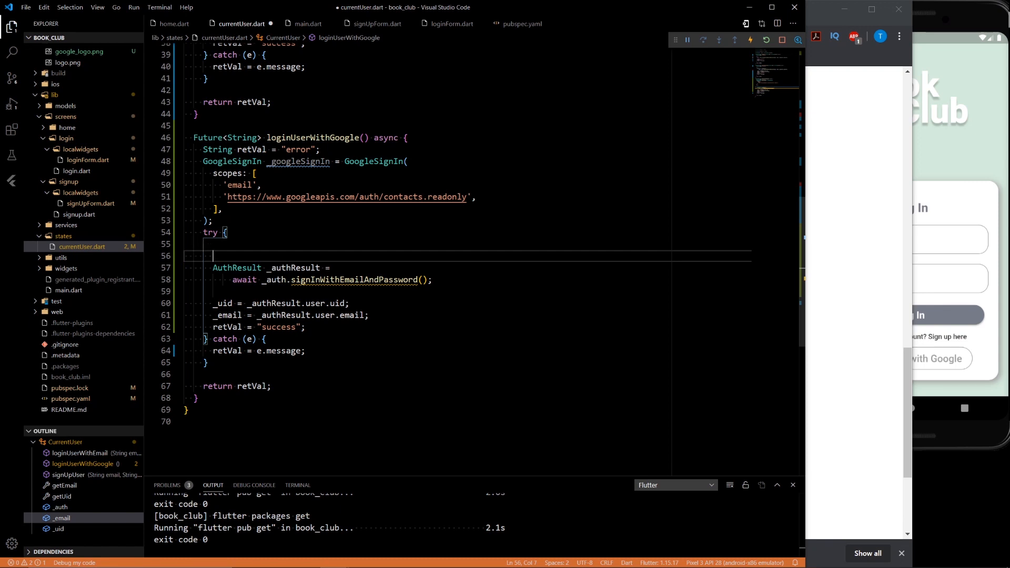
text(await _googleSignIn.signIn();)
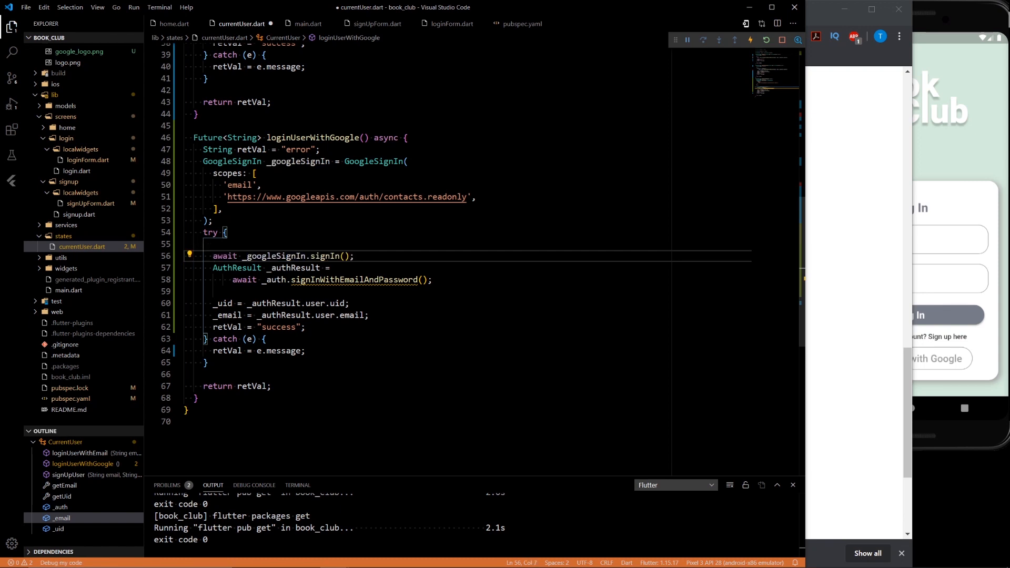
text(GoogleSignInAccount _googleUser =)
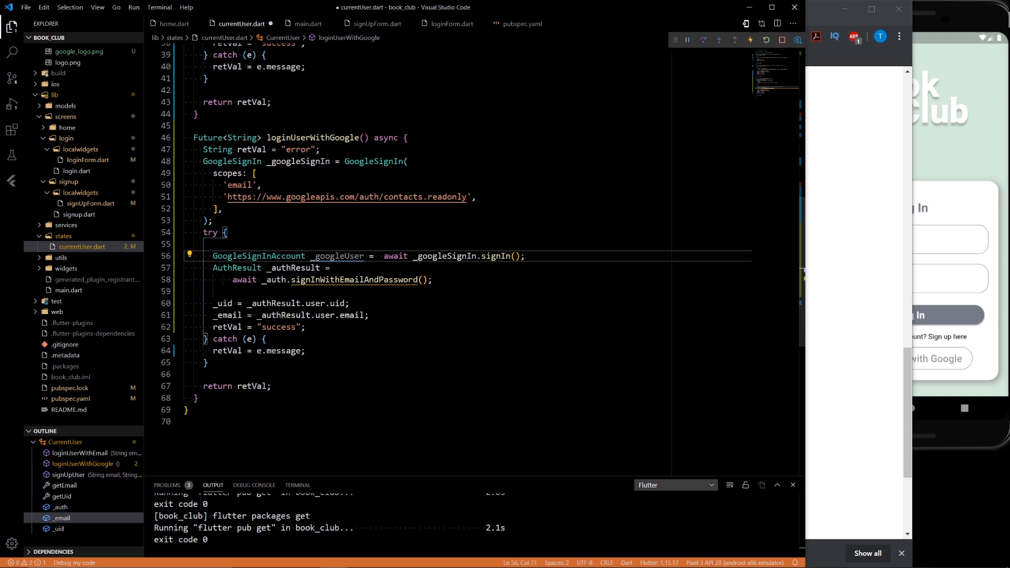
key(Enter)
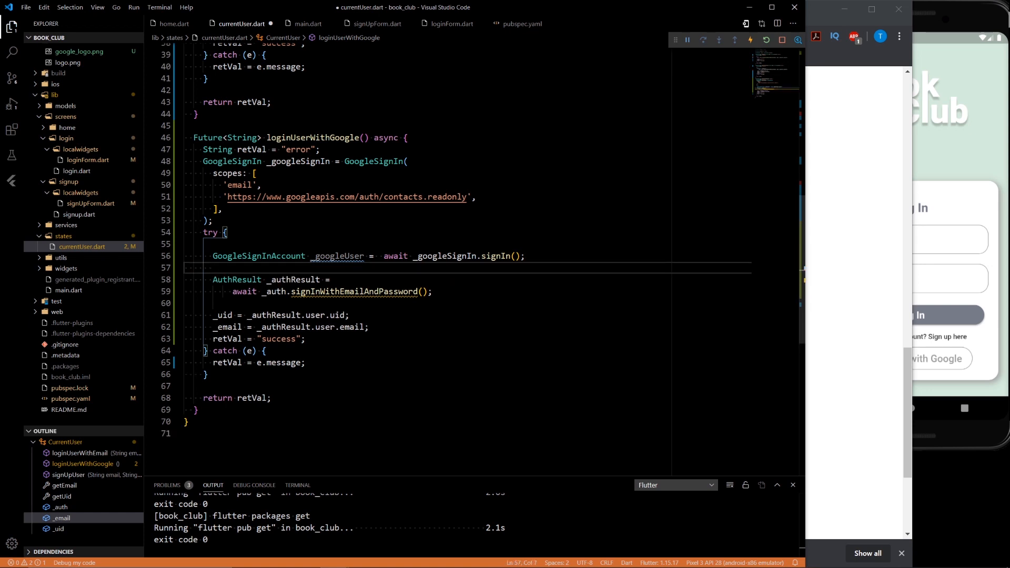
Get GoogleSignInAuthentication _googleAuth from await _googleUser.authentication
text(GoogleSignInAuthentication _g)
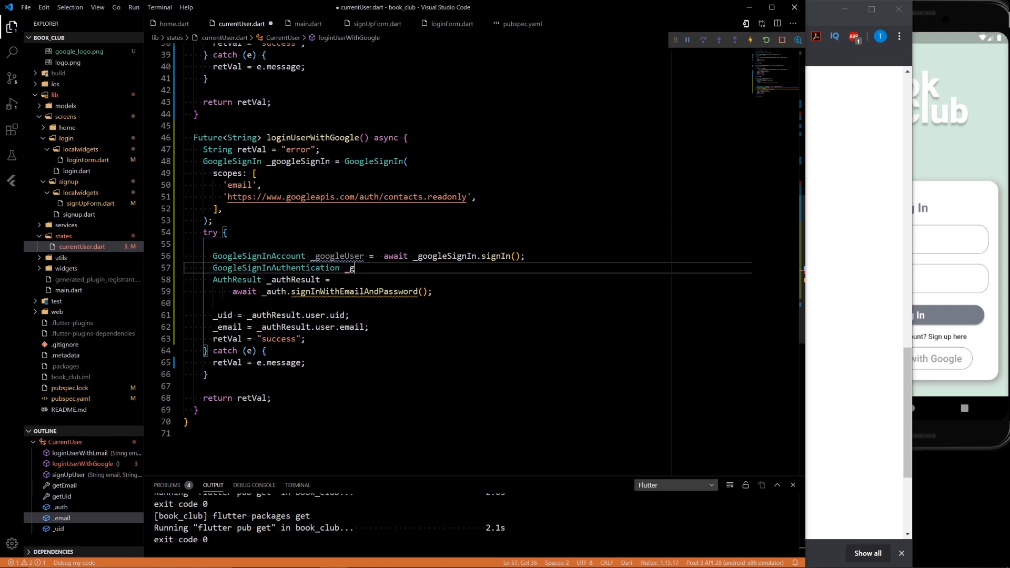
text(oogleAuth =)
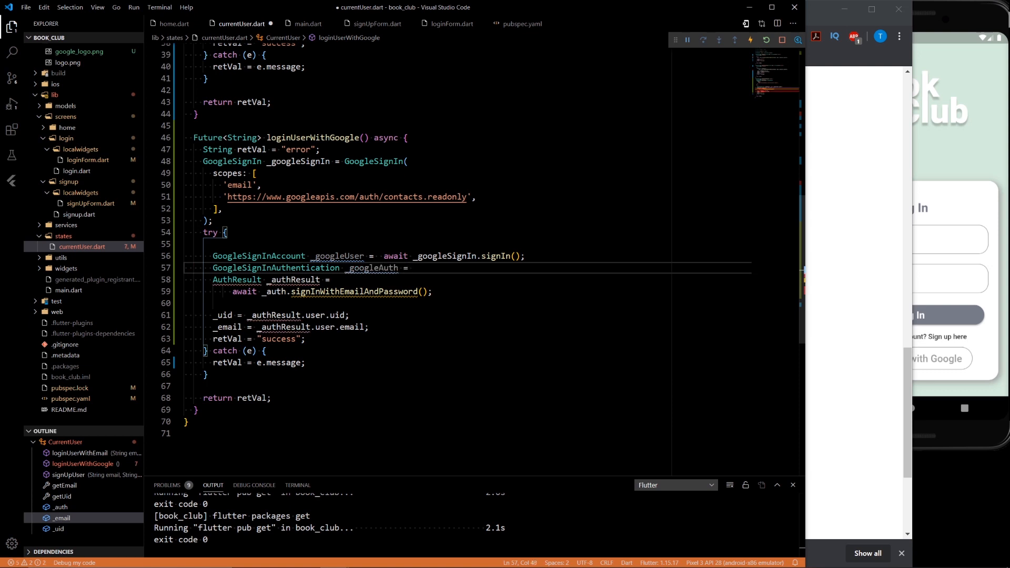
text(await)
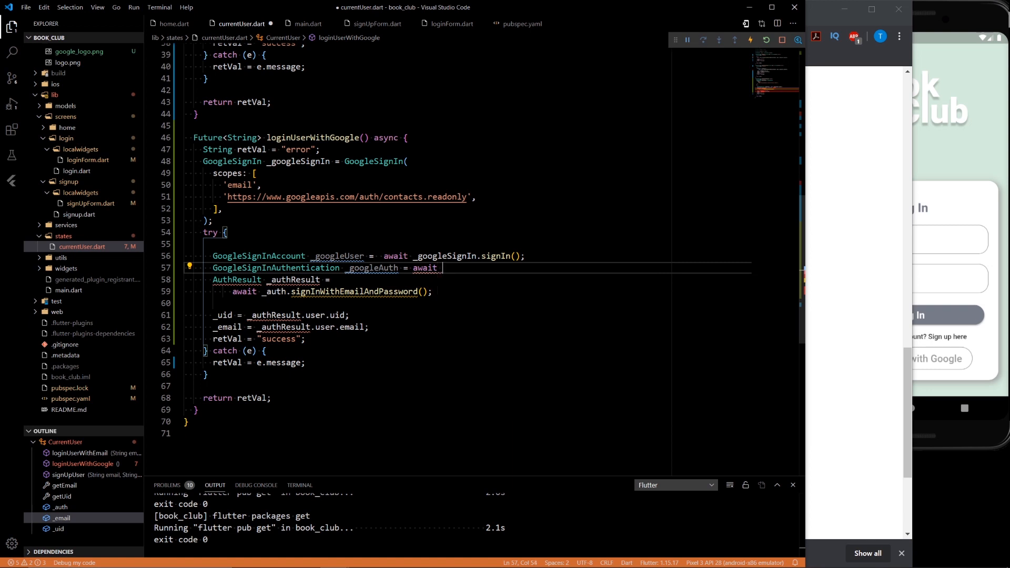
text(_google)
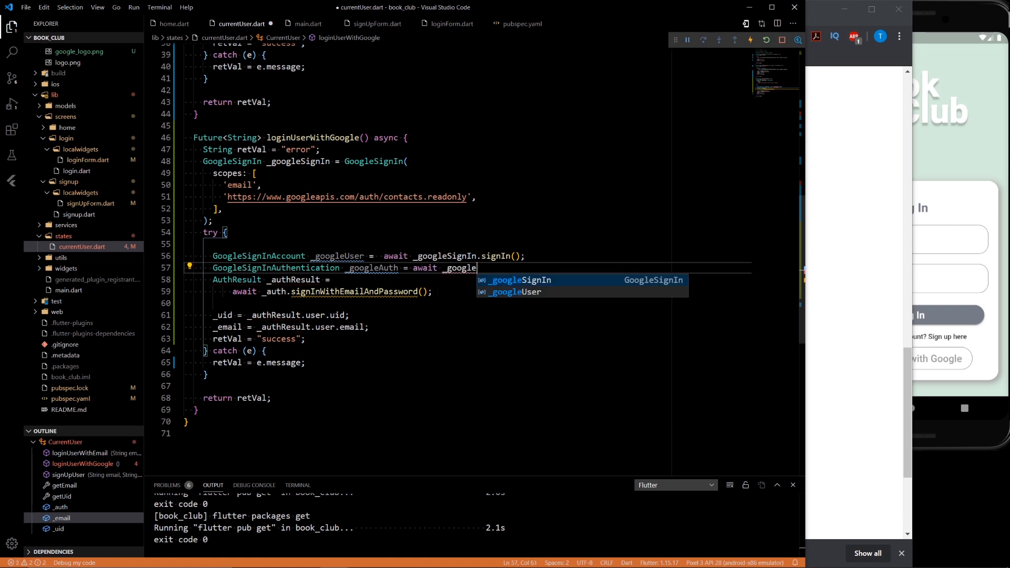
text(User.authentication;)
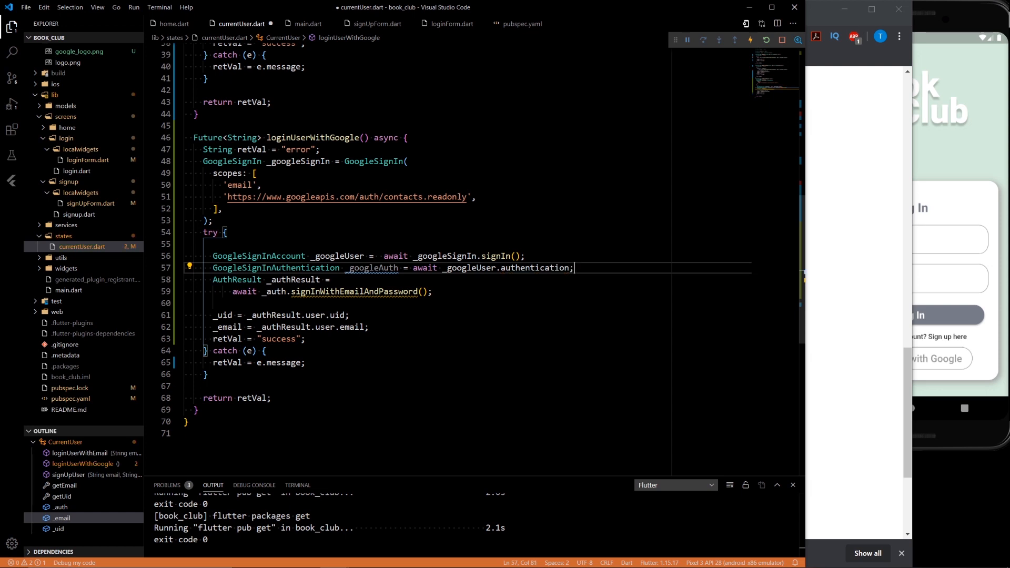
Build an AuthCredential via GoogleAuthProvider.getCredential from _googleAuth's idToken and accessToken
text(final)
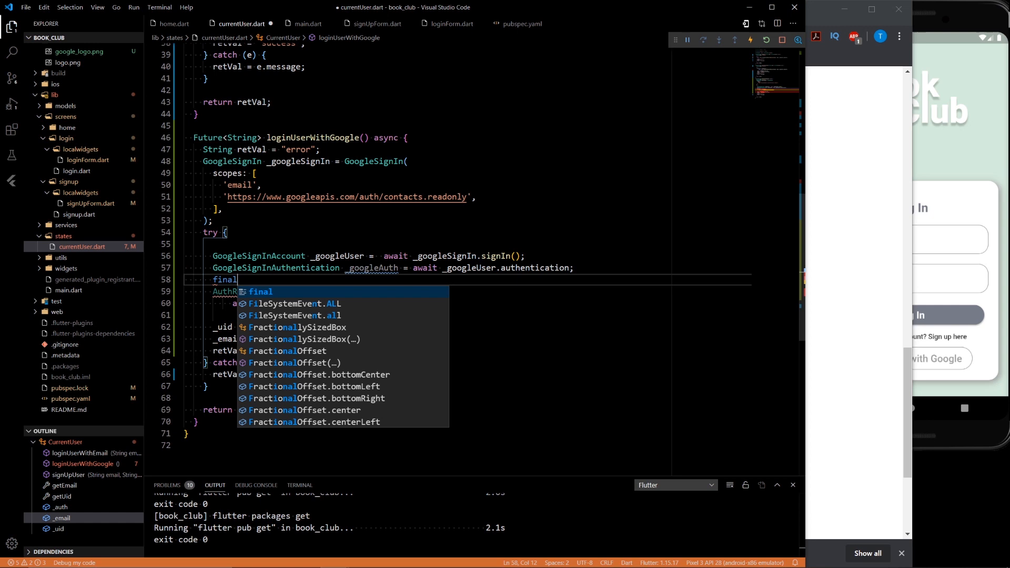
text(AuthCredential)
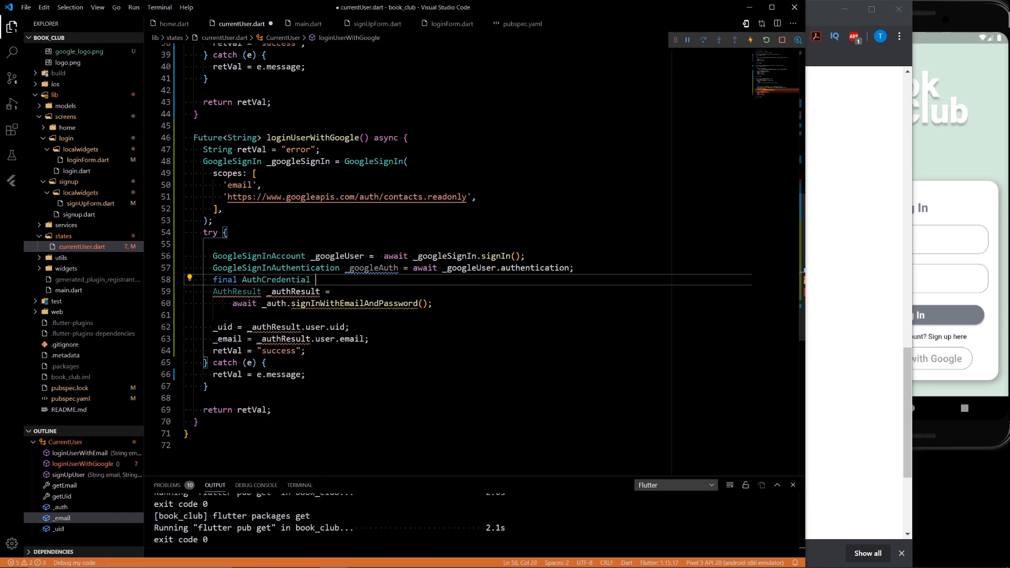
text(credential)
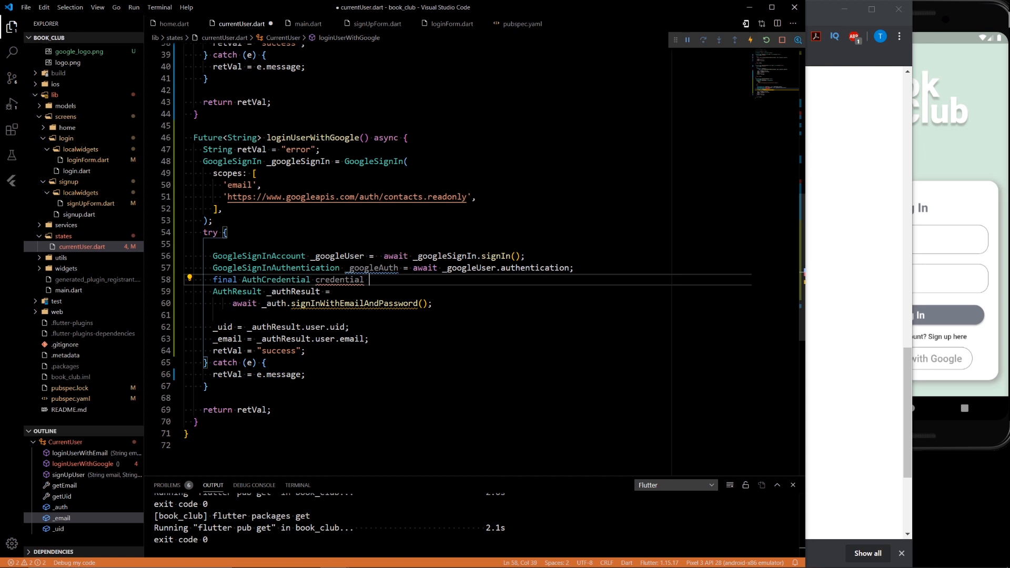
text(=)
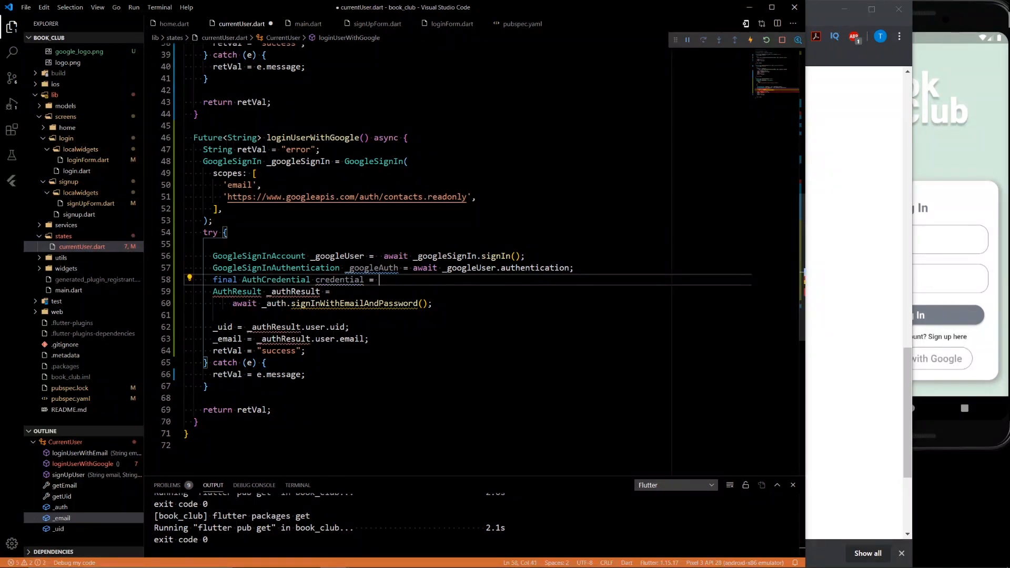
text(GoogleAuthProvider.getCredential(idToken: null, accessToken: null)
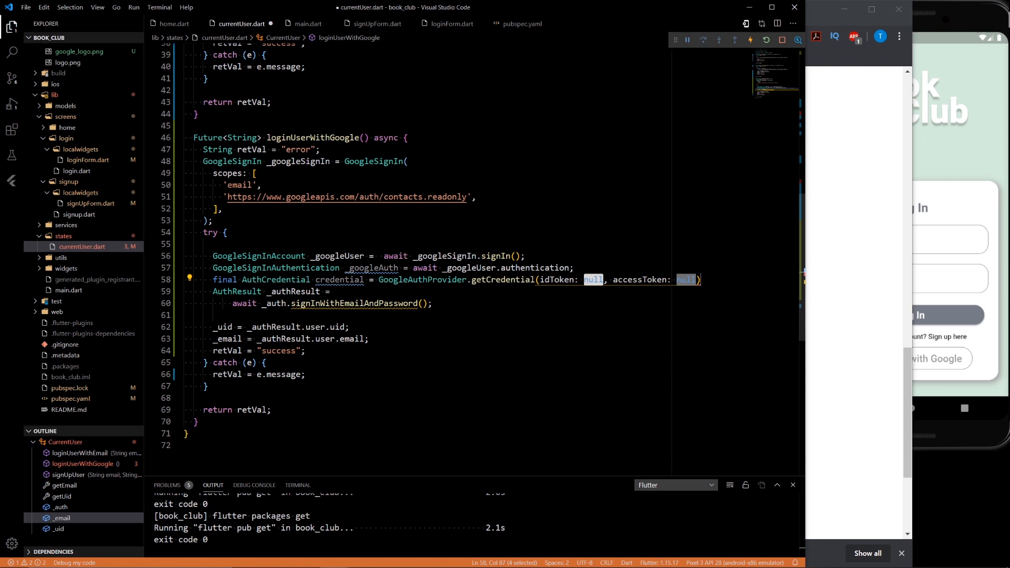
text(_googleAuth.idToke)
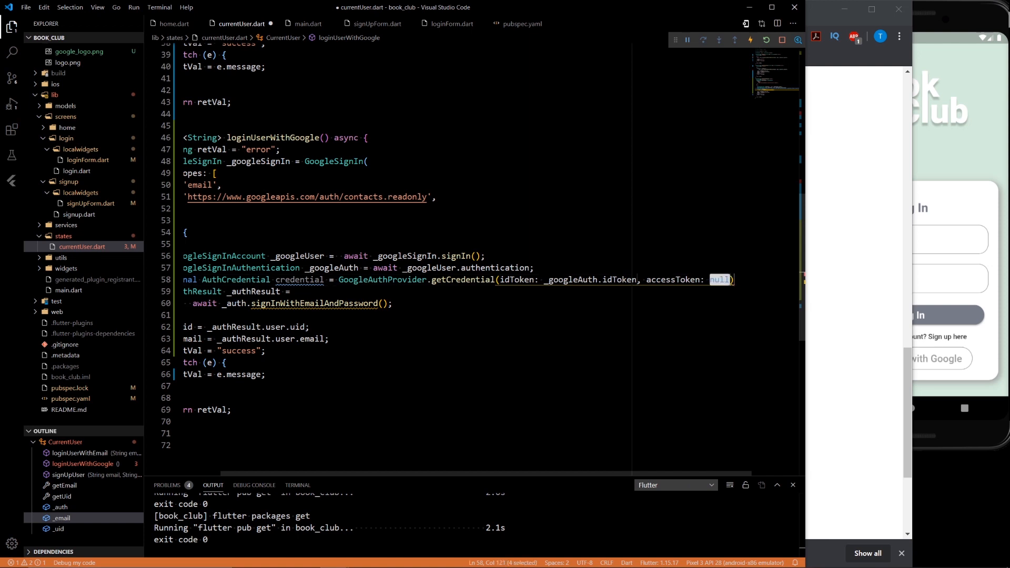
text(_googleAuth)
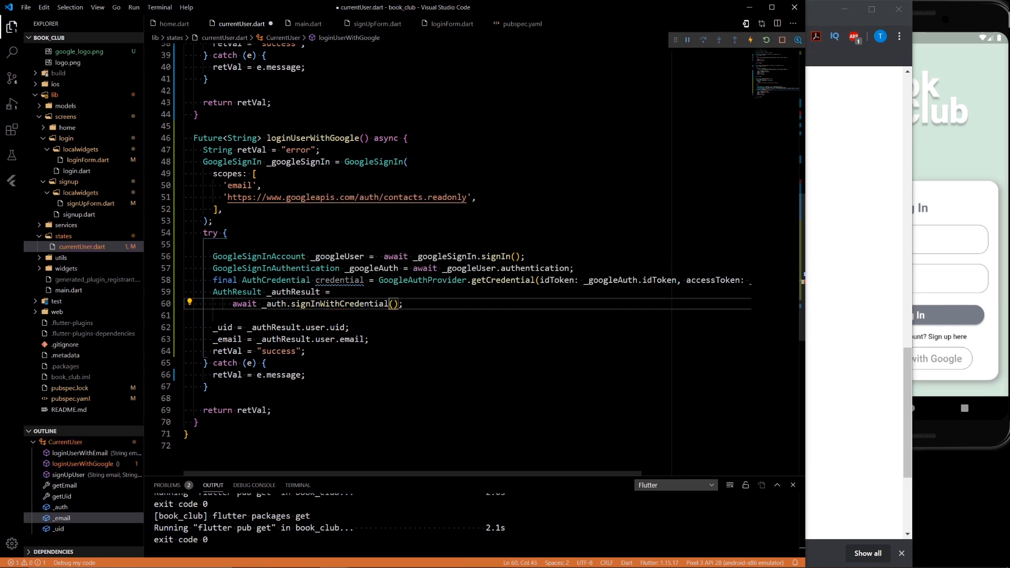
Replace signInWithEmailAndPassword with signInWithCredential(credential) and format the document
text(credential)
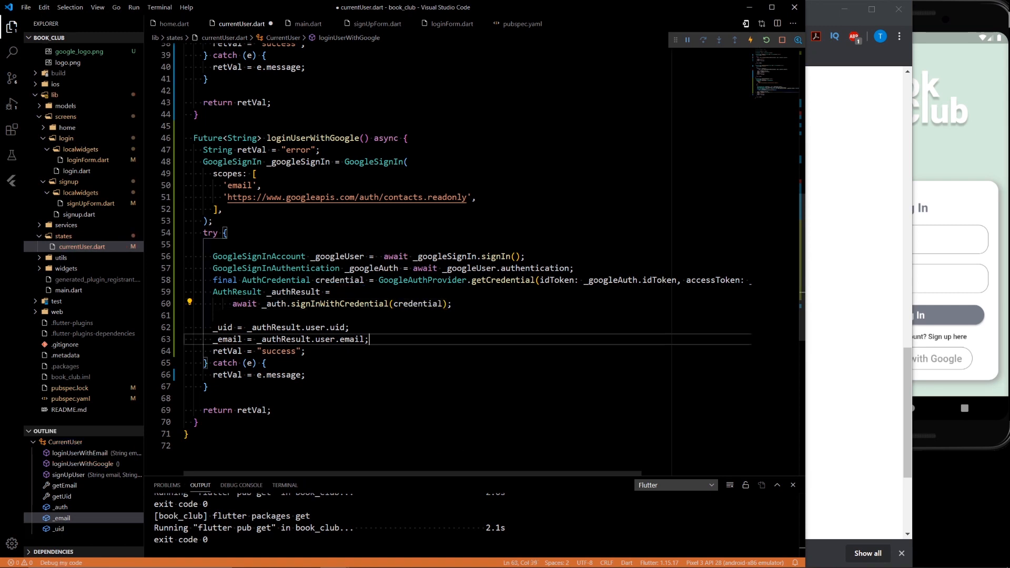
mouse_move(342, 303)
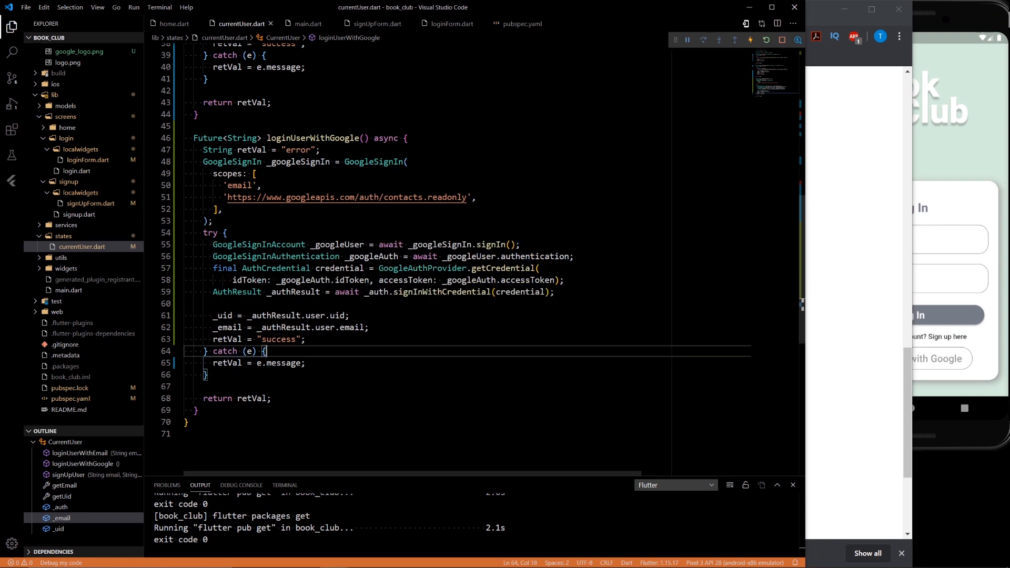
click(224, 232)
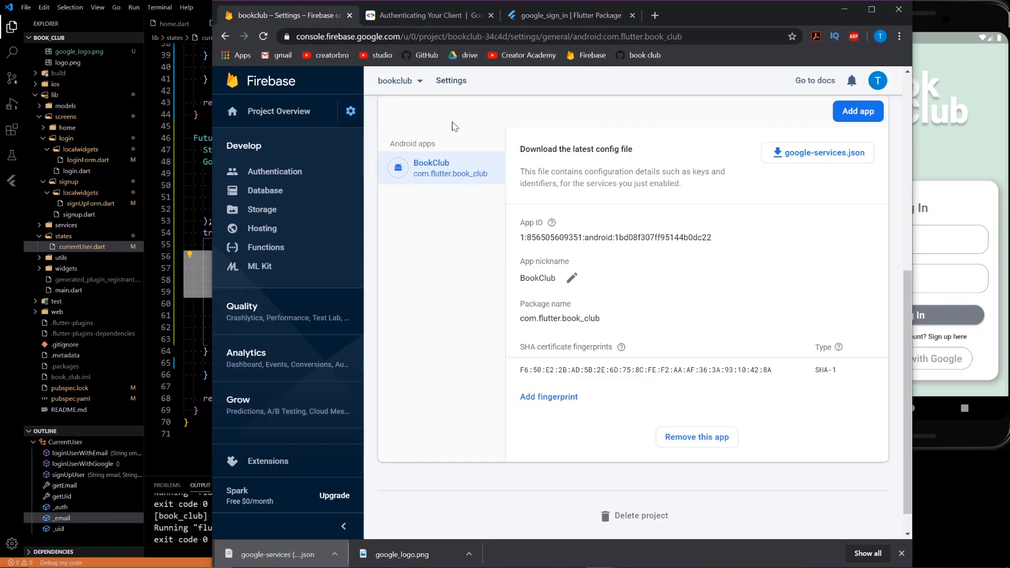
Open the BookClub Android app's Project Settings in Firebase Console
click(274, 171)
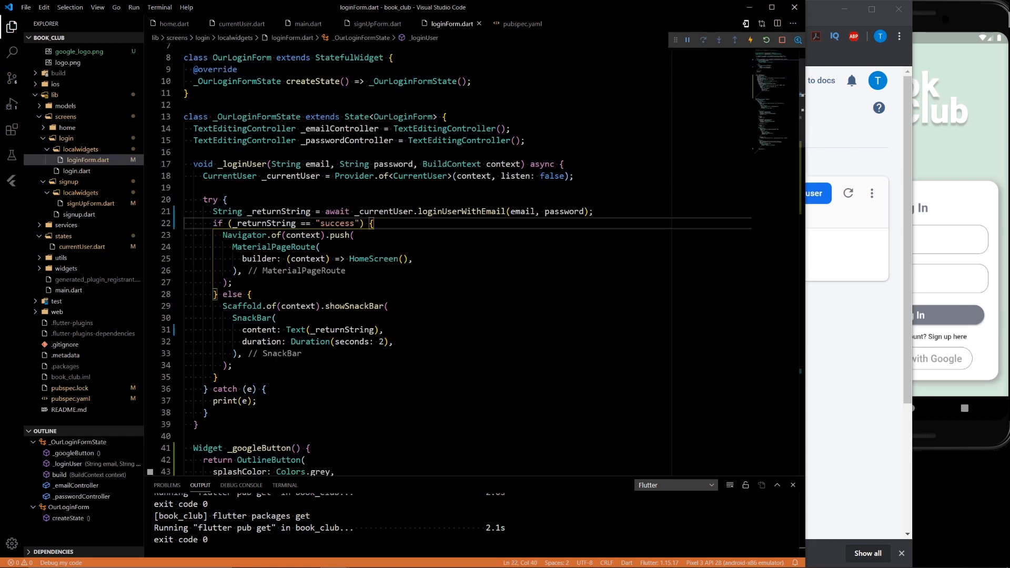
Add a LoginType enum with email and google values to loginForm.dart
scroll(up, 3)
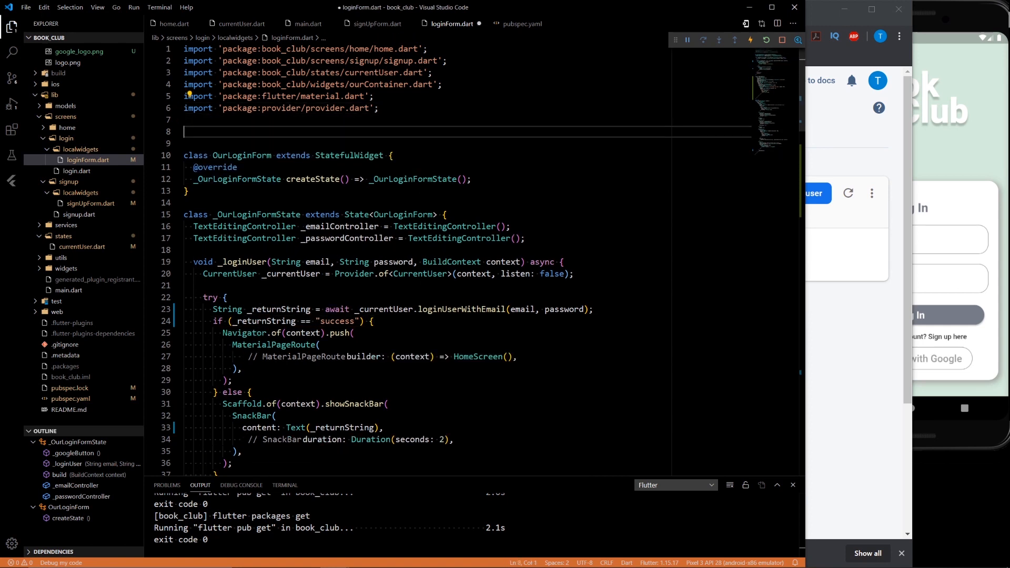
text(enum)
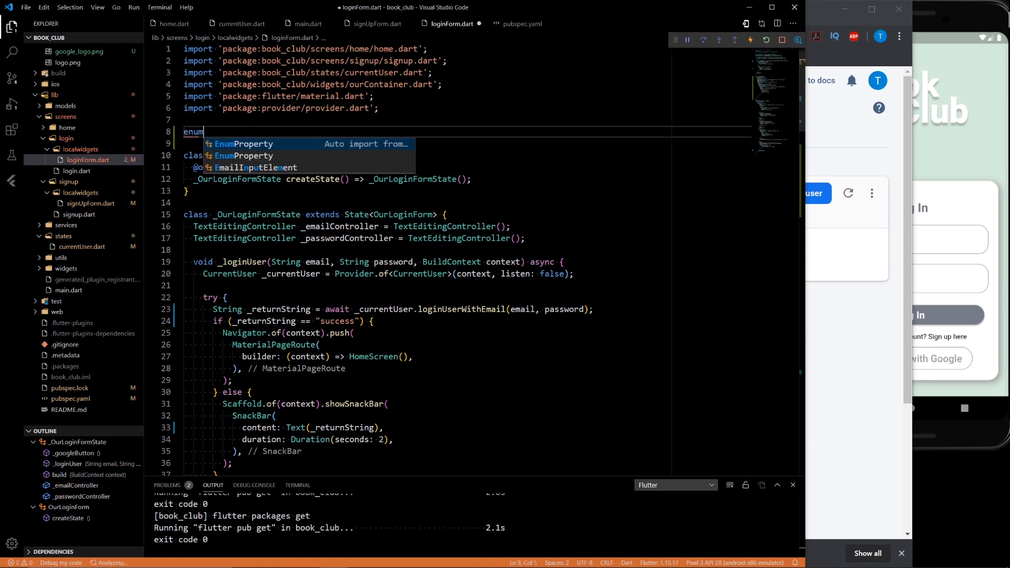
text(Login)
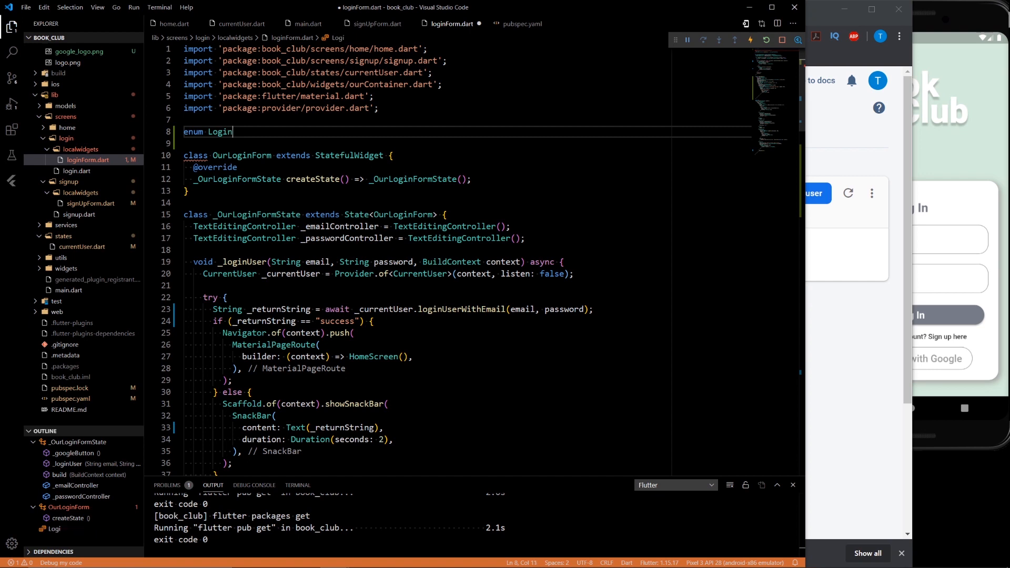
text(Type{)
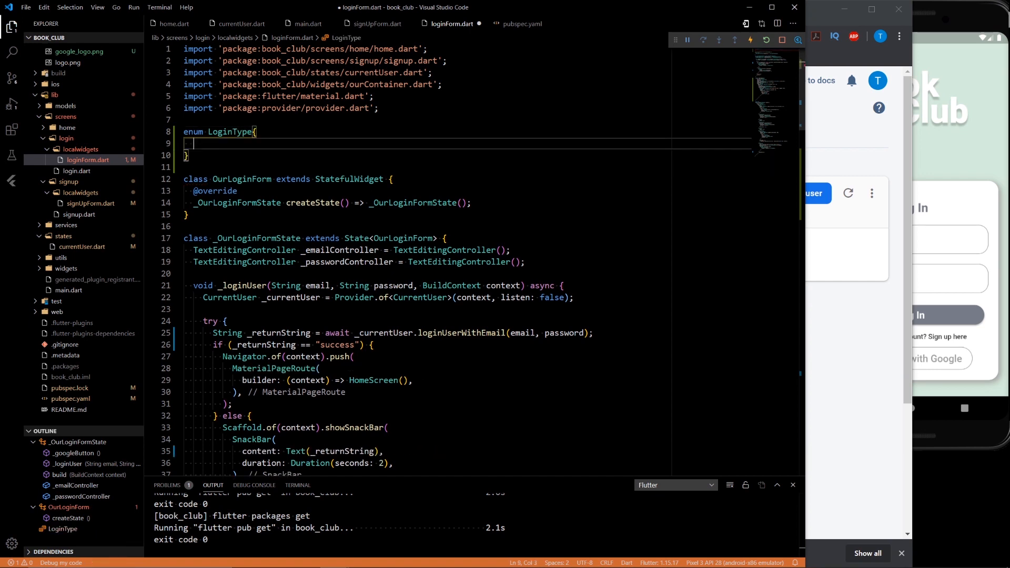
text(email,)
text(google,)
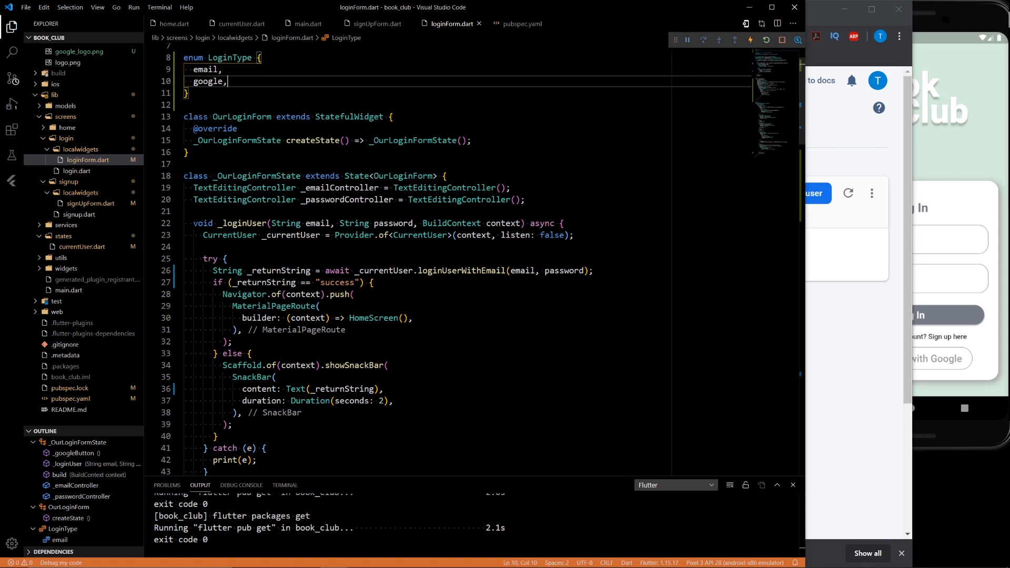
Wrap _loginUser's parameters in braces and mark the first as required LoginType type
click(285, 223)
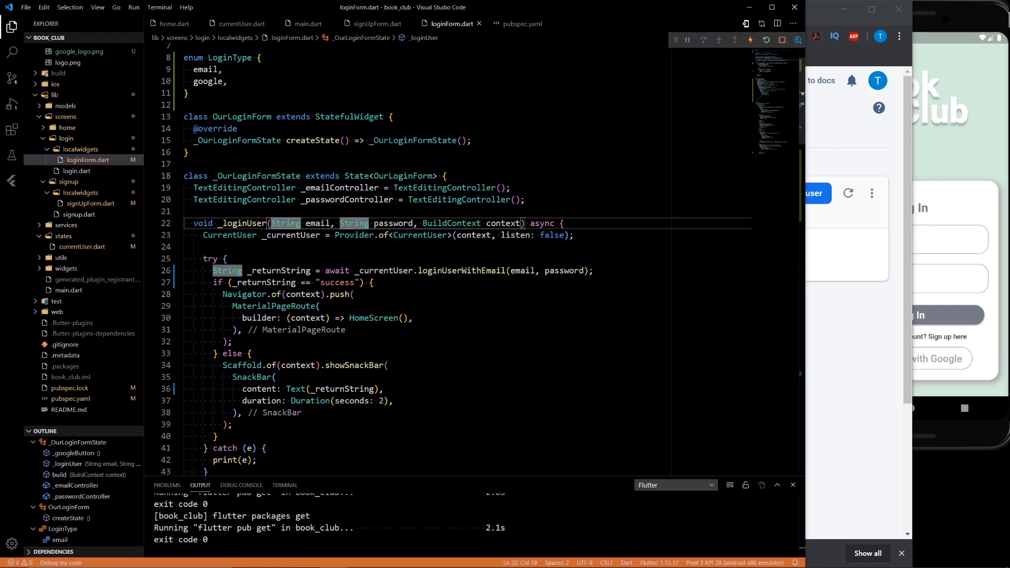
text({)
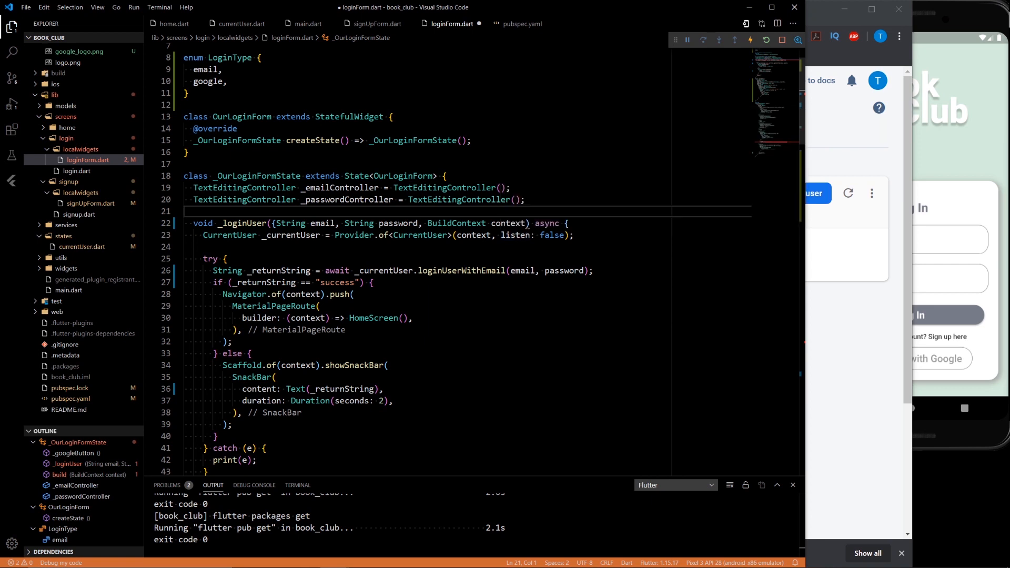
click(532, 223)
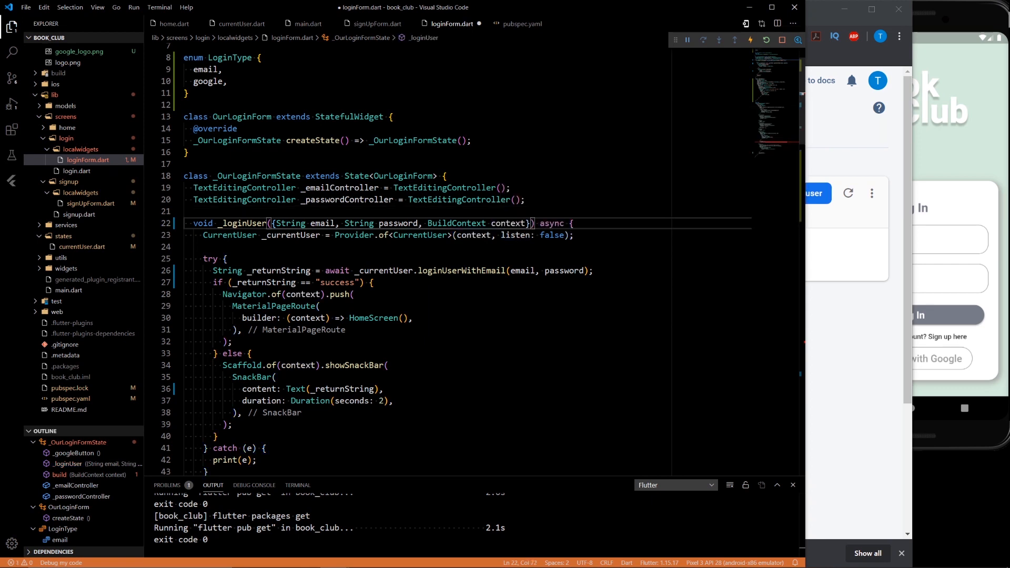
click(275, 223)
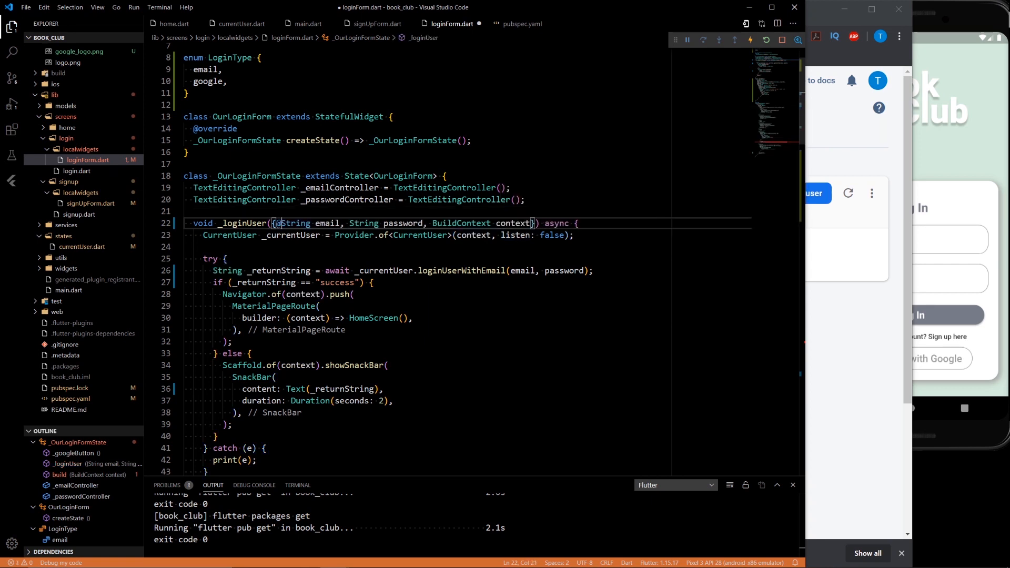
text(required LoginType type,)
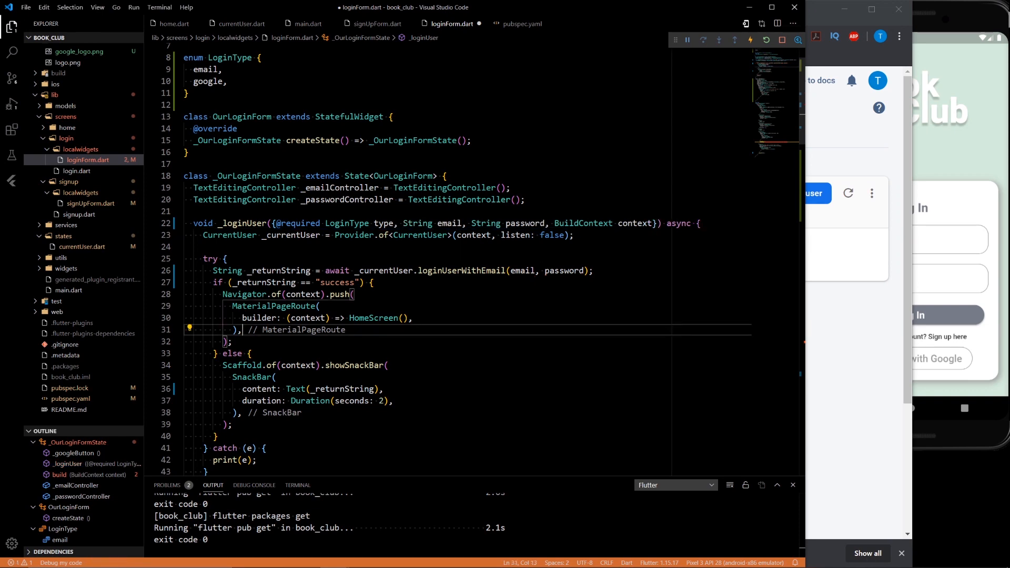
Label the Log In call's arguments as type: LoginType.email, email:, password: and context:
scroll(down, 3)
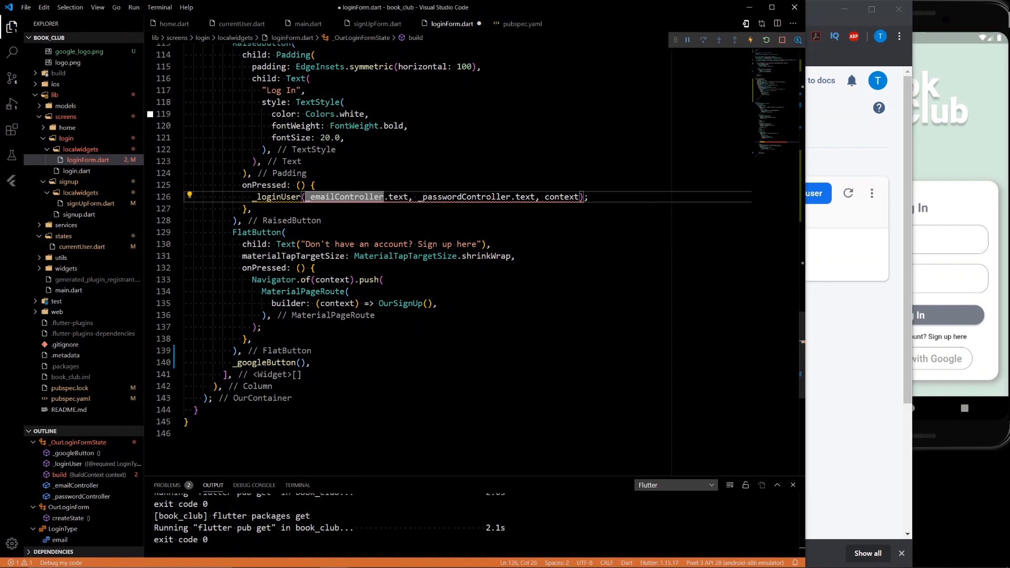
scroll(up, 3)
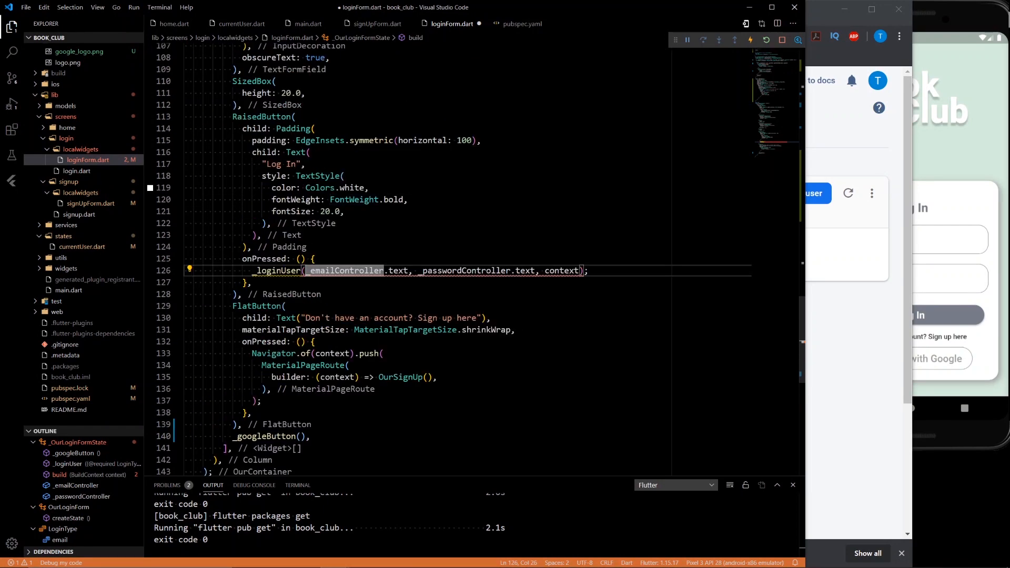
text(type: LoginType.email,)
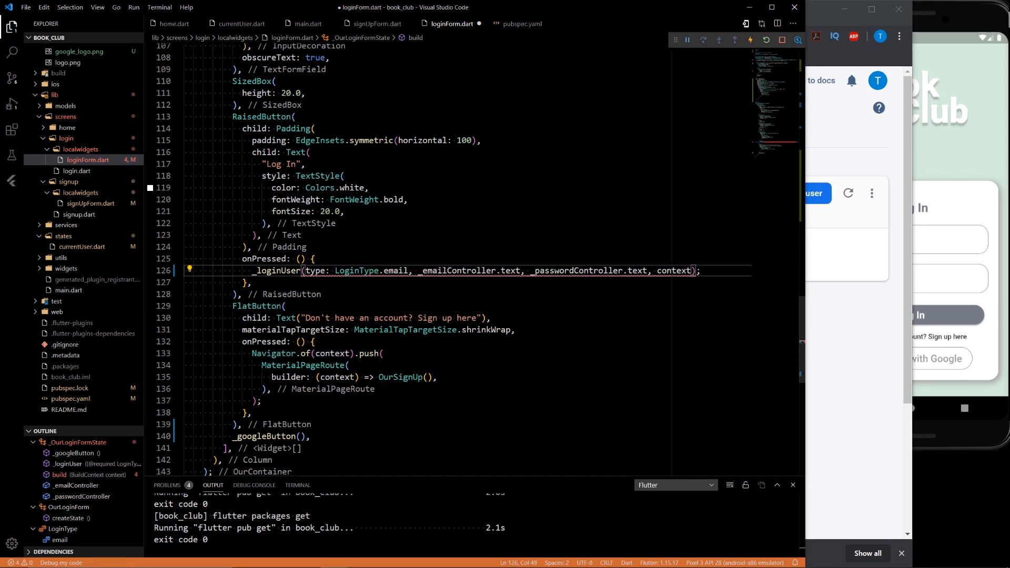
text(email:)
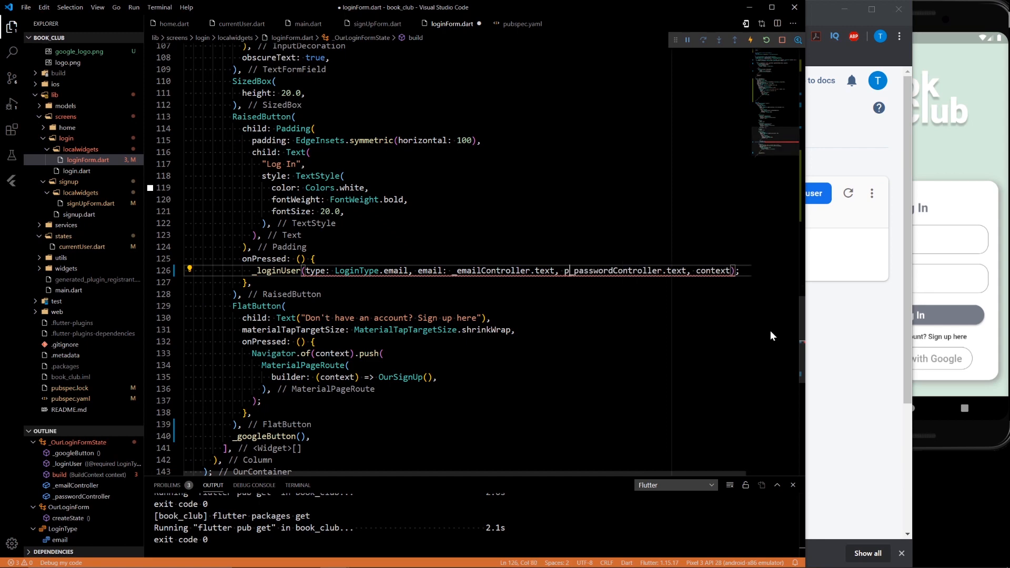
text(assword: _passwordController.text,)
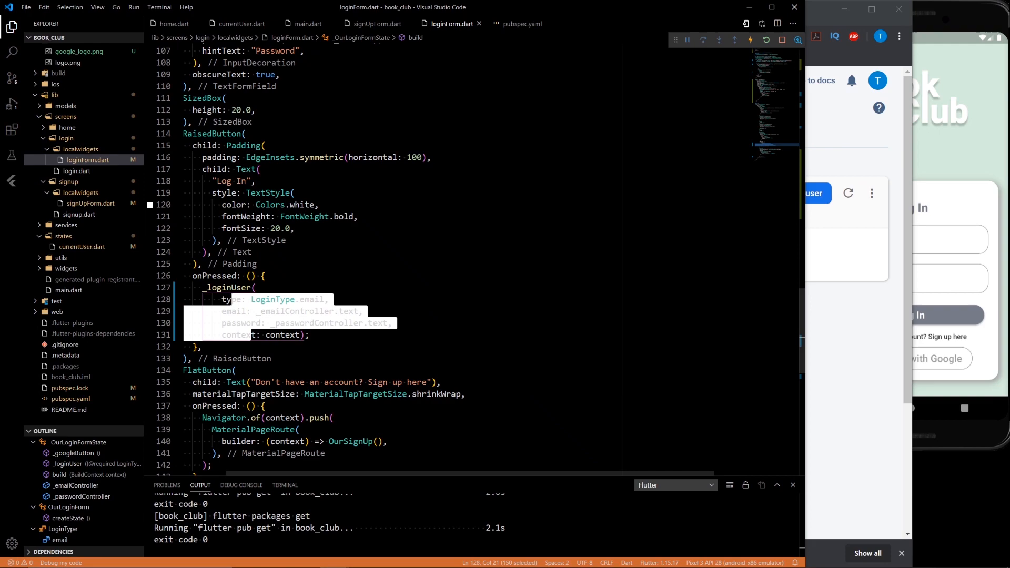
scroll(up, 3)
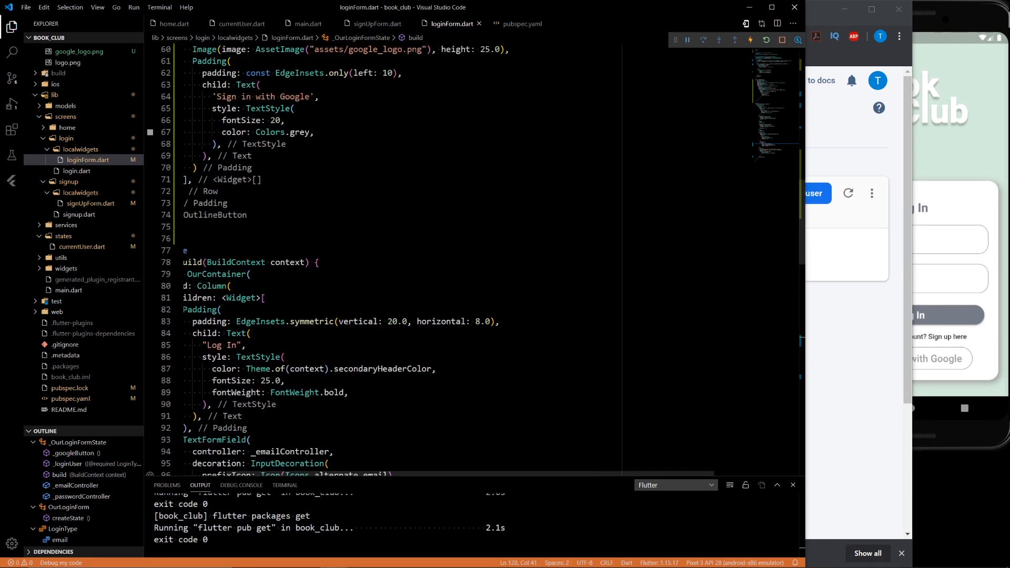
scroll(up, 3)
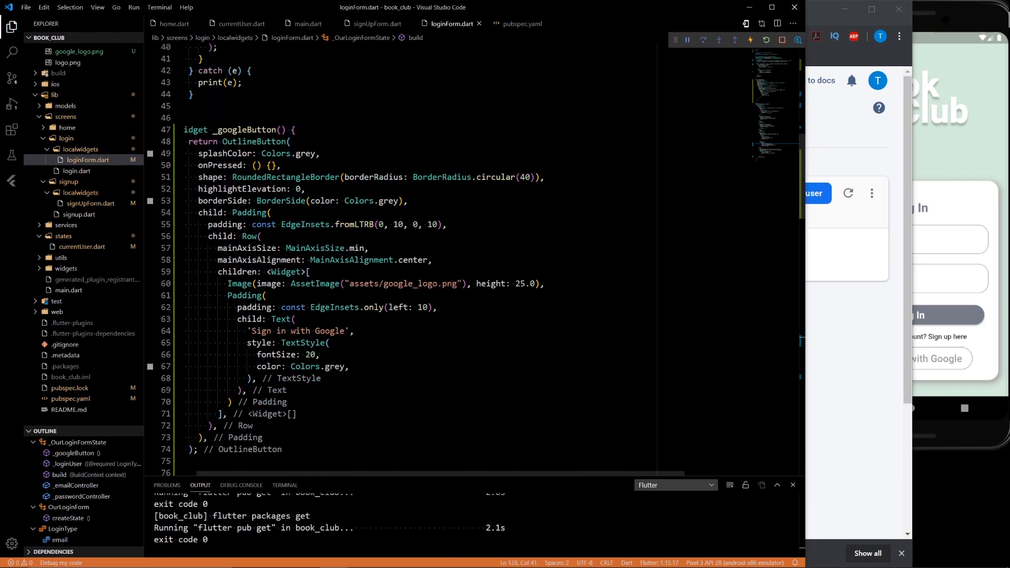
scroll(down, 3)
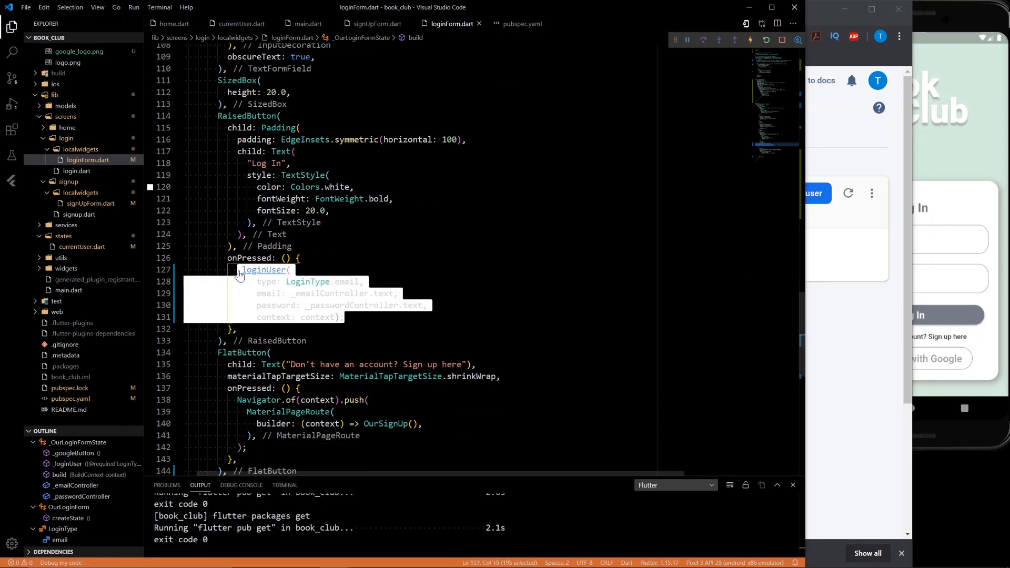
scroll(up, 3)
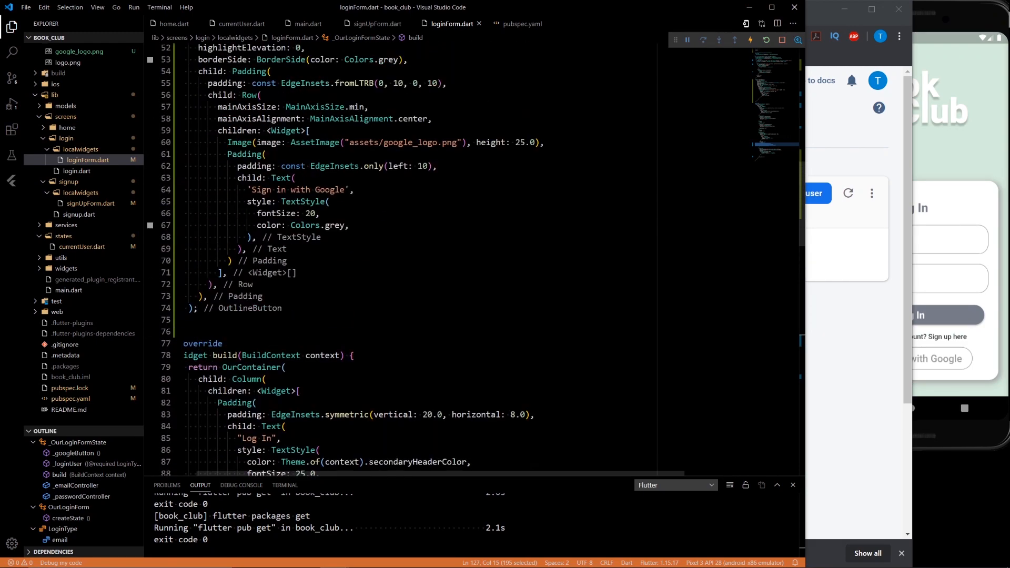
Fill _googleButton's onPressed with _loginUser(type: LoginType.google, context: context)
scroll(down, 3)
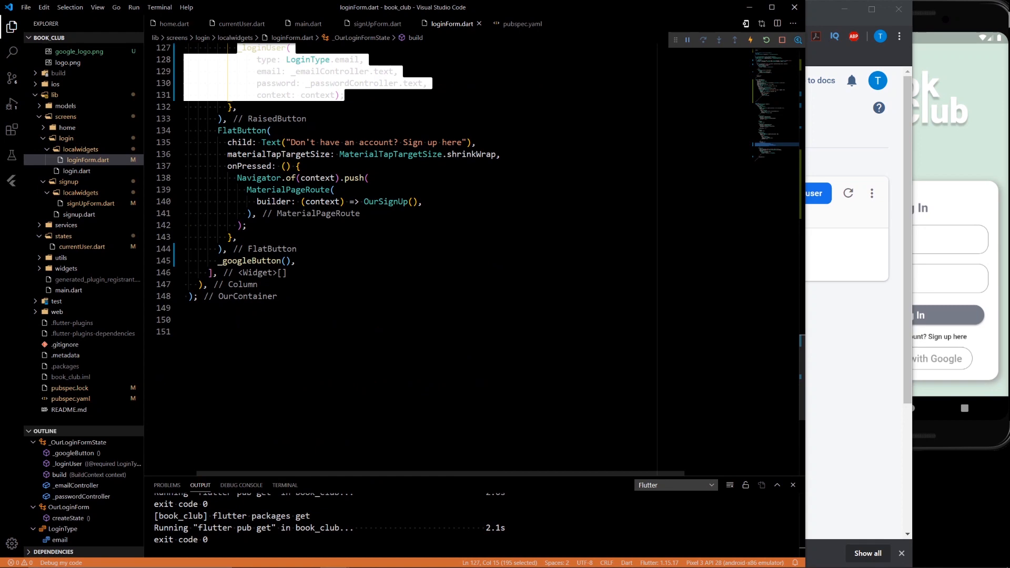
click(287, 260)
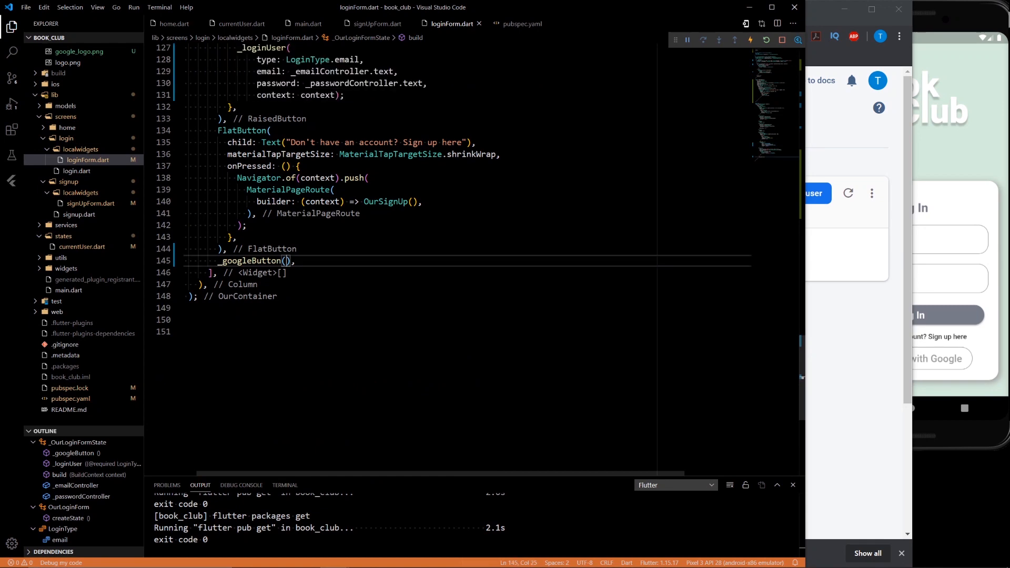
scroll(up, 3)
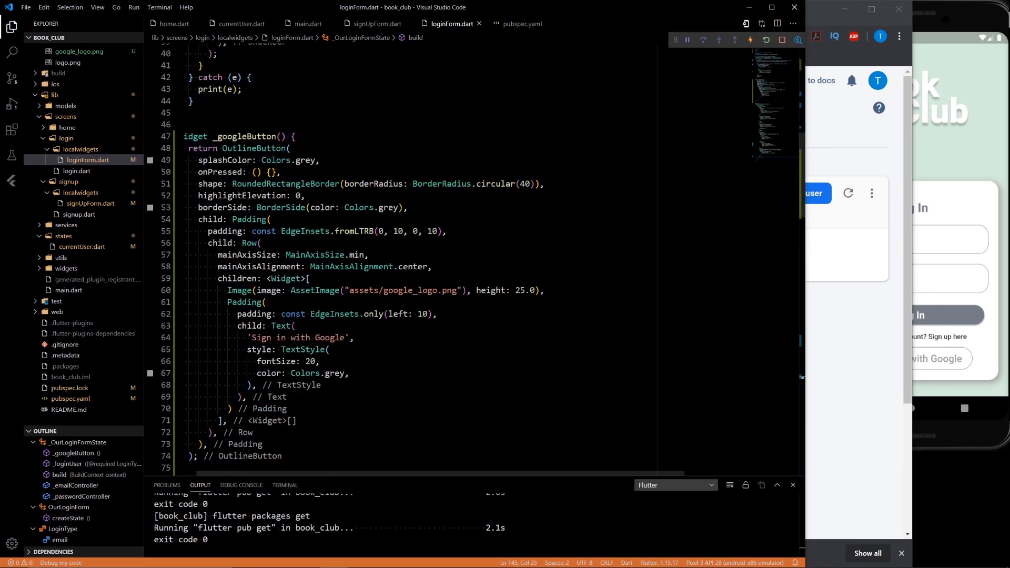
click(273, 172)
text(_loginUser(type: LoginType.email, context: context);)
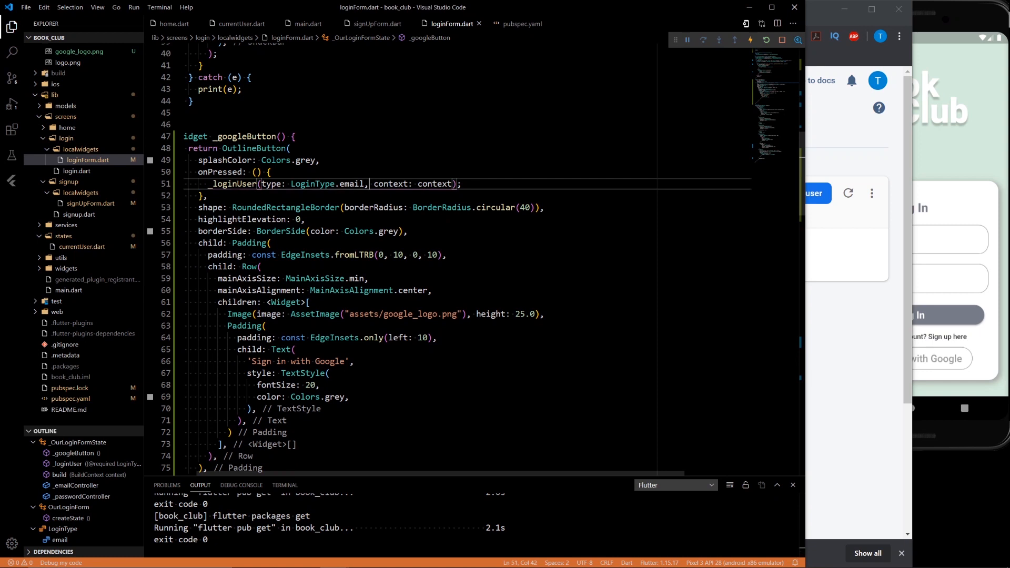
text(googl)
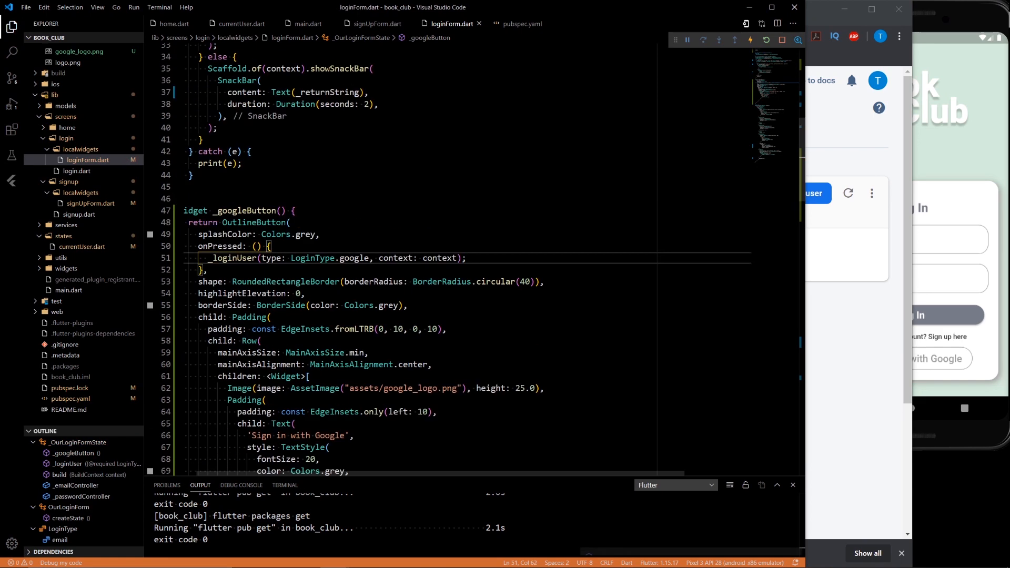
scroll(up, 3)
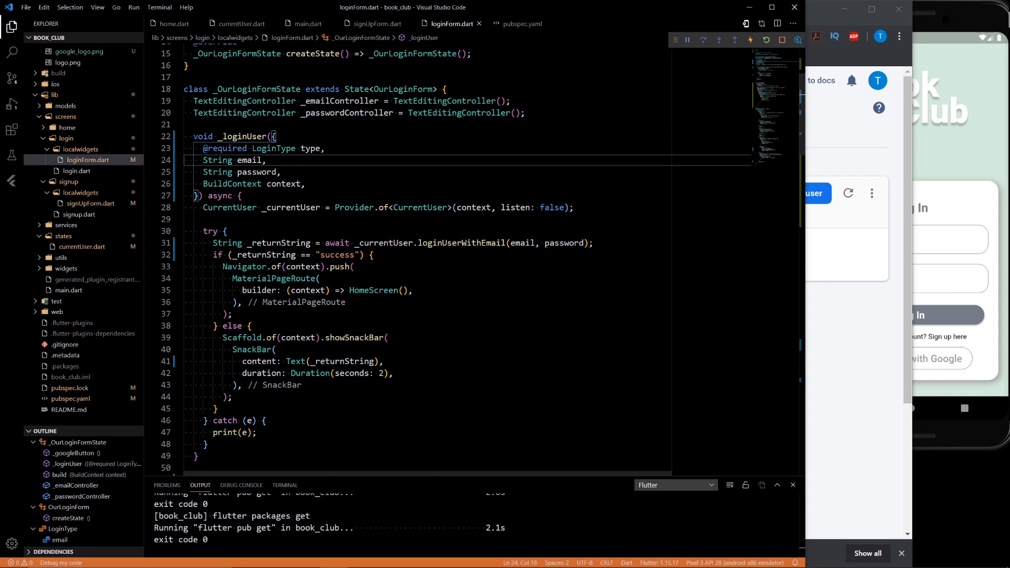
Add a switch on type to _loginUser with a case LoginType.email
key(Enter)
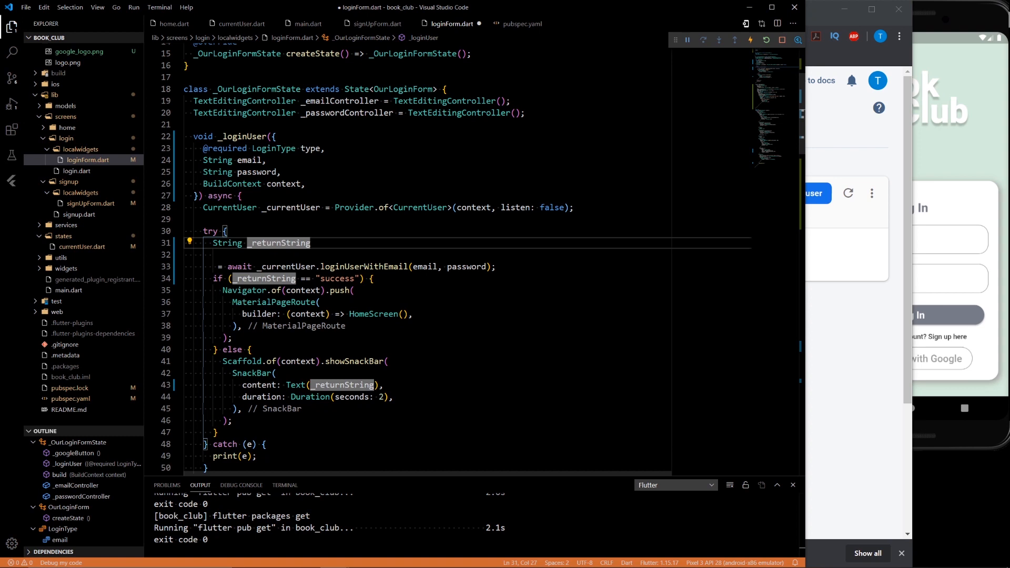
text(switch () {)
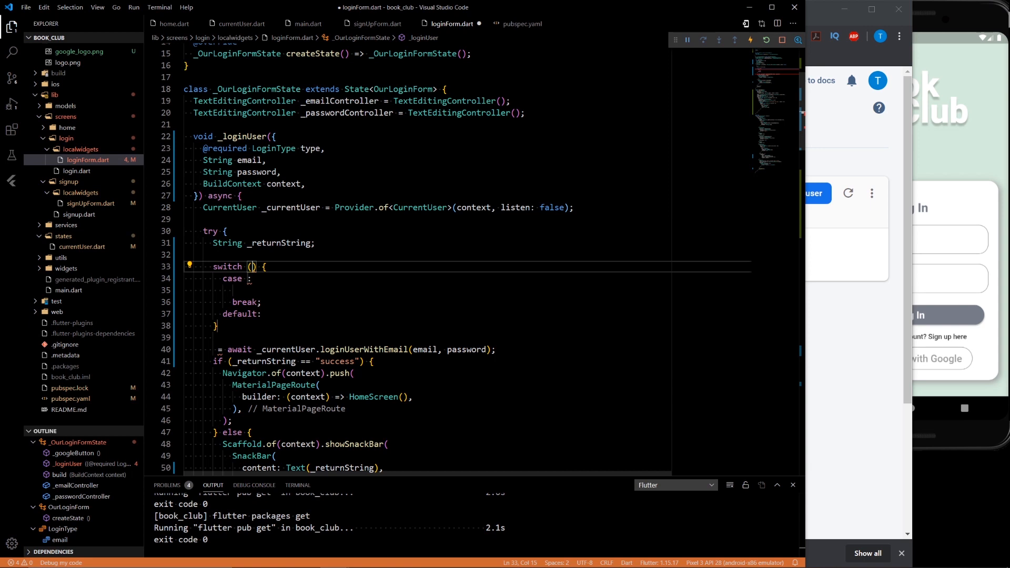
text(type)
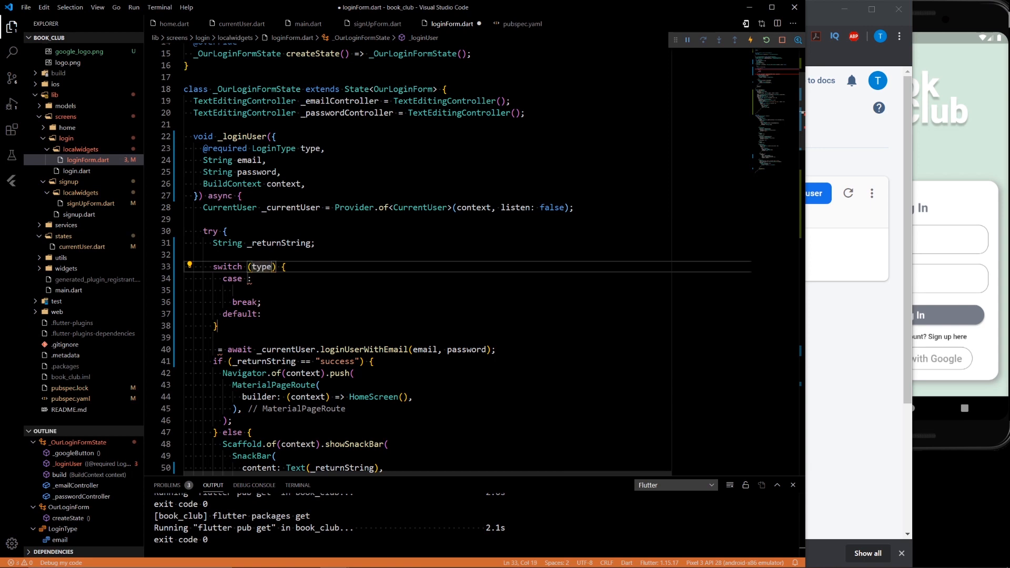
click(248, 279)
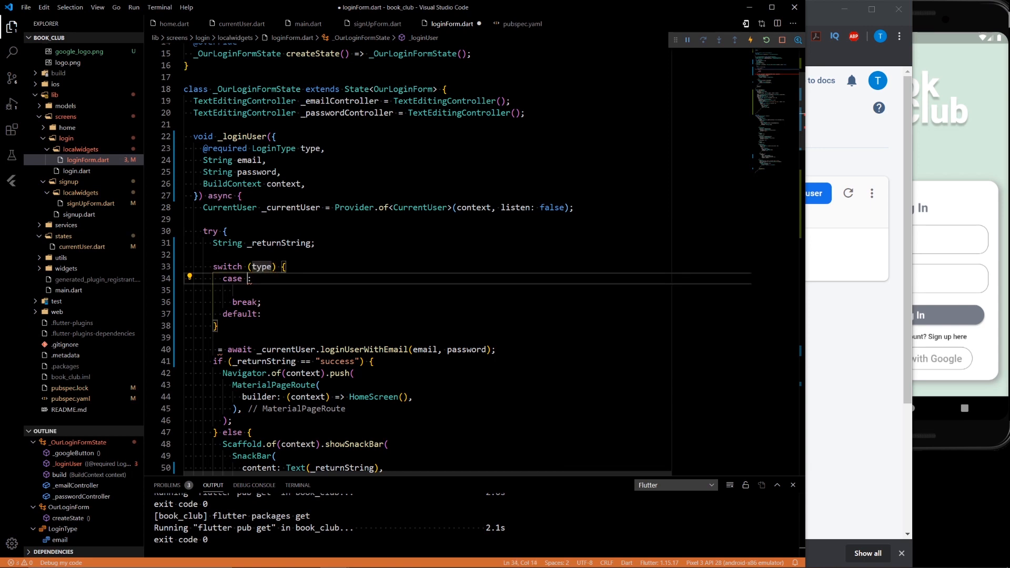
text(LoginType.em)
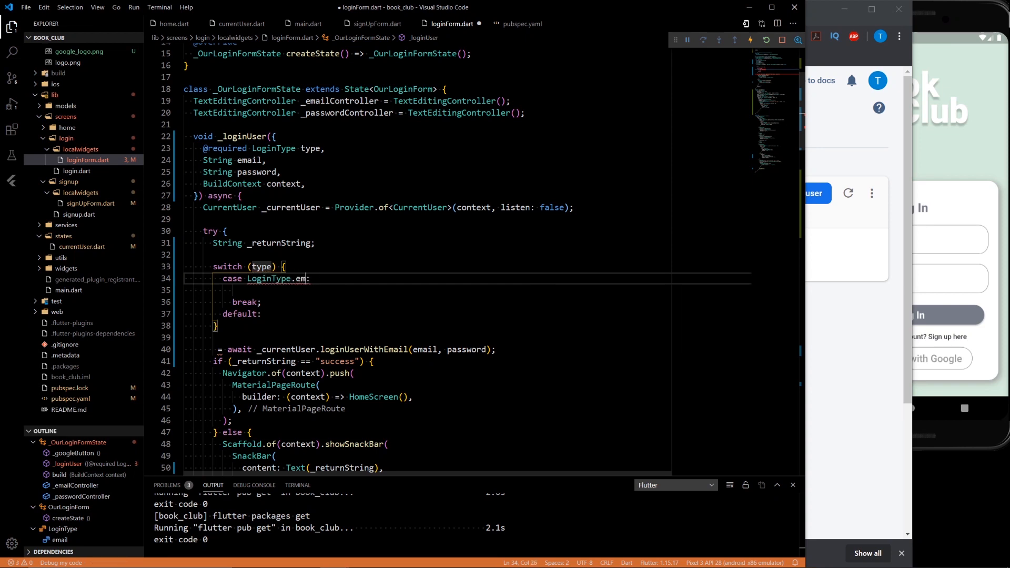
text(il)
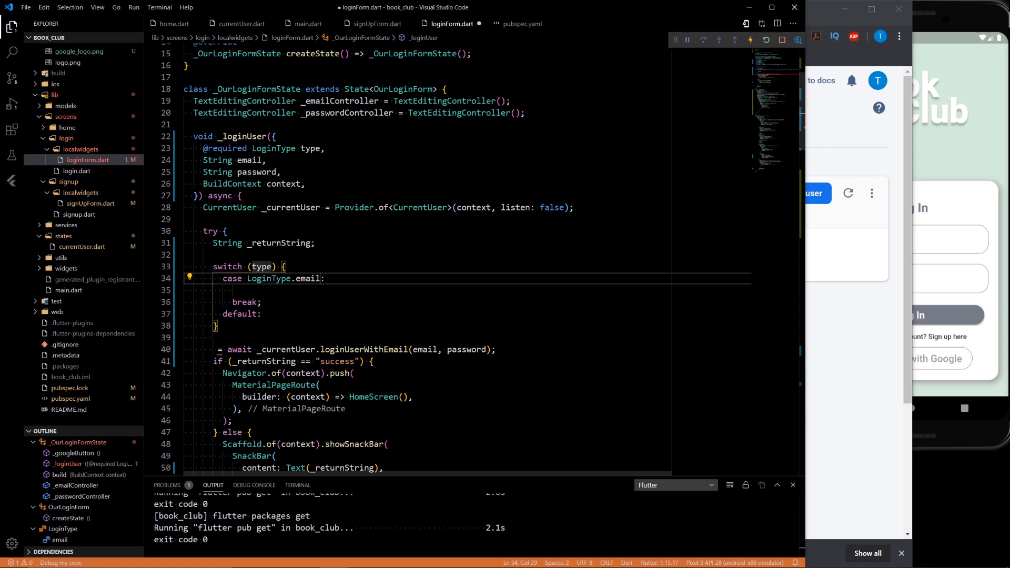
Add the LoginType.google case, assigning _returnString from await _currentUser.loginUserWithGoogle
click(257, 290)
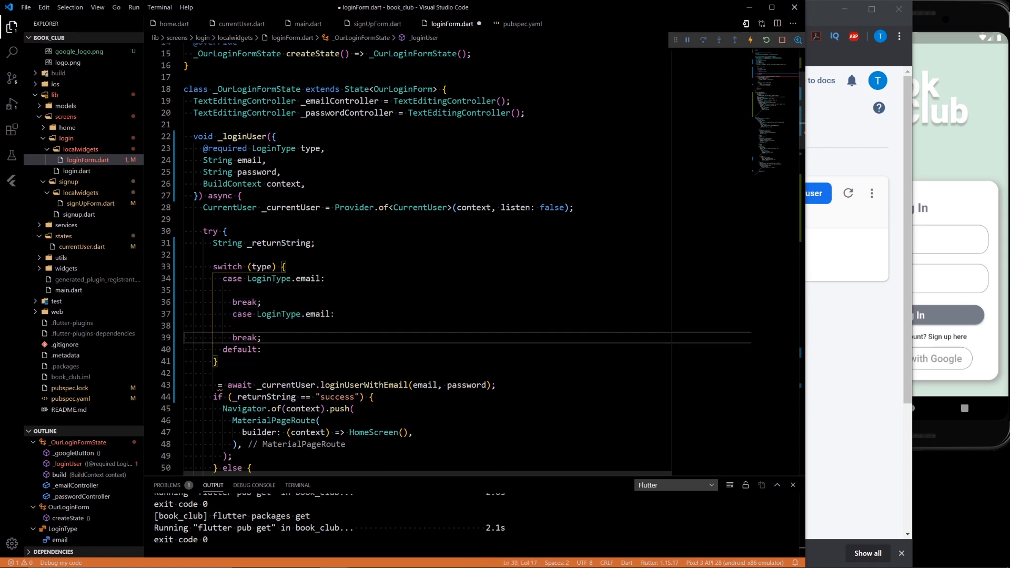
text(googl)
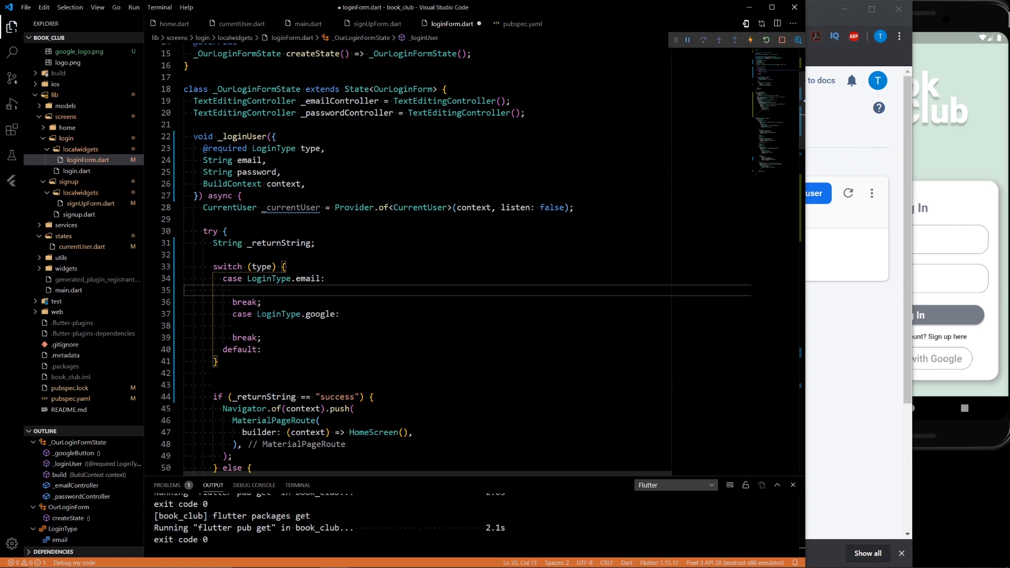
text(_returnString)
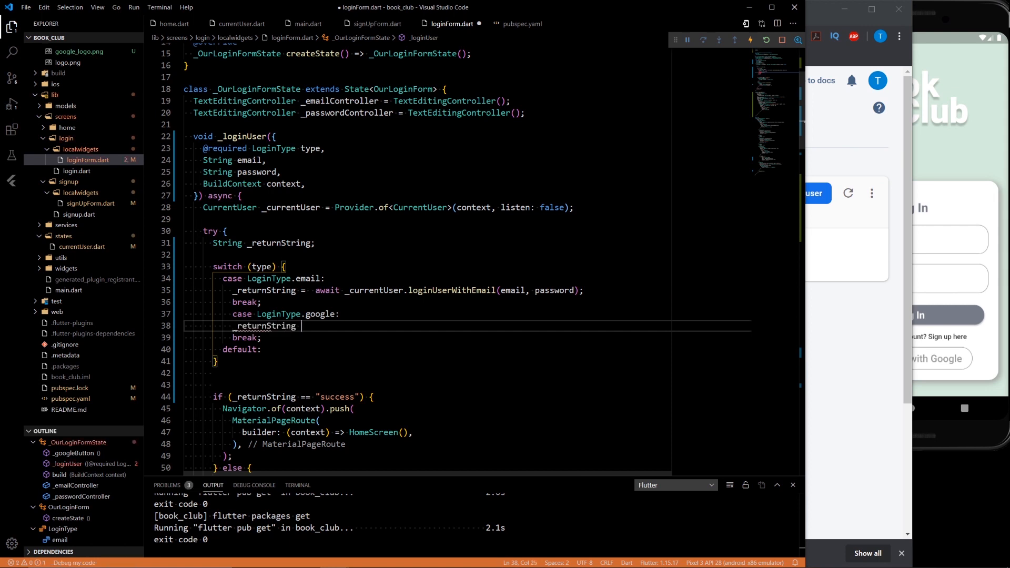
text(= await)
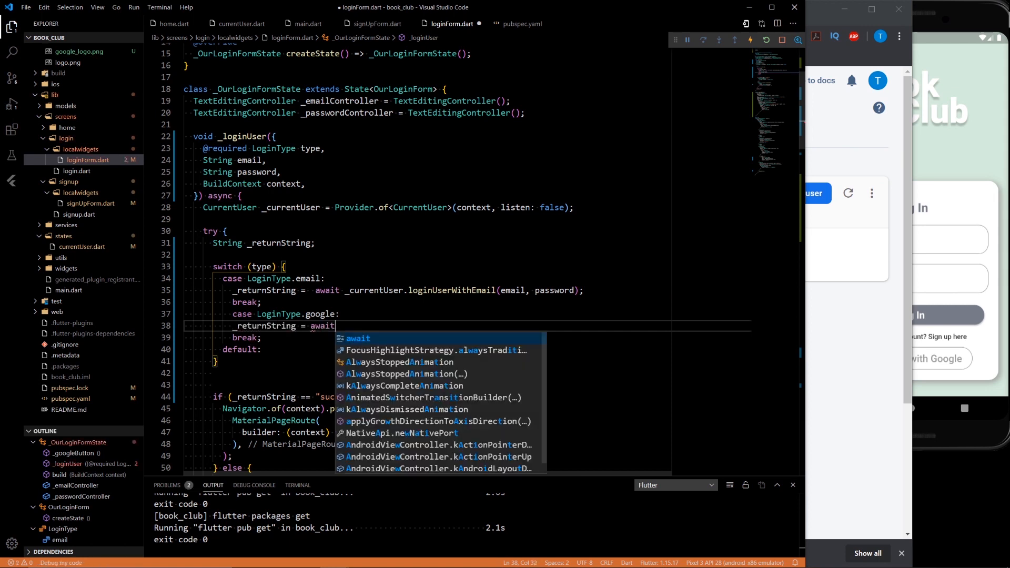
key(Escape)
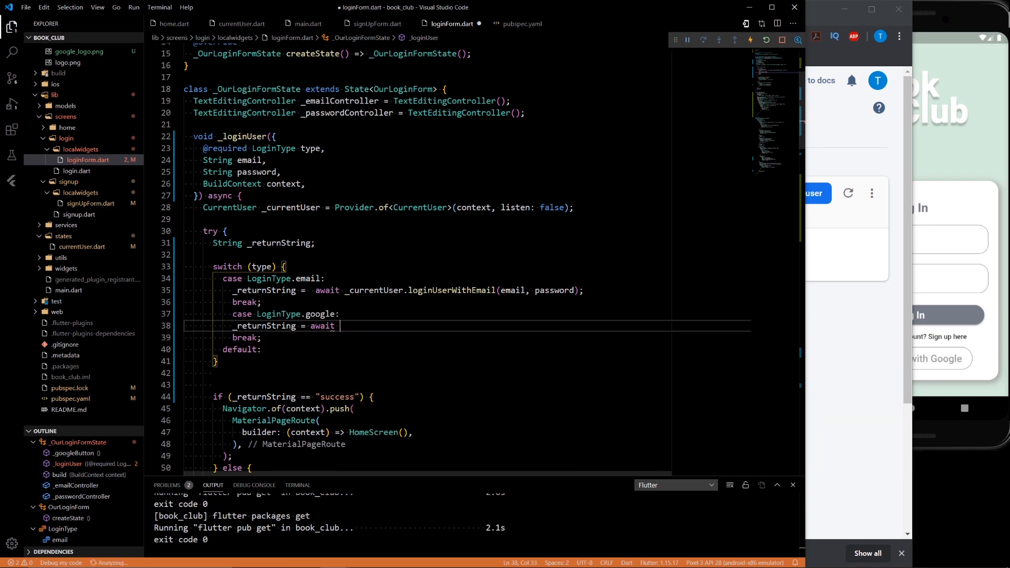
text(_currentUser)
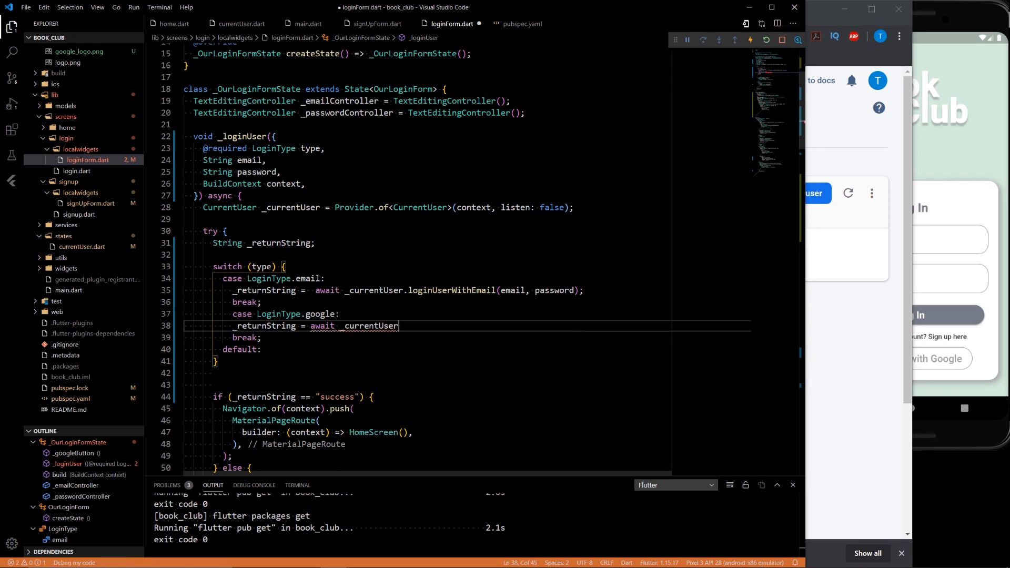
text(.loginUserWithGoogle();)
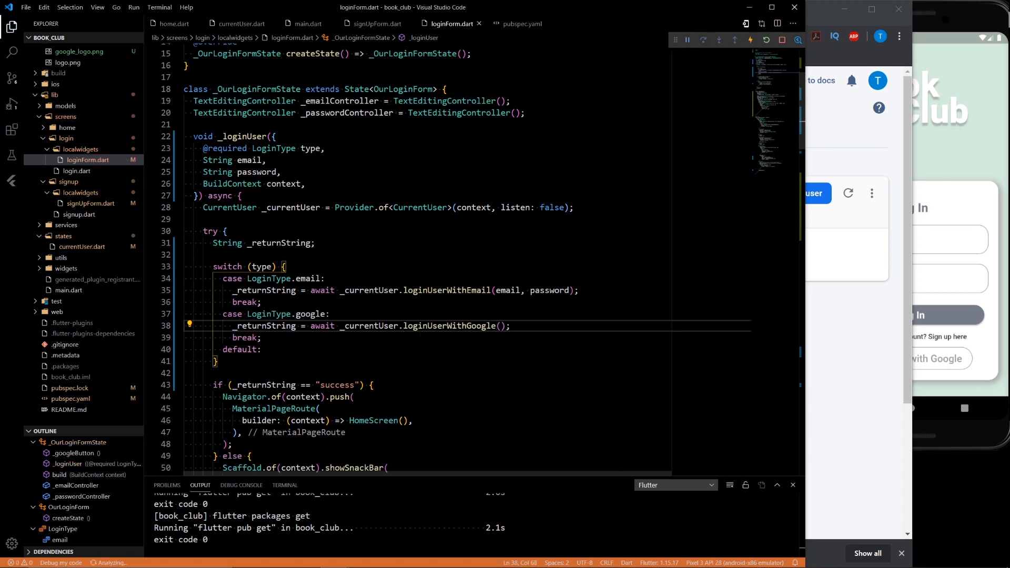
scroll(down, 3)
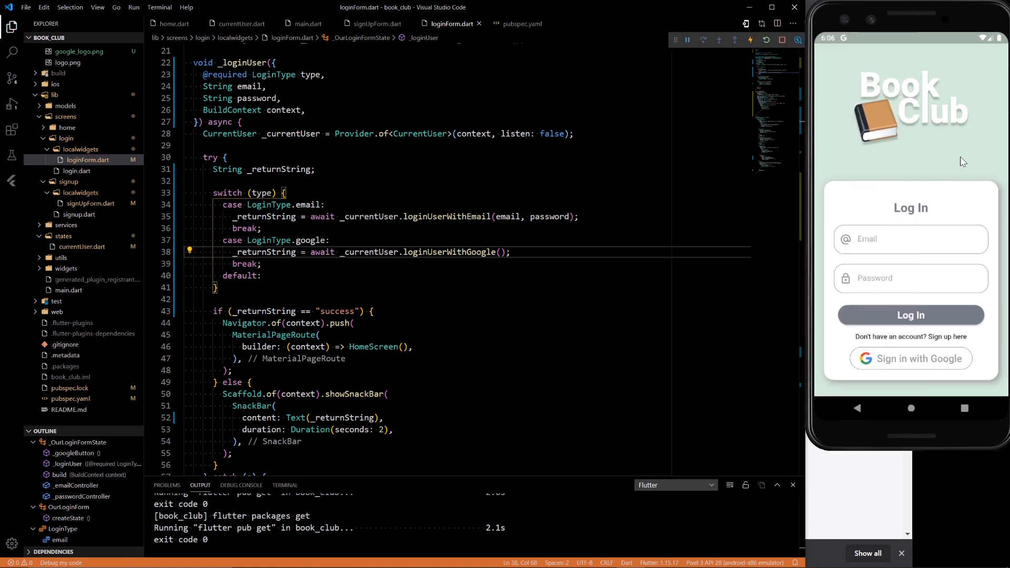
mouse_move(854, 5)
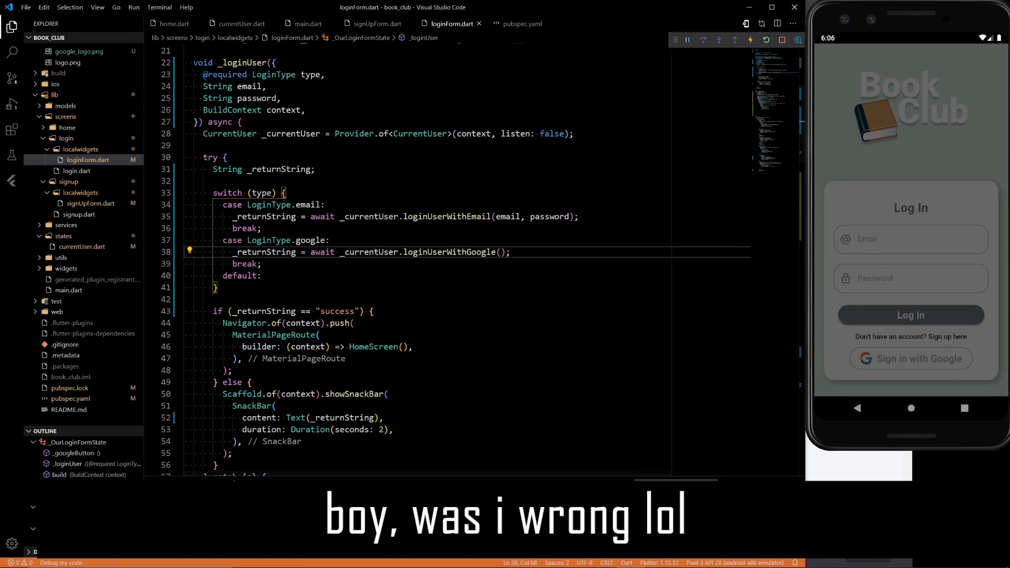
Sign in with Google in the emulator and allow account access to reach THIS IS HOME
click(910, 359)
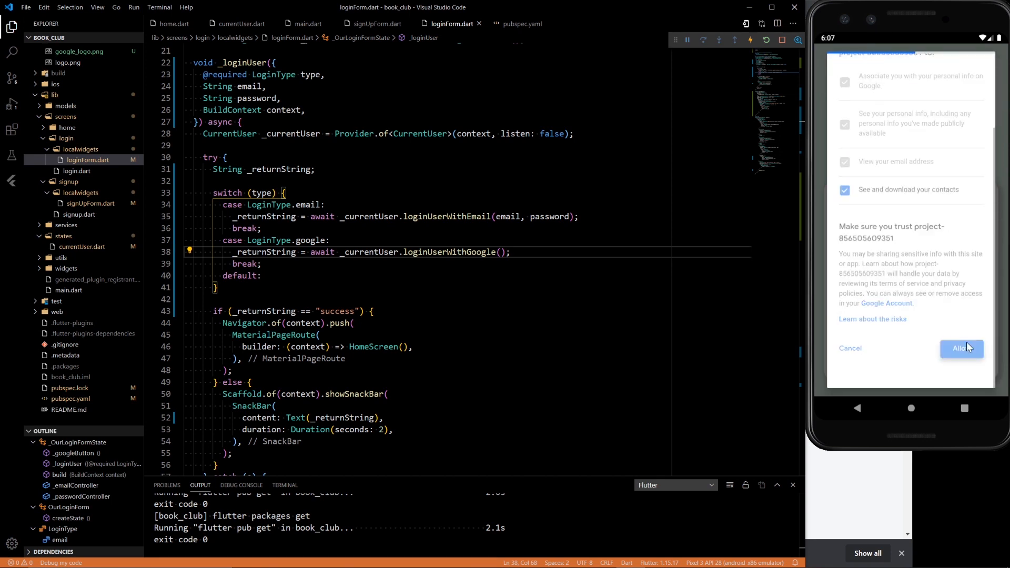
click(960, 348)
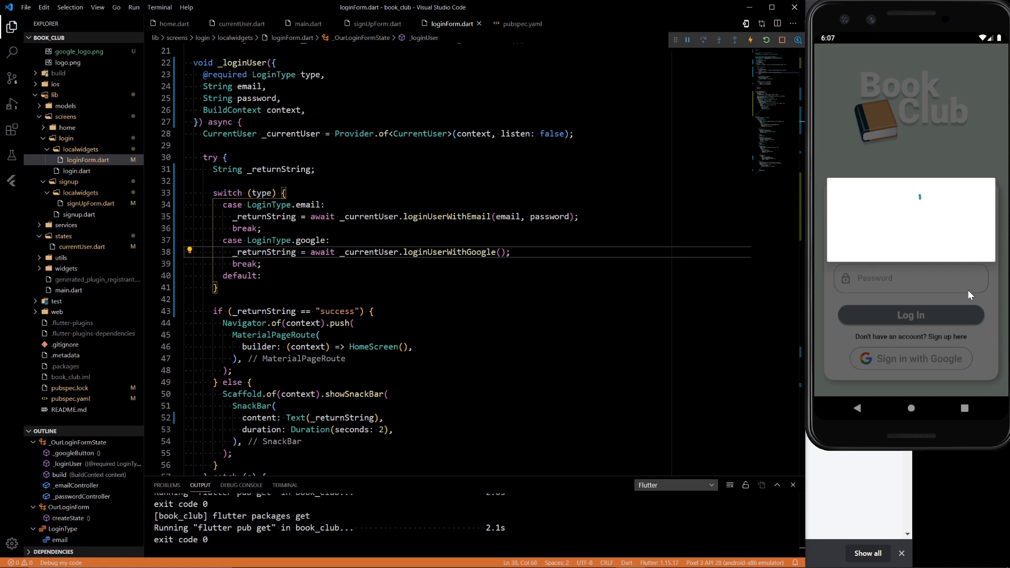
click(910, 315)
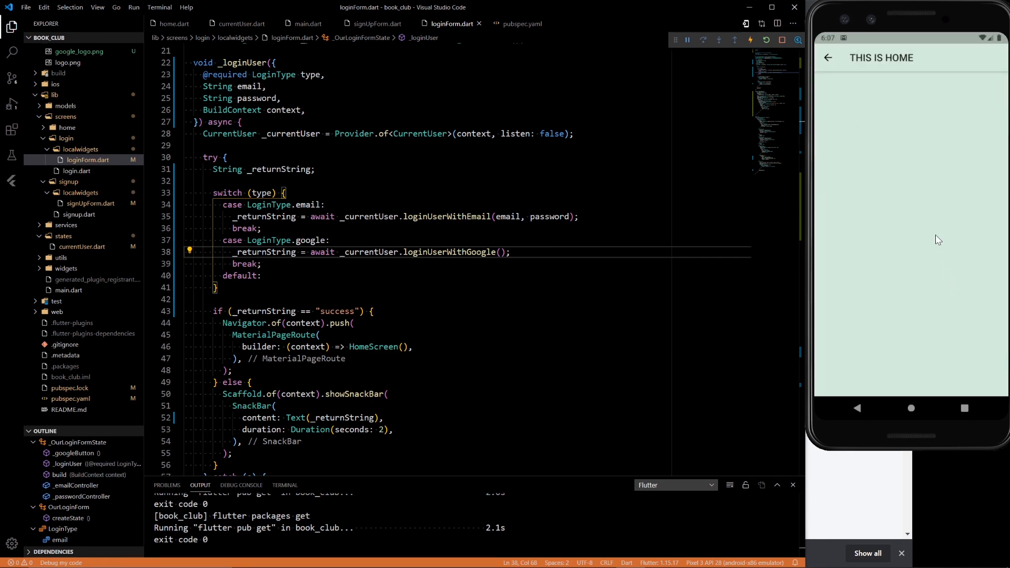
mouse_move(808, 57)
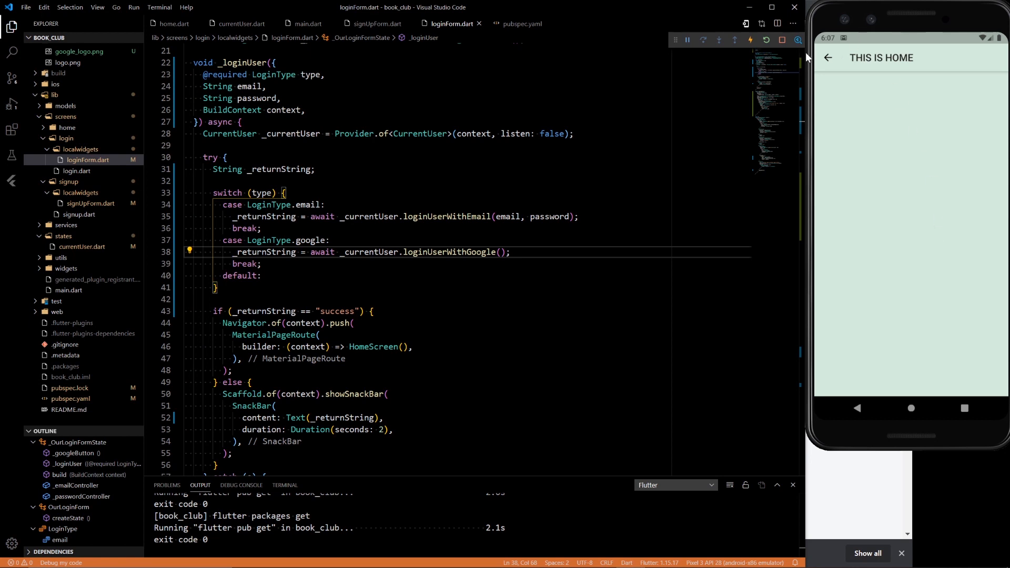
click(767, 40)
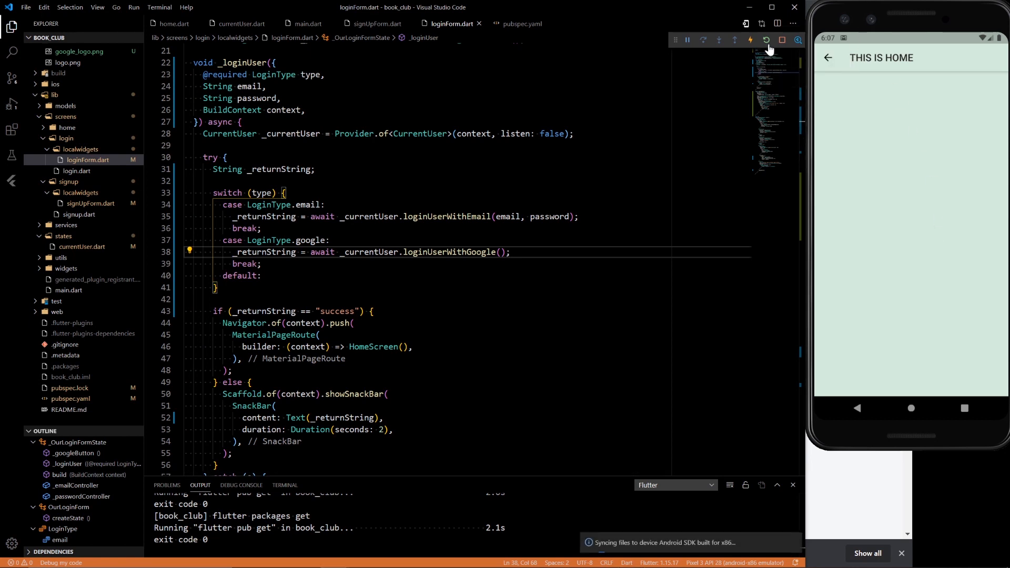
mouse_move(907, 174)
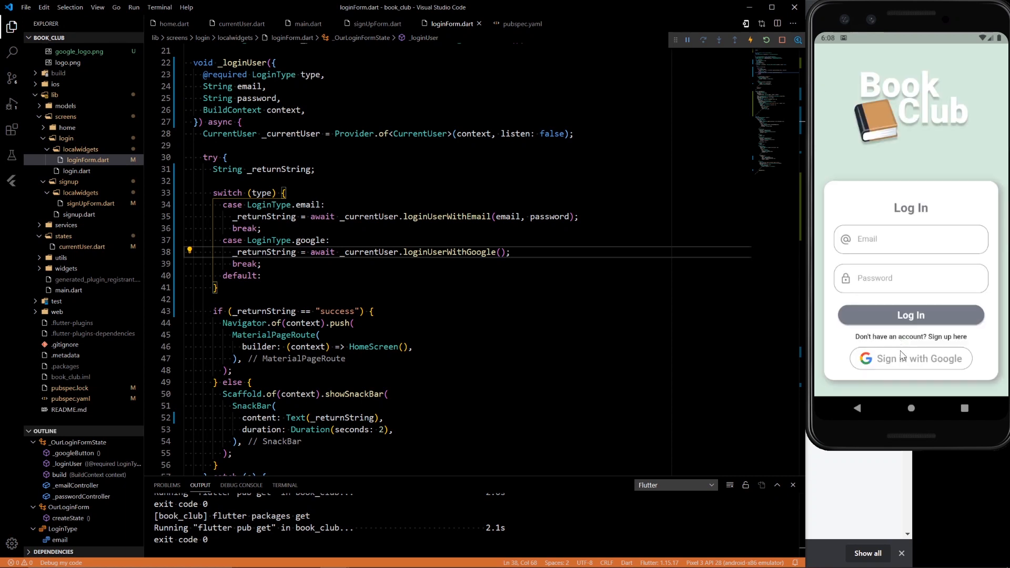
click(910, 358)
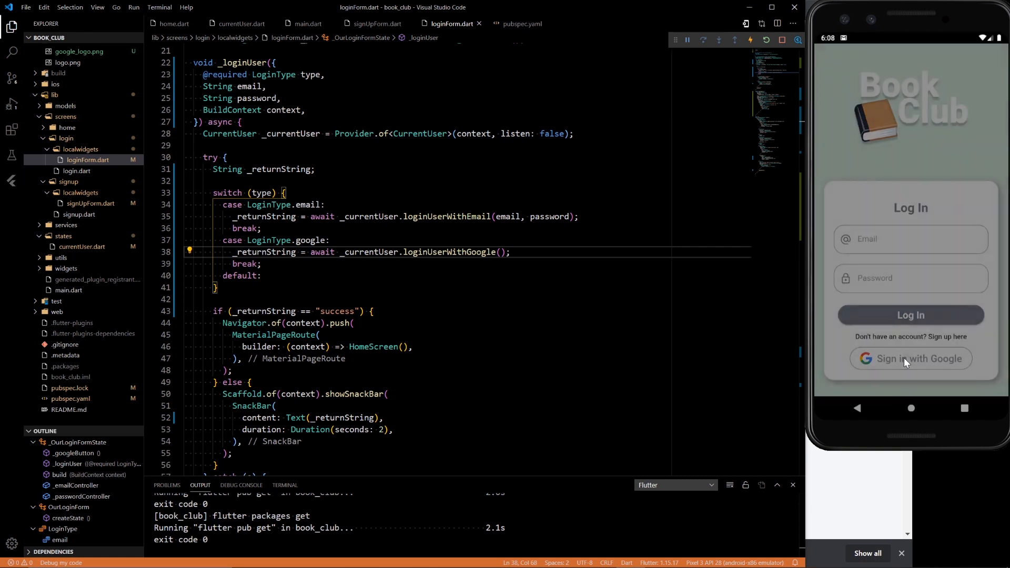
click(911, 359)
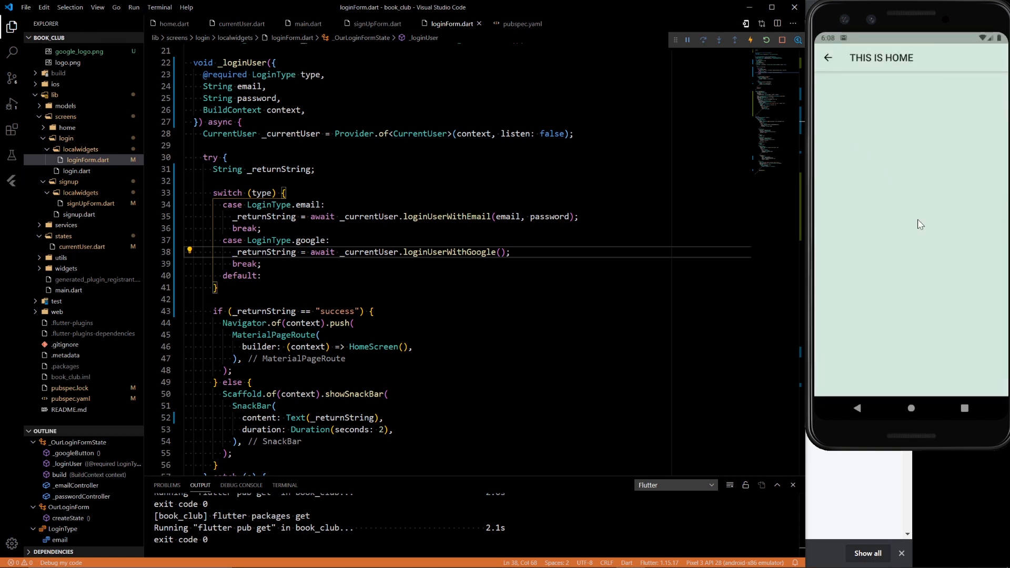
mouse_move(868, 354)
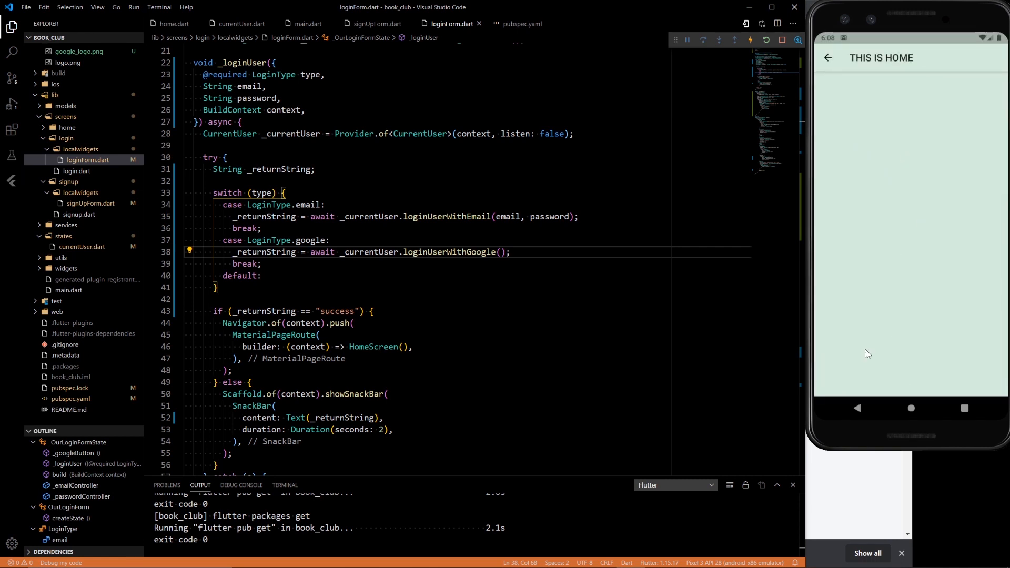
mouse_move(854, 509)
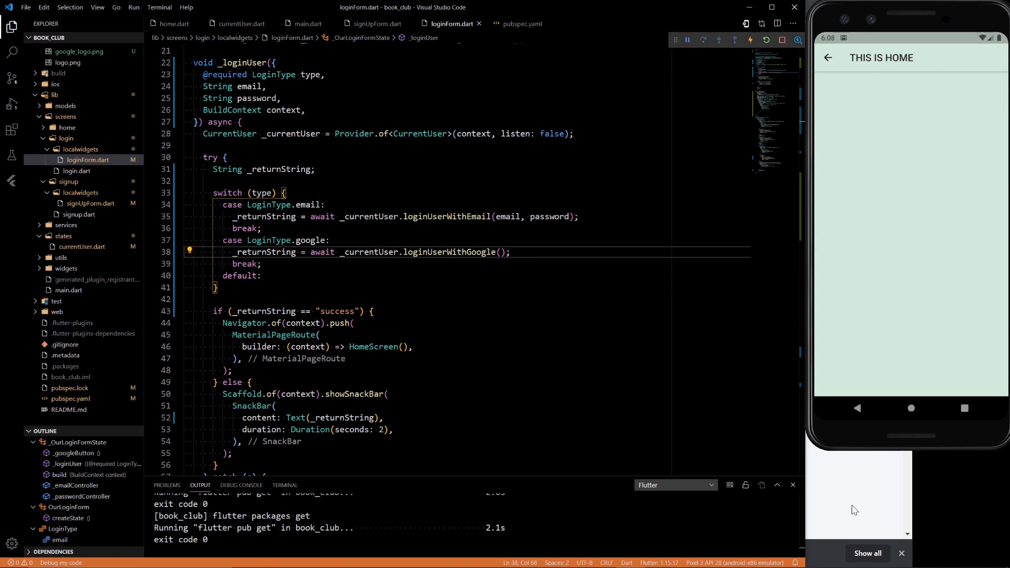
mouse_move(855, 506)
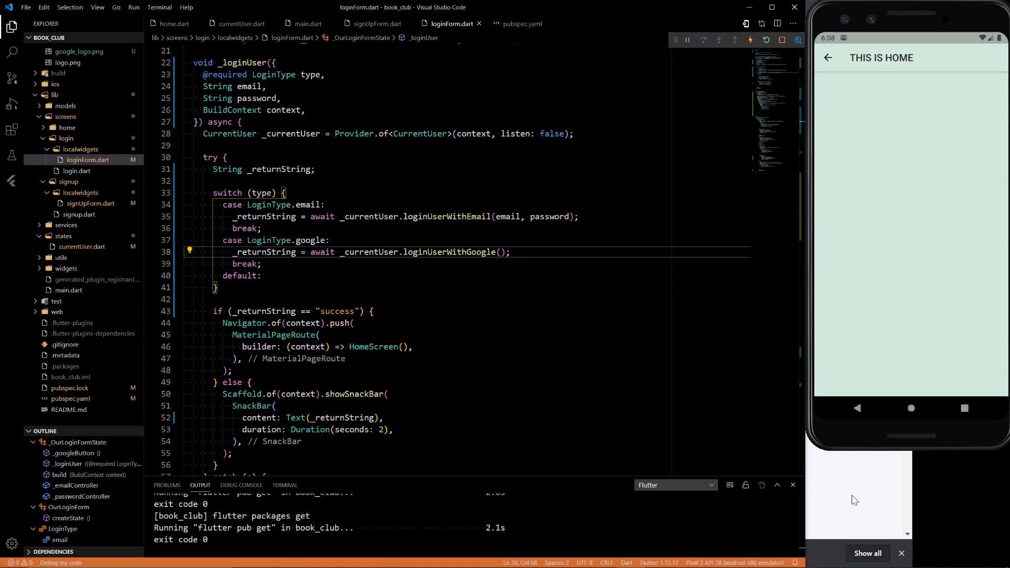
mouse_move(834, 180)
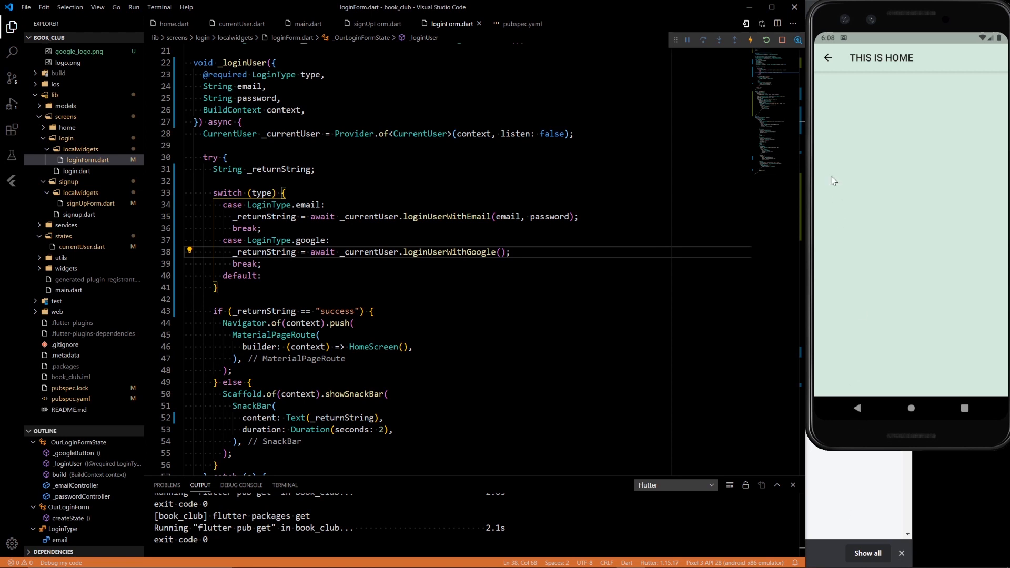
mouse_move(766, 40)
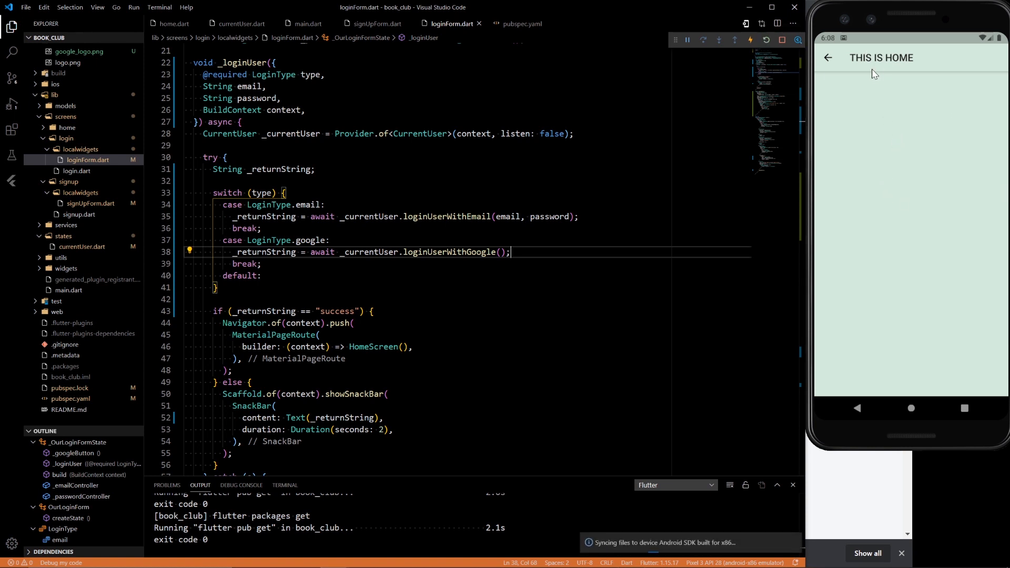
mouse_move(909, 327)
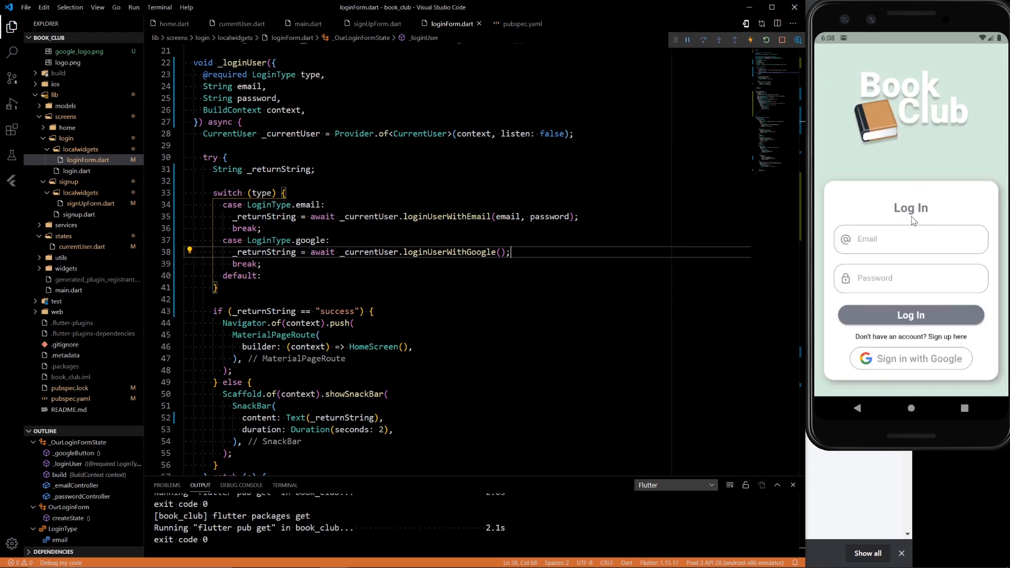
click(911, 359)
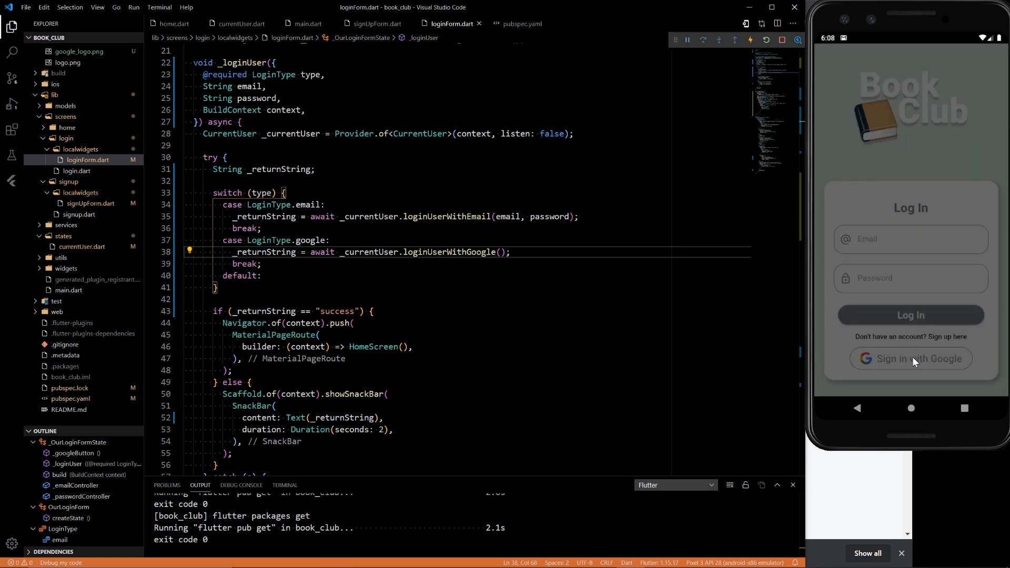
click(911, 359)
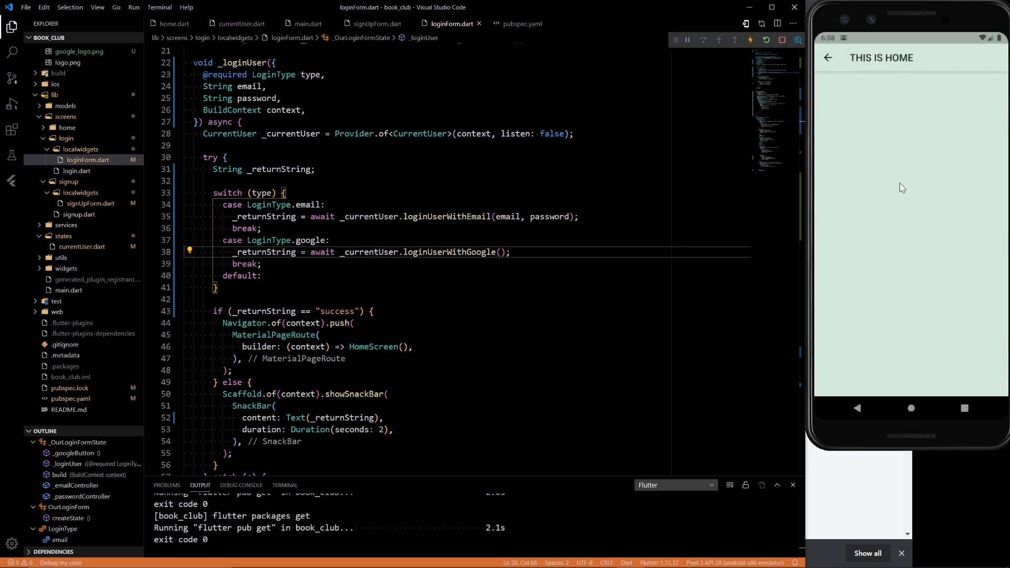